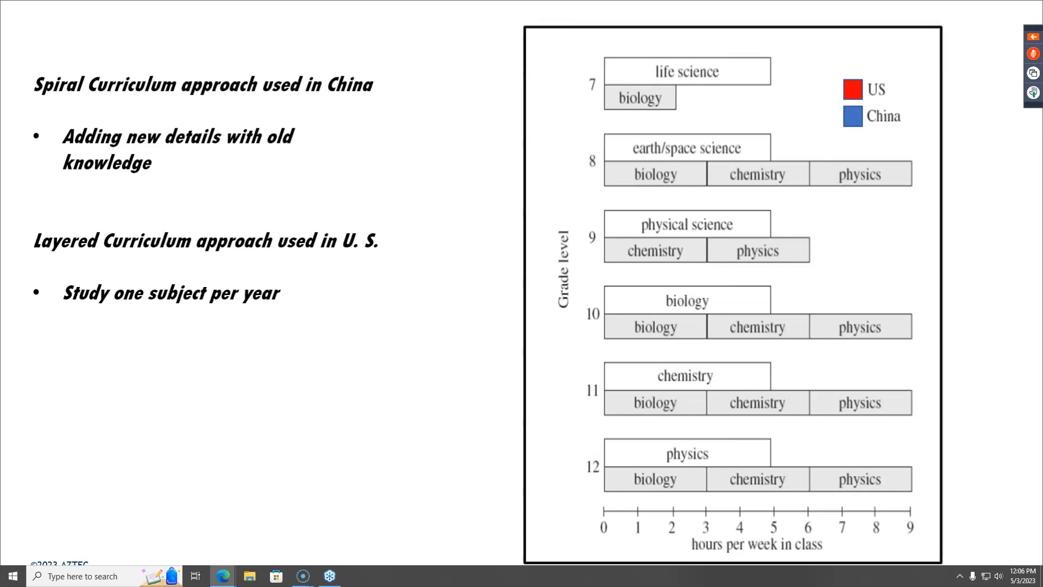
{"action": "mouse_move", "coordinate": [744, 68]}
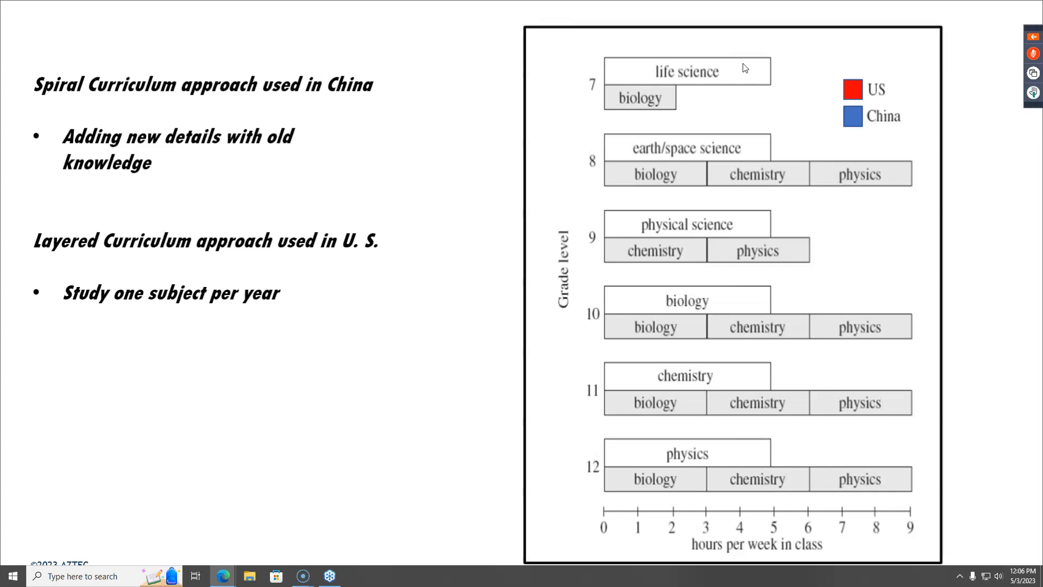
{"action": "mouse_move", "coordinate": [742, 71]}
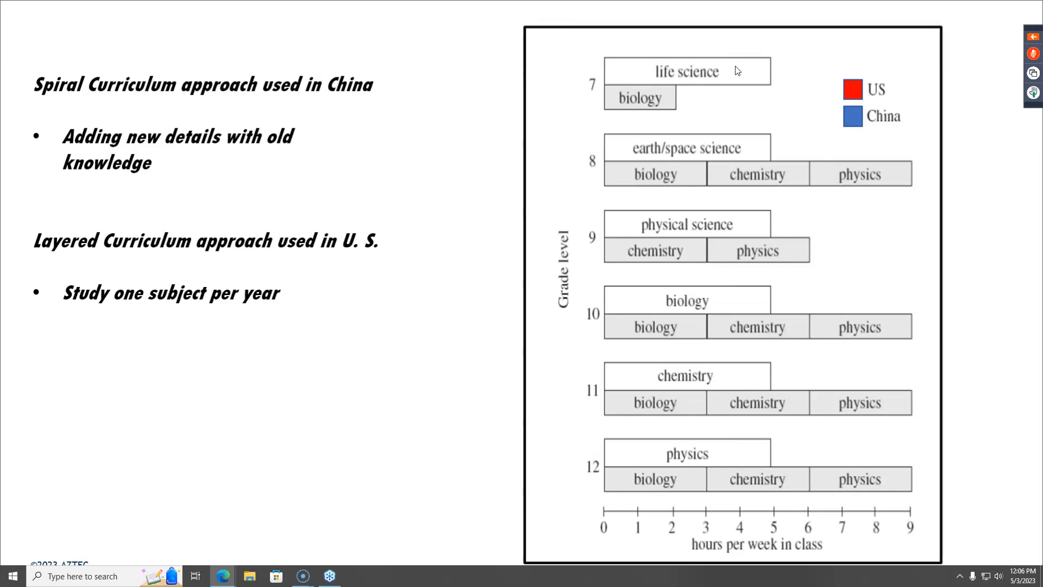
{"action": "mouse_move", "coordinate": [704, 86]}
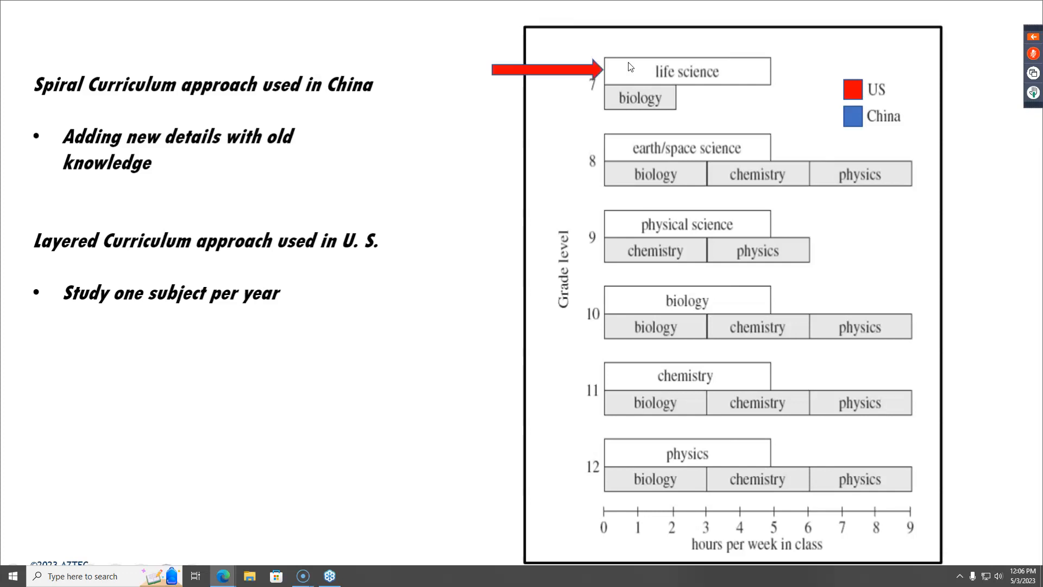
{"action": "mouse_move", "coordinate": [726, 80]}
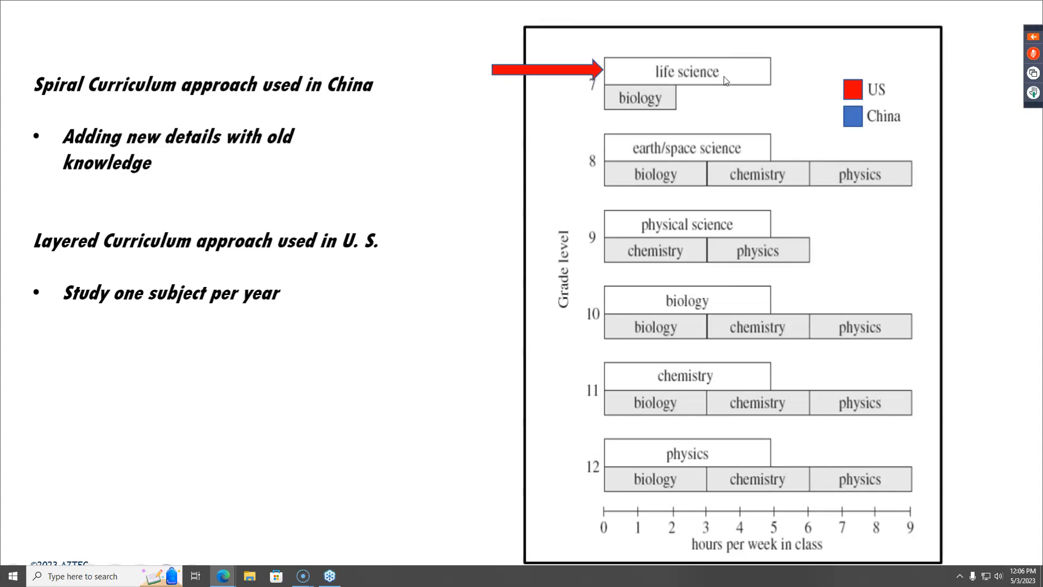
{"action": "mouse_move", "coordinate": [753, 89]}
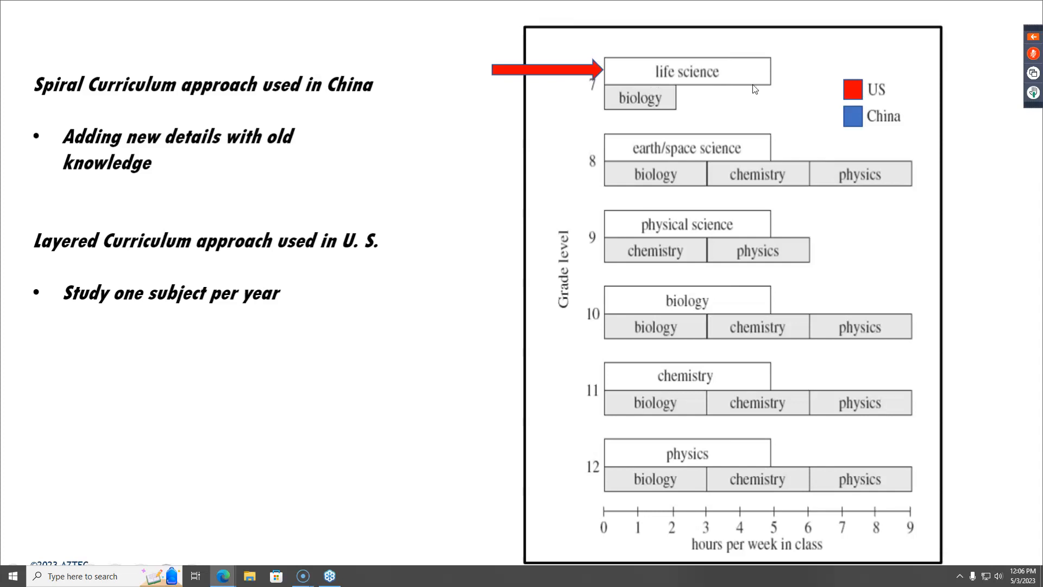
{"action": "mouse_move", "coordinate": [751, 88]}
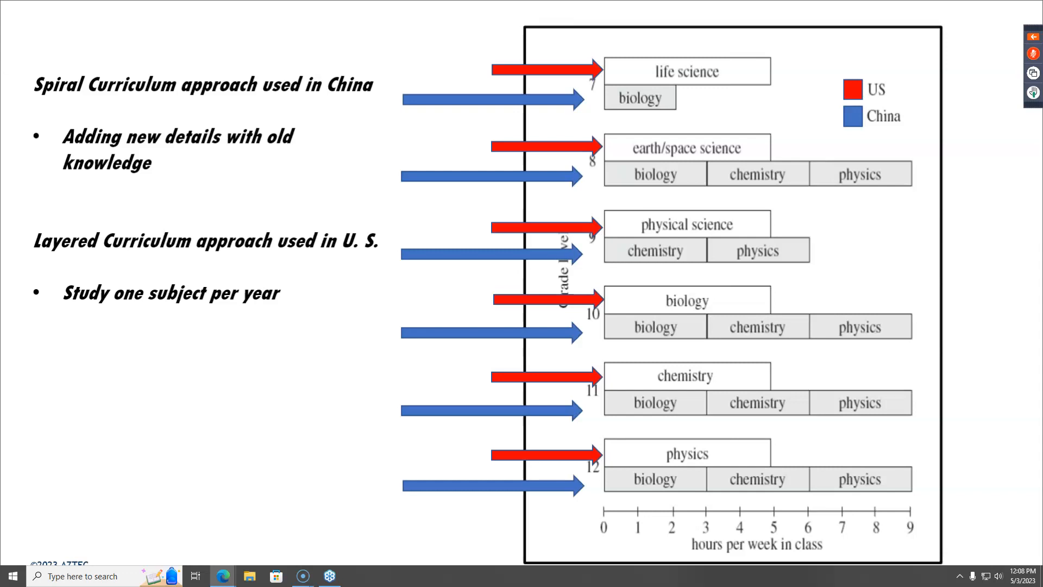
{"action": "mouse_move", "coordinate": [720, 89]}
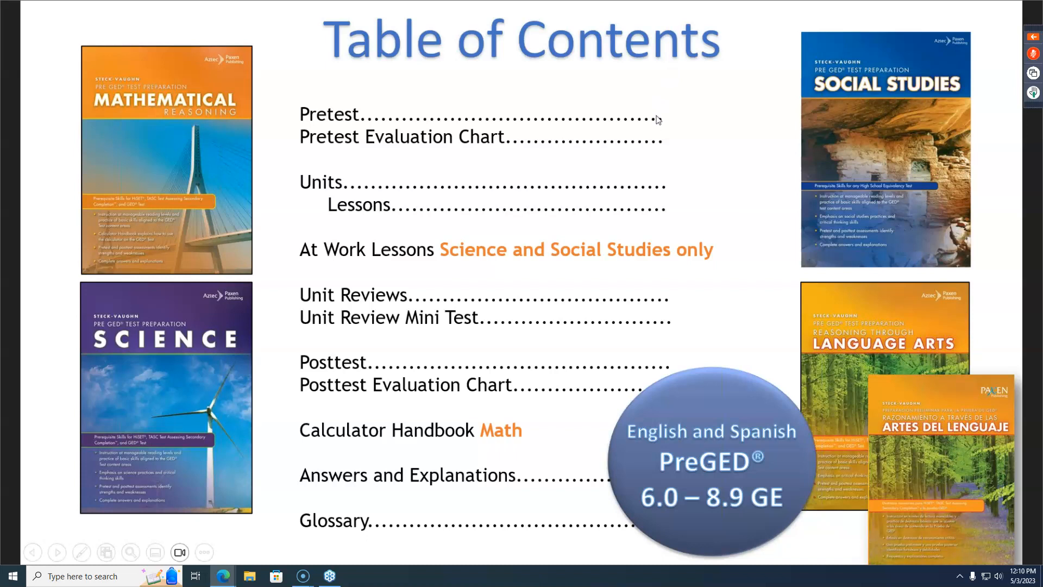
{"action": "mouse_move", "coordinate": [466, 237]}
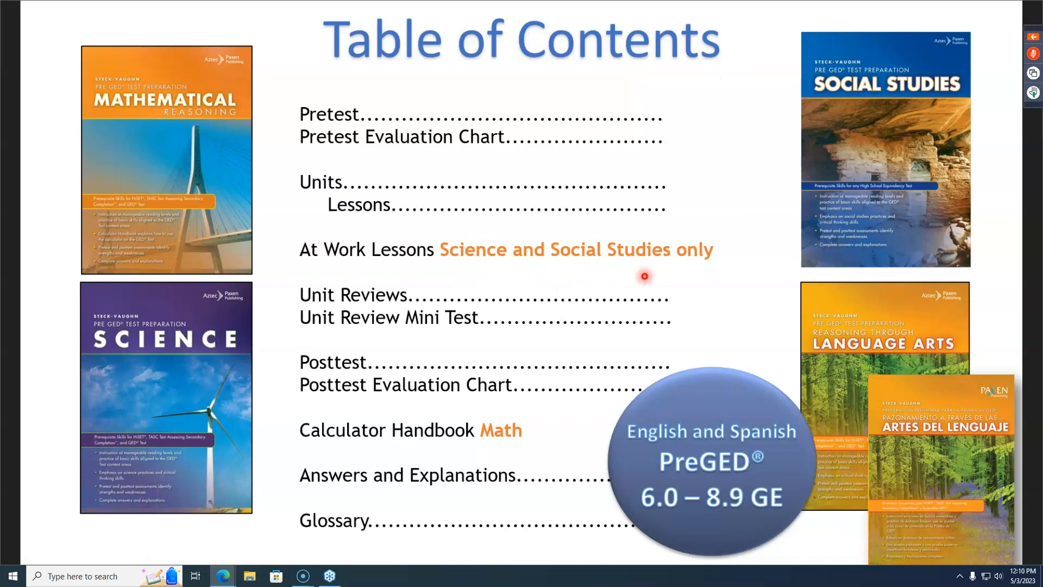
{"action": "mouse_move", "coordinate": [355, 267]}
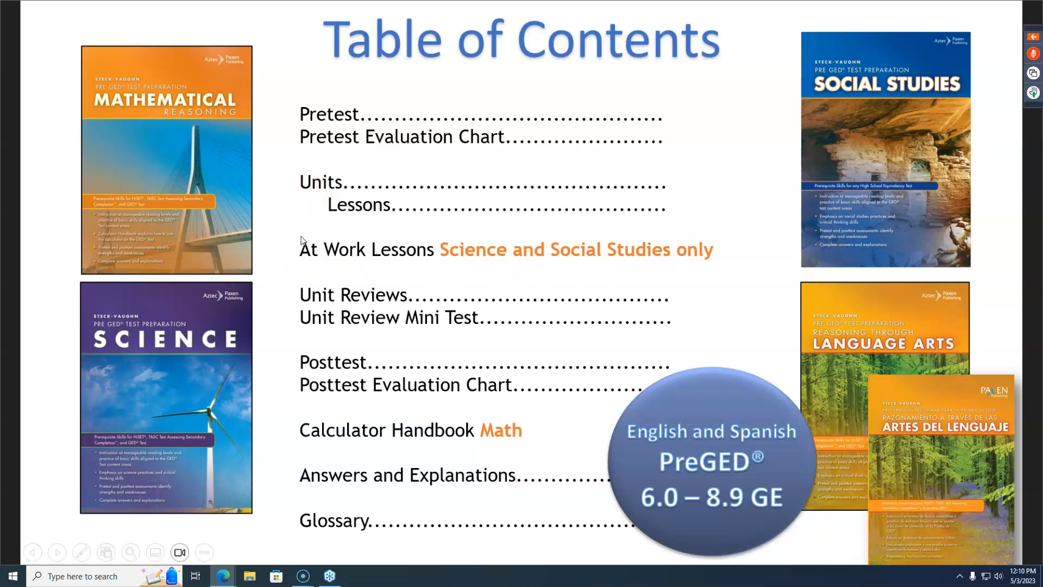
{"action": "mouse_move", "coordinate": [317, 311]}
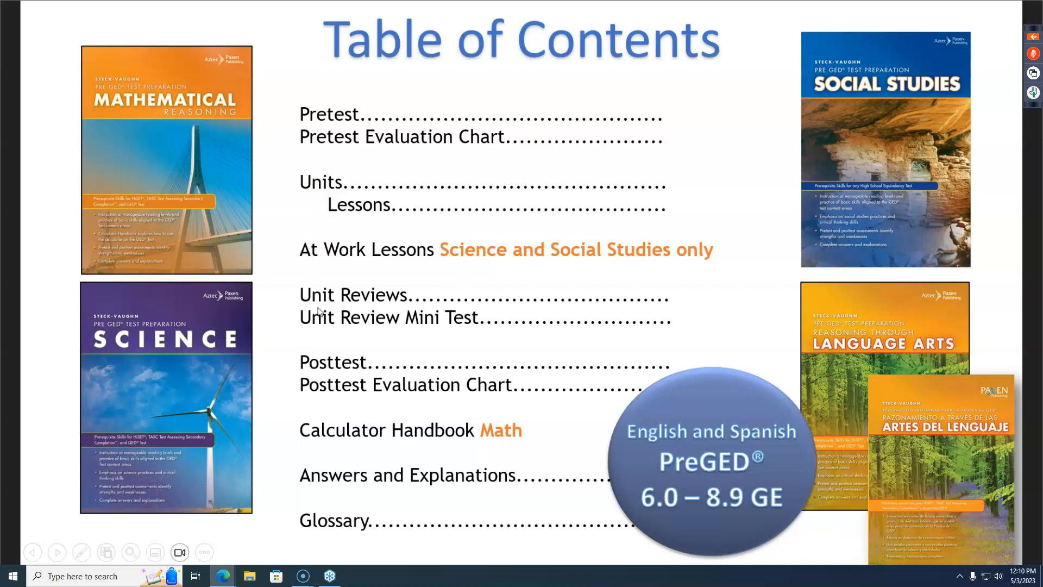
{"action": "mouse_move", "coordinate": [296, 324]}
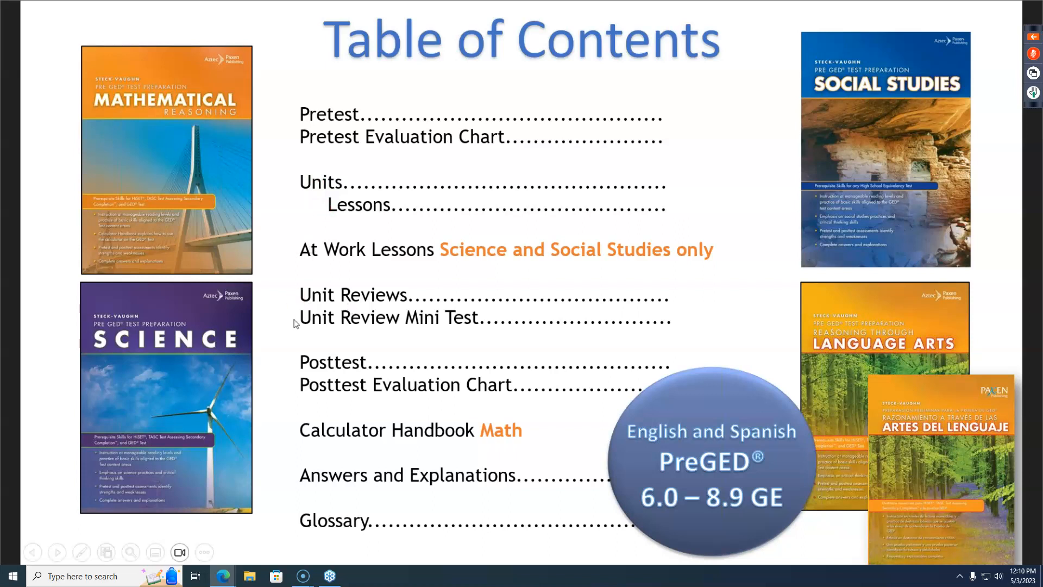
{"action": "left_click", "coordinate": [445, 333]}
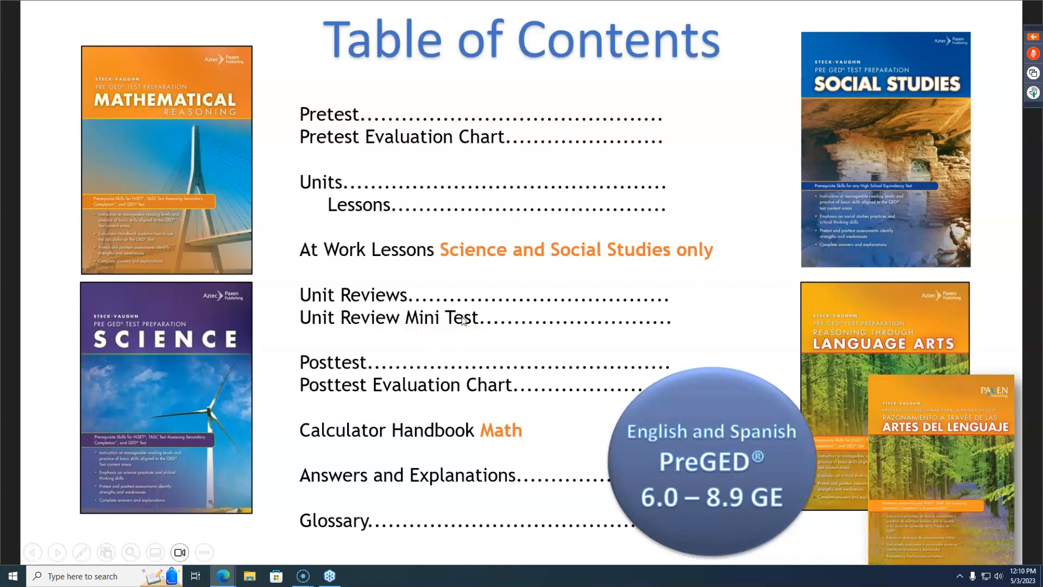
{"action": "mouse_move", "coordinate": [451, 324]}
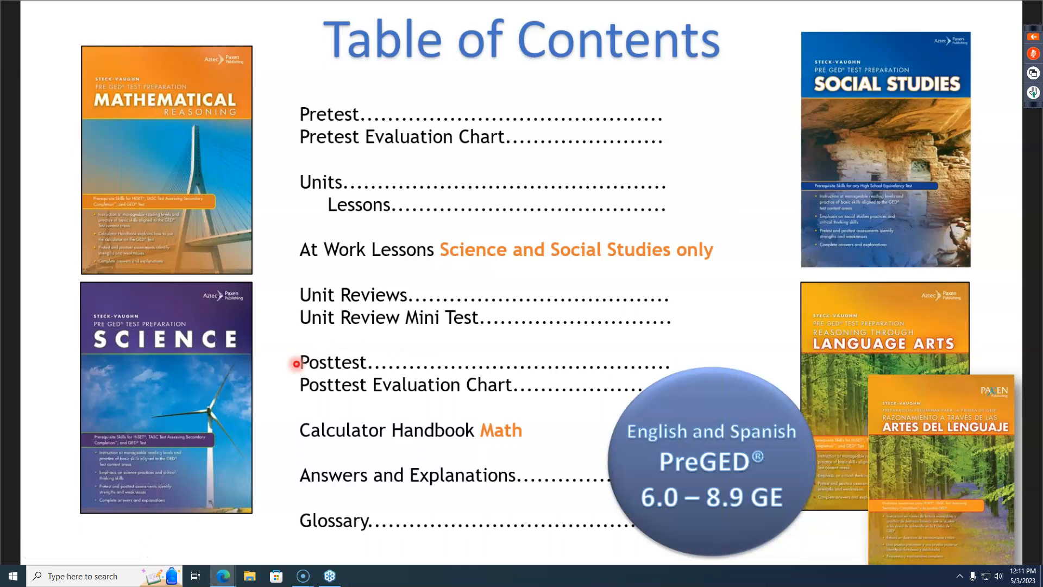
{"action": "mouse_move", "coordinate": [495, 408]}
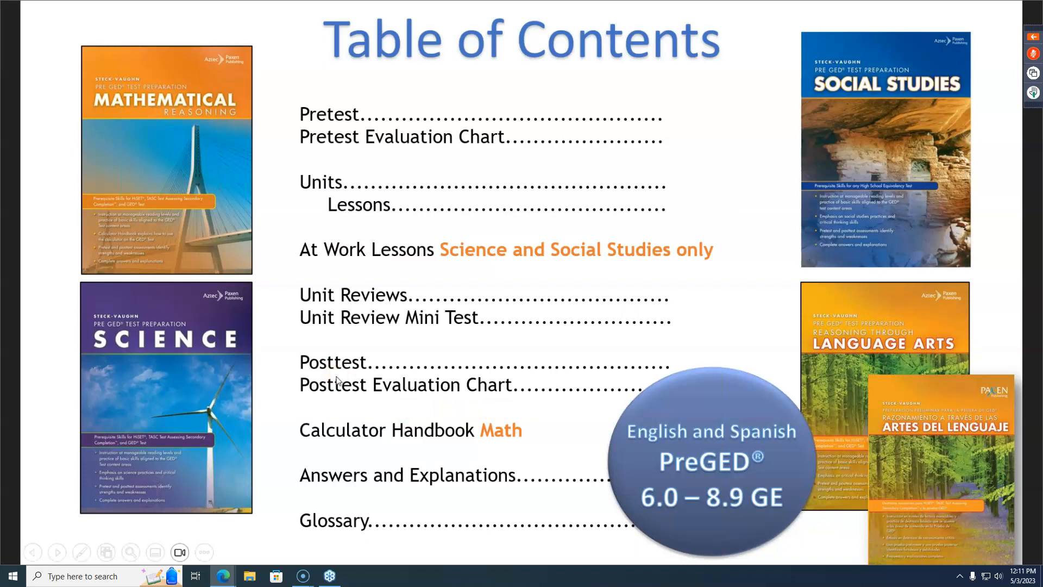
{"action": "mouse_move", "coordinate": [297, 429]}
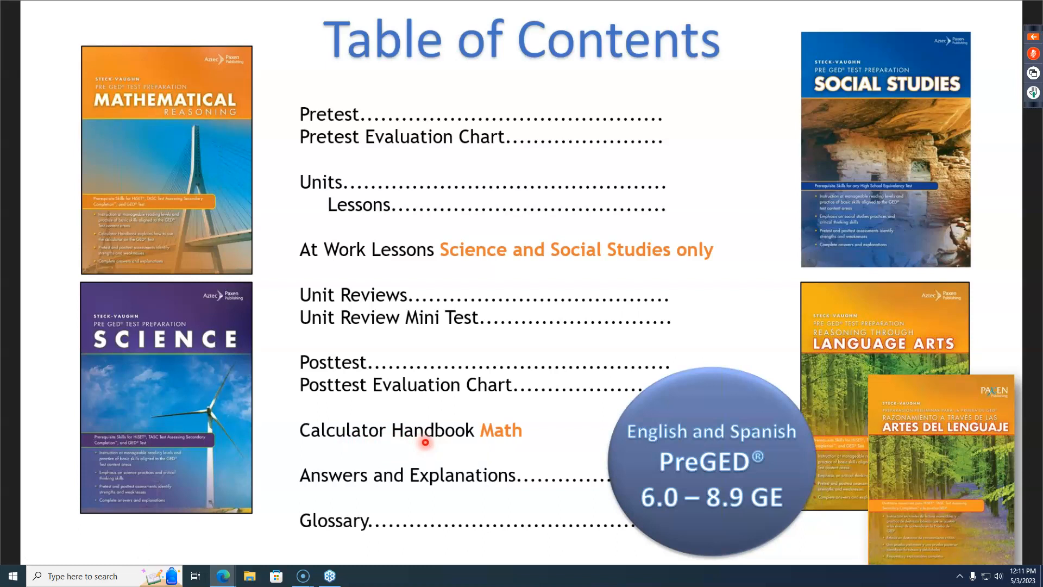
{"action": "mouse_move", "coordinate": [402, 442]}
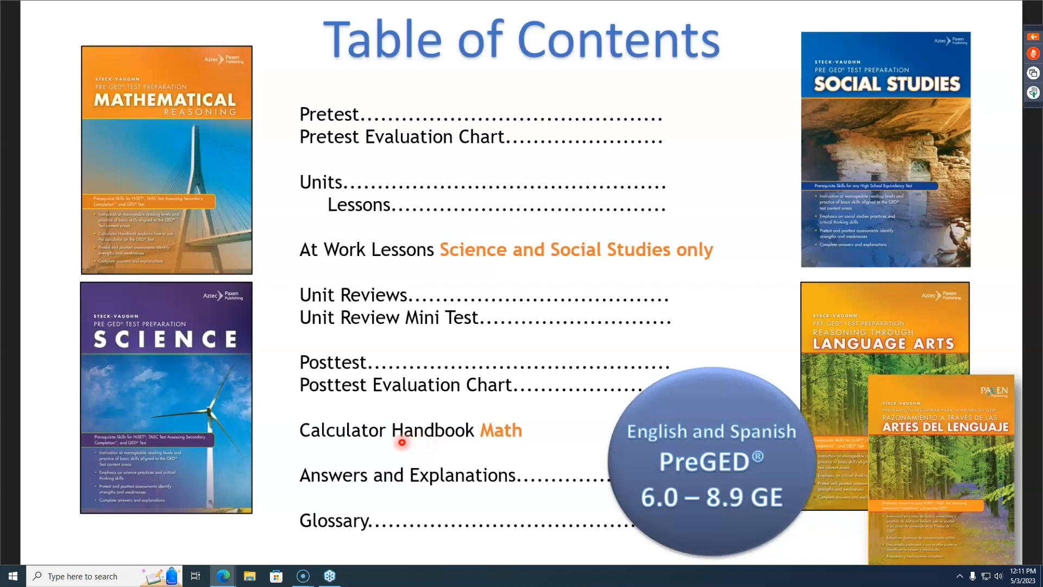
{"action": "mouse_move", "coordinate": [426, 450]}
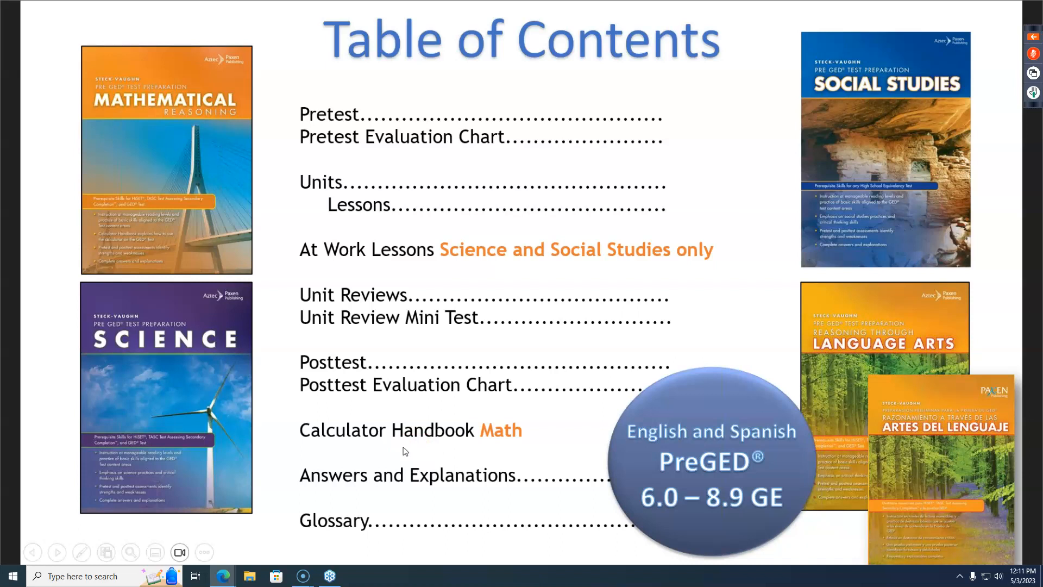
{"action": "mouse_move", "coordinate": [326, 485]}
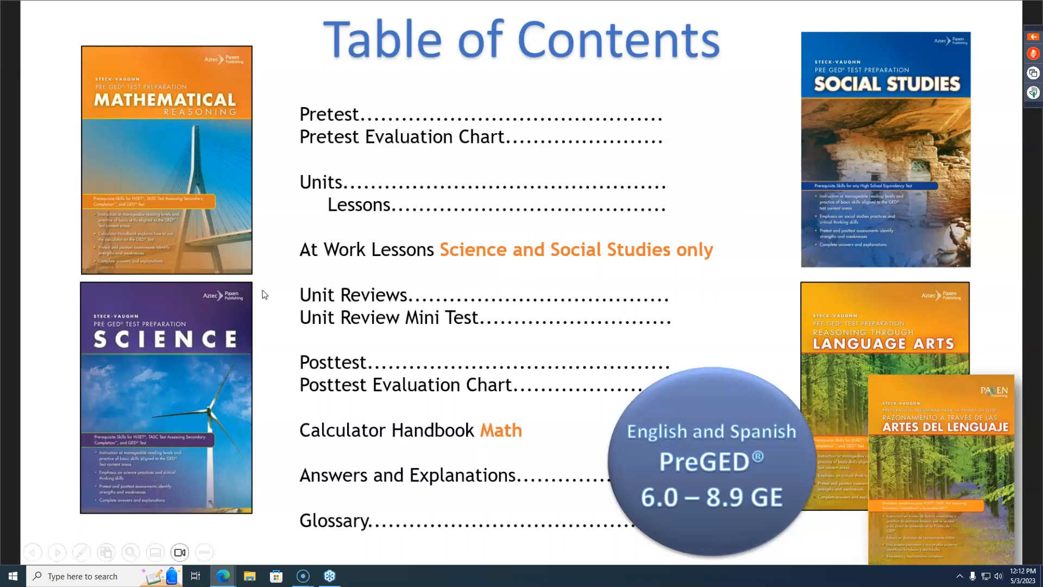
{"action": "mouse_move", "coordinate": [391, 263]}
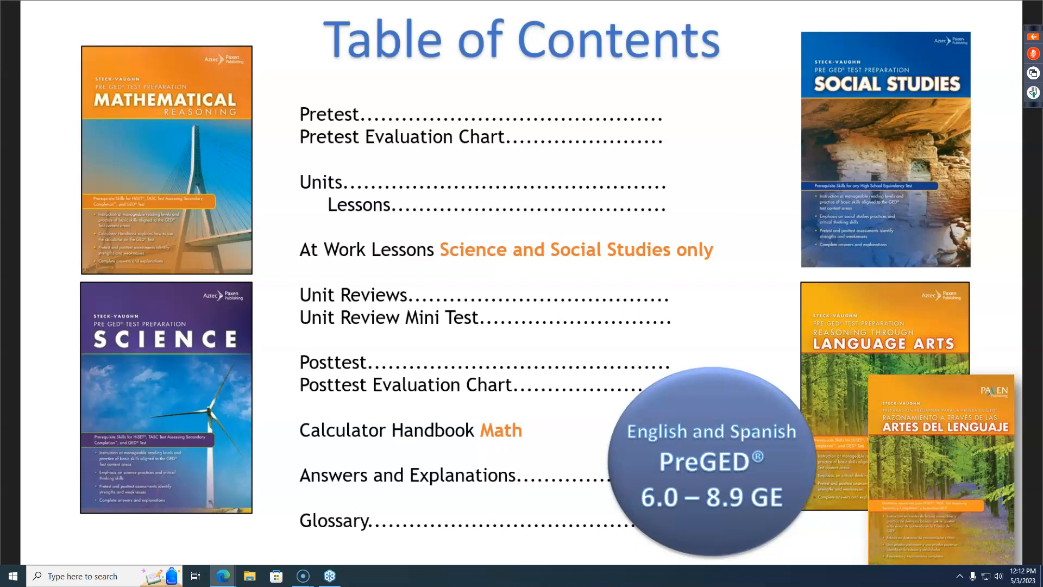
{"action": "mouse_move", "coordinate": [470, 250]}
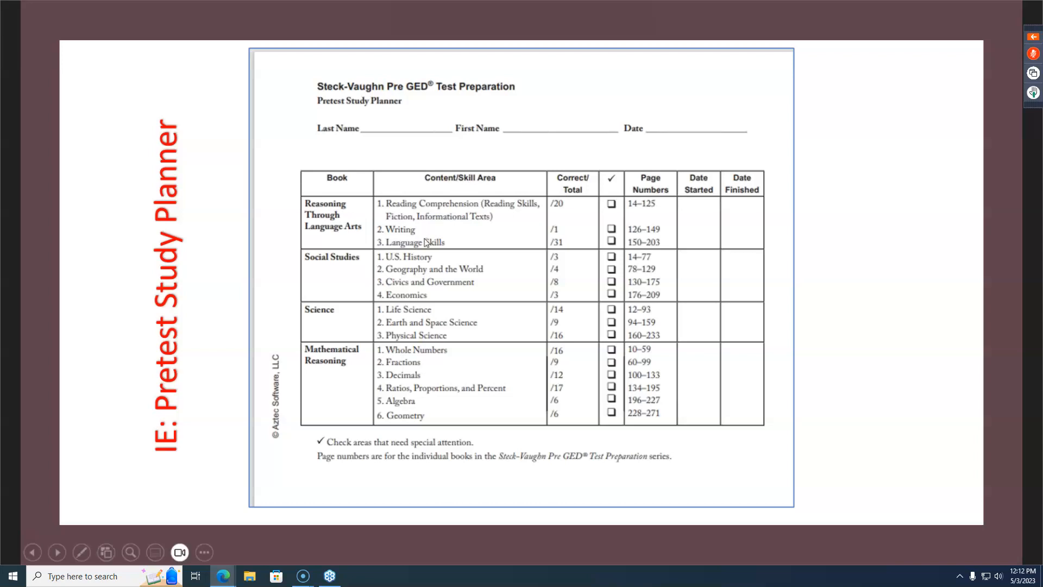
{"action": "mouse_move", "coordinate": [353, 238]}
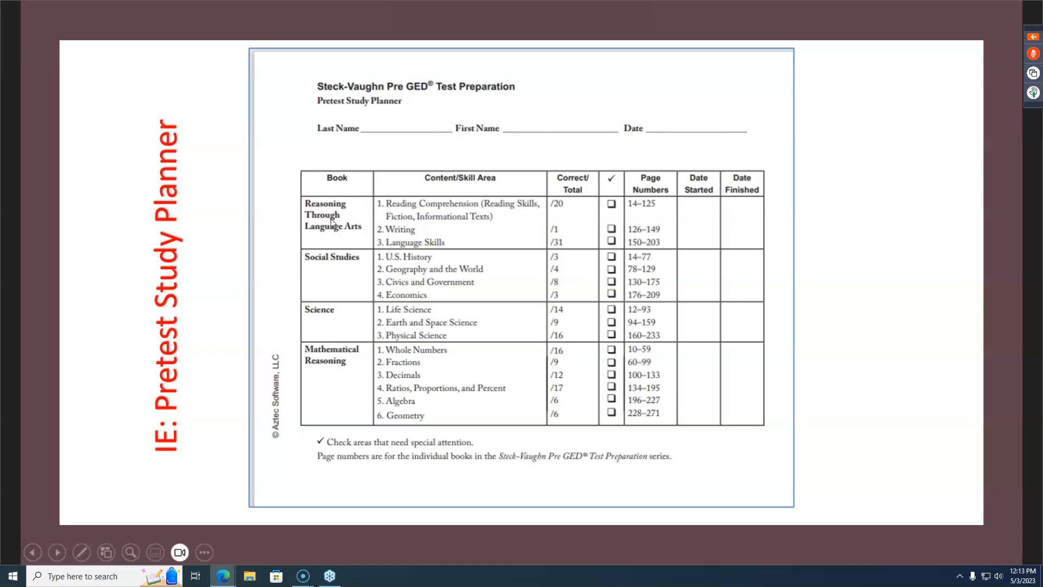
Advance the slideshow to the IE: Pretest Study Planner slide with skill areas and page ranges.
{"action": "left_click", "coordinate": [335, 278]}
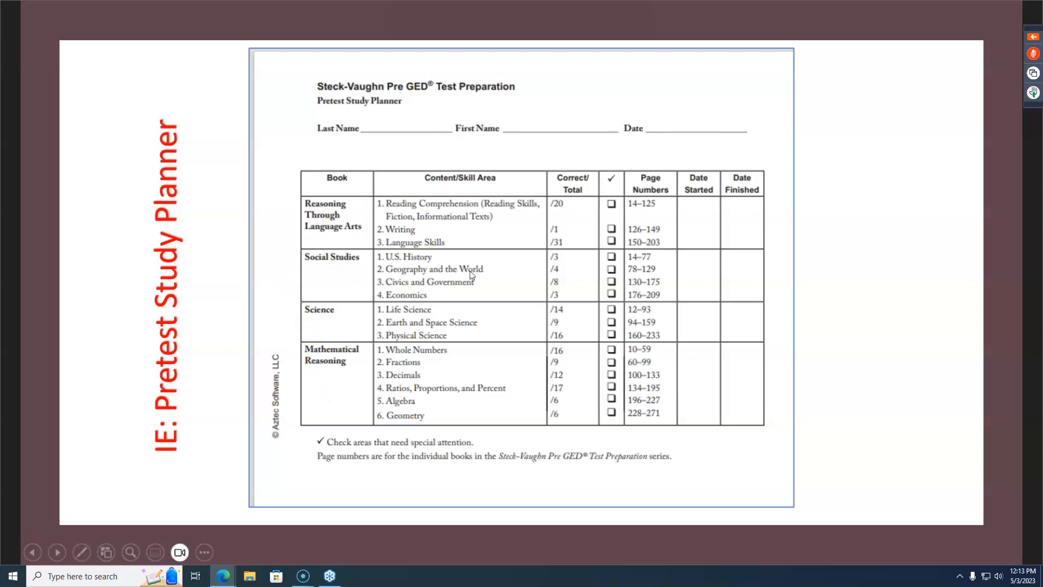
{"action": "left_click", "coordinate": [512, 214]}
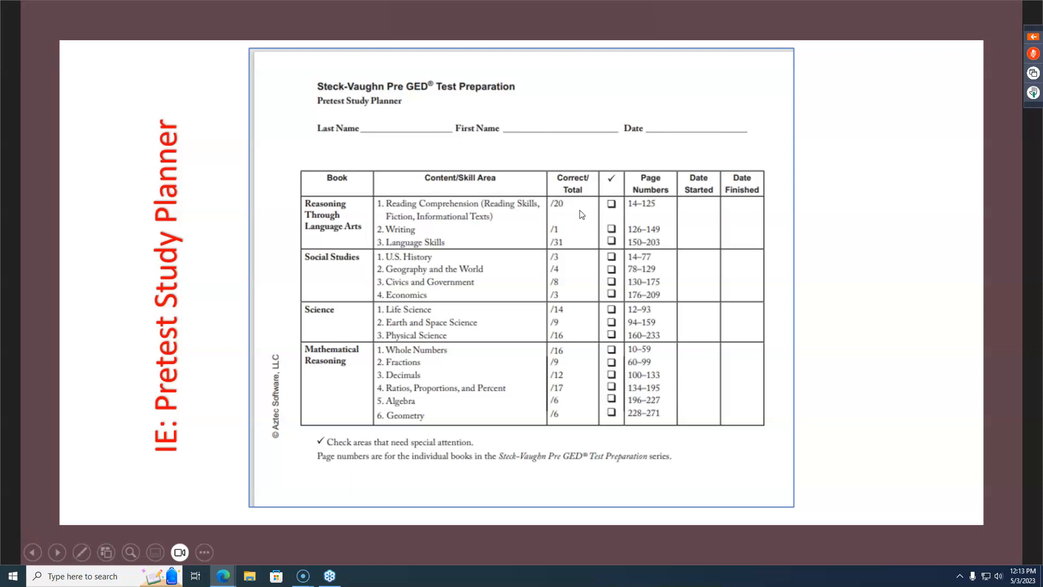
{"action": "mouse_move", "coordinate": [569, 217]}
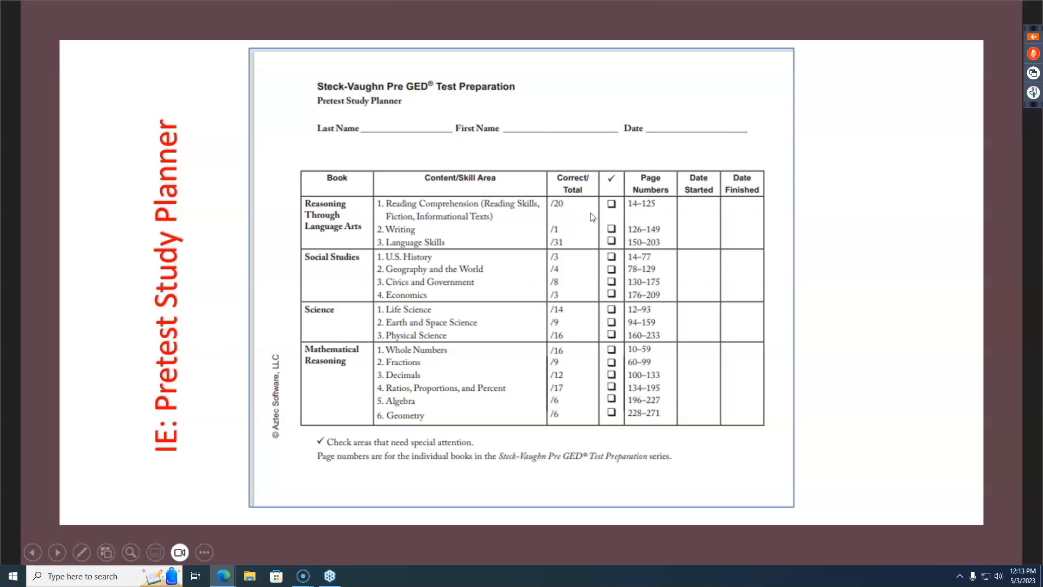
{"action": "mouse_move", "coordinate": [654, 217]}
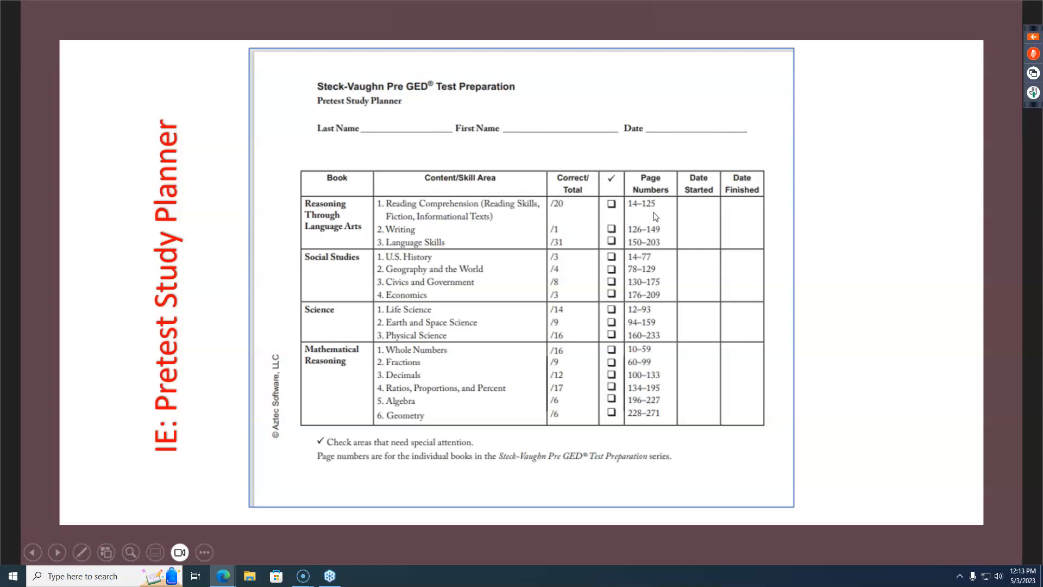
{"action": "mouse_move", "coordinate": [616, 222]}
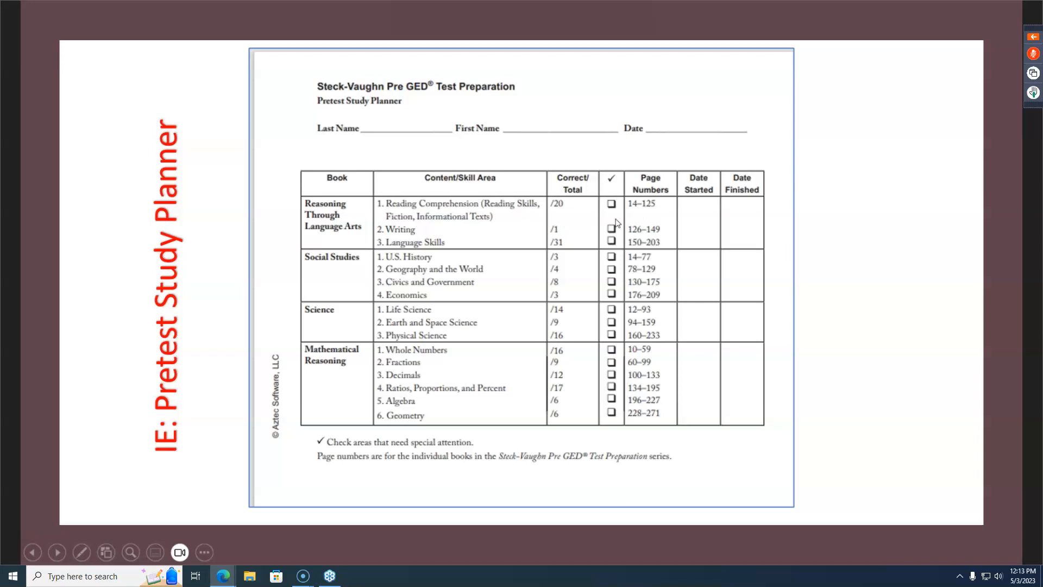
{"action": "mouse_move", "coordinate": [664, 230]}
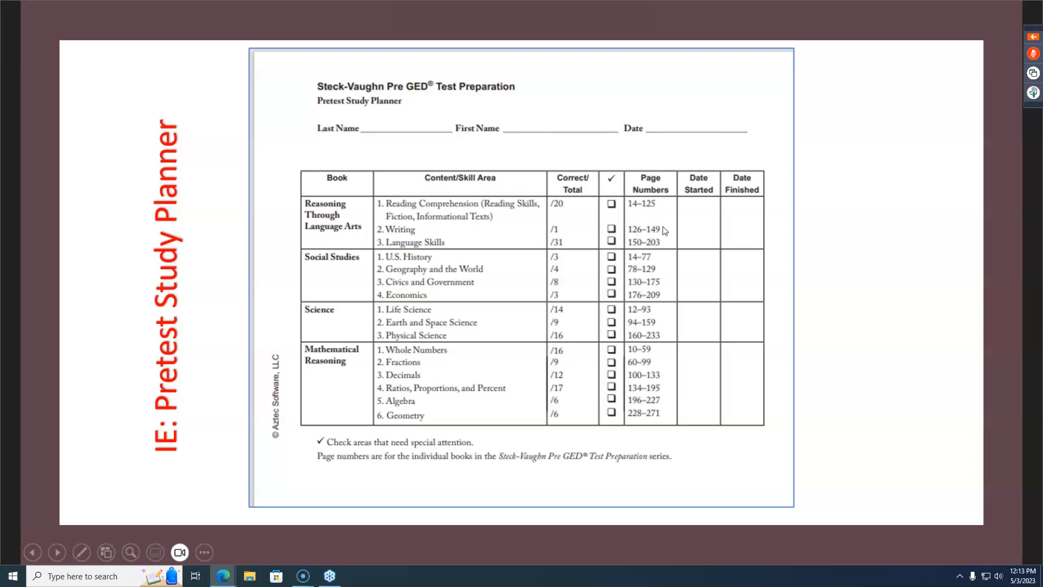
{"action": "mouse_move", "coordinate": [747, 223]}
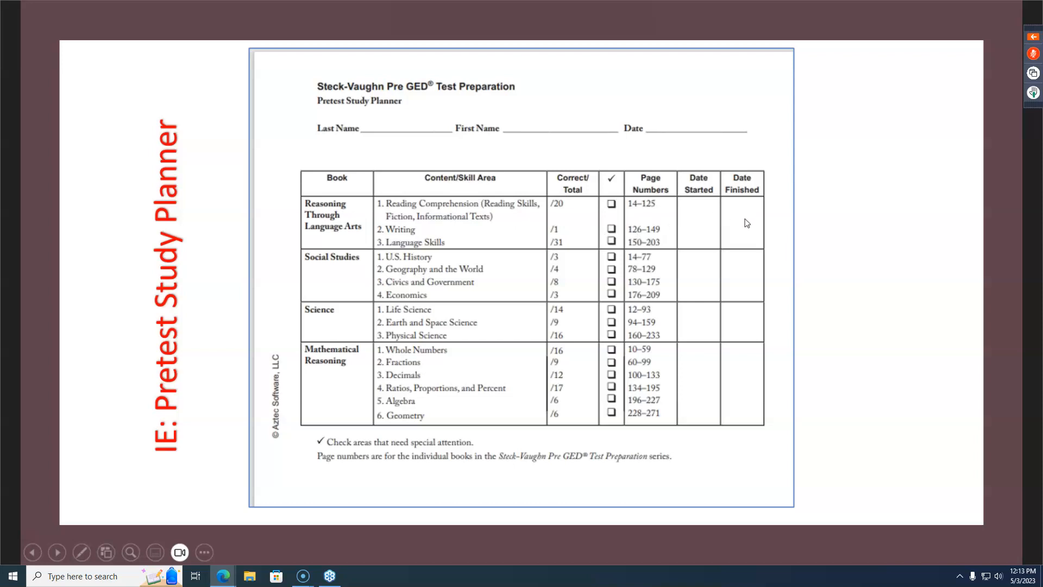
{"action": "mouse_move", "coordinate": [476, 464]}
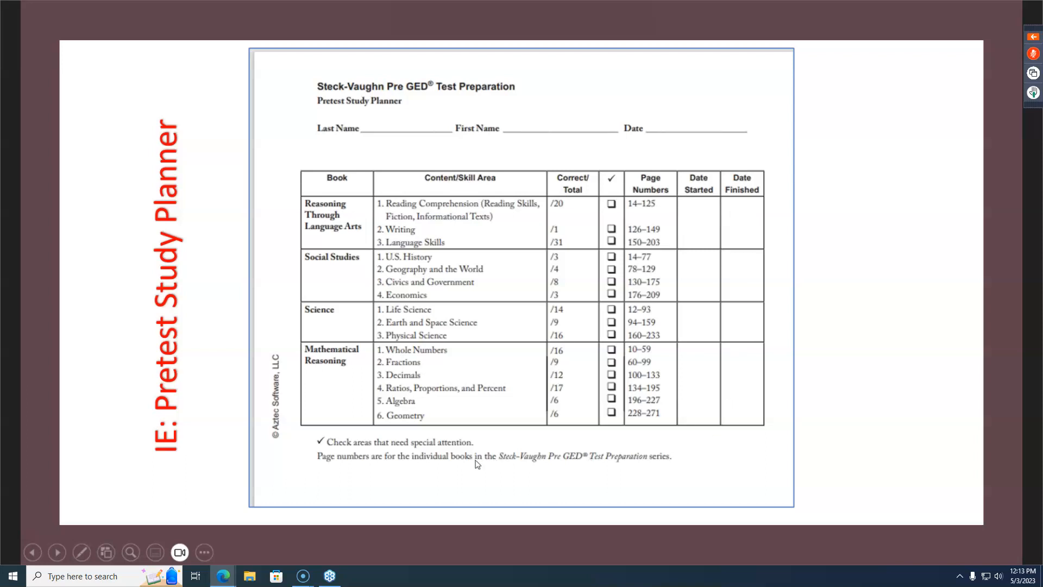
{"action": "mouse_move", "coordinate": [603, 210]}
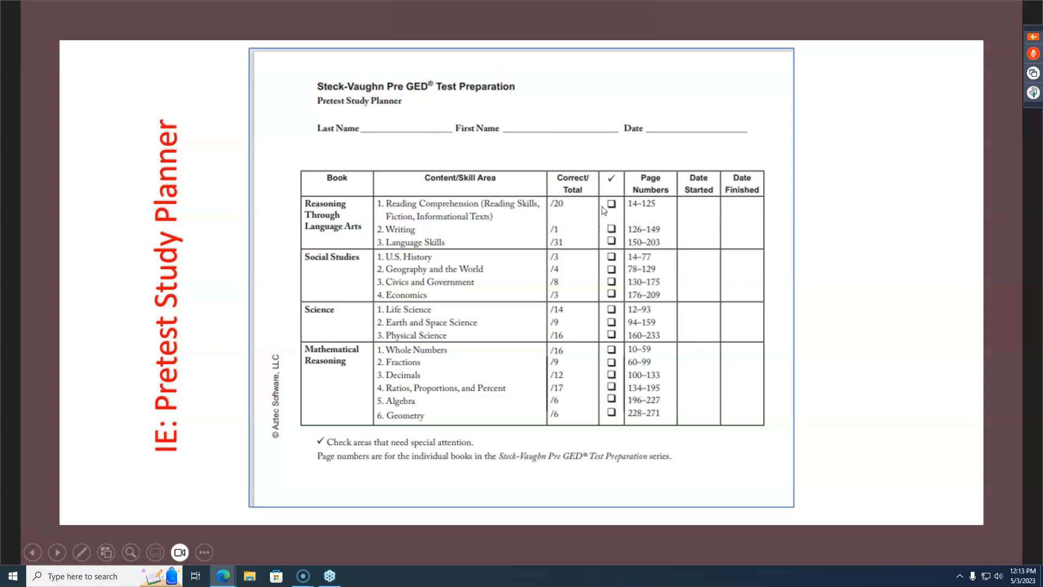
{"action": "mouse_move", "coordinate": [606, 412]}
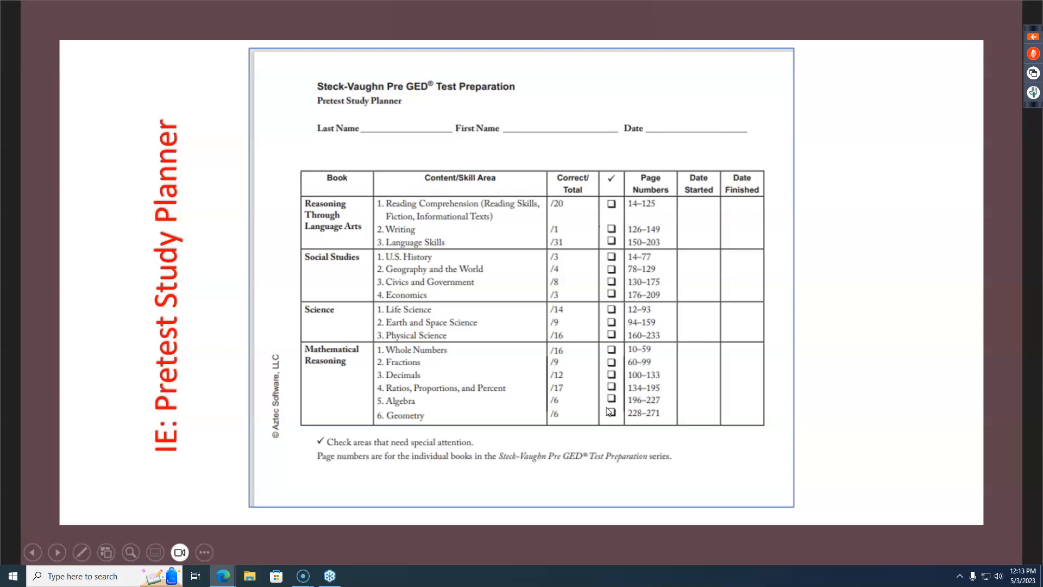
{"action": "mouse_move", "coordinate": [696, 406]}
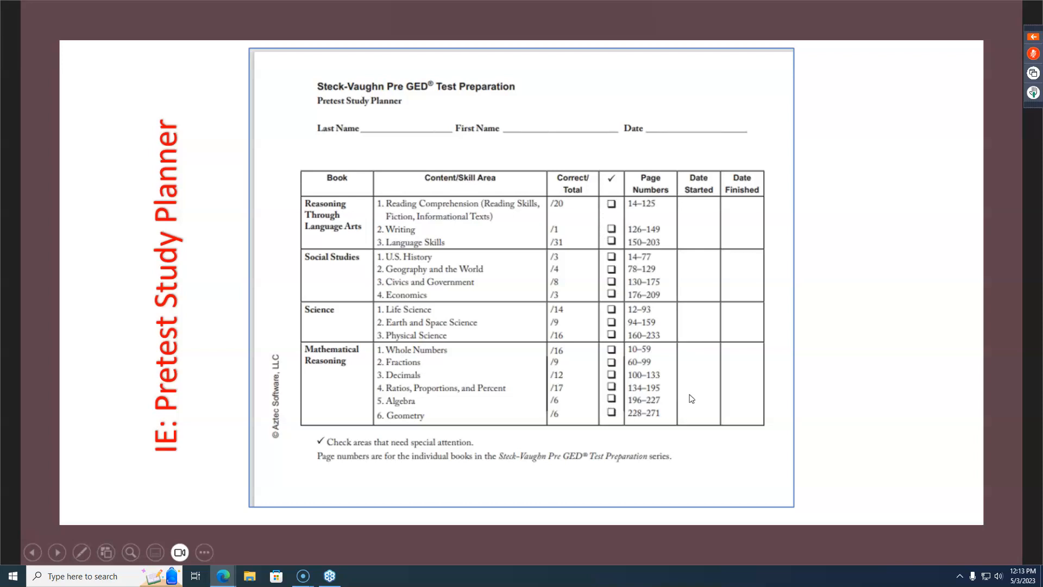
{"action": "mouse_move", "coordinate": [329, 115]}
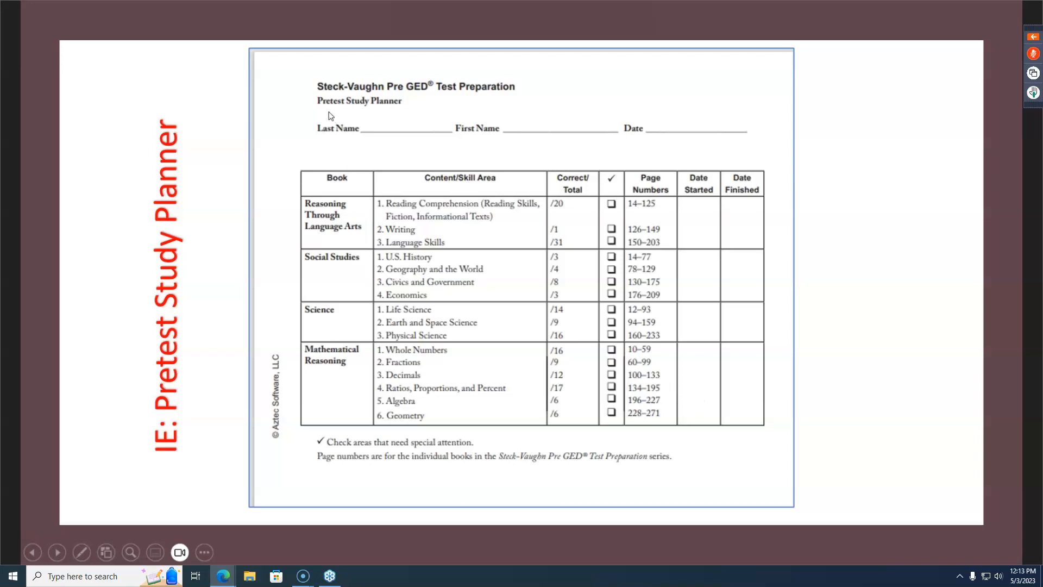
Advance to the Coming Soon Workbooks slide showing the four Pre-GED workbook covers.
{"action": "left_click", "coordinate": [338, 113]}
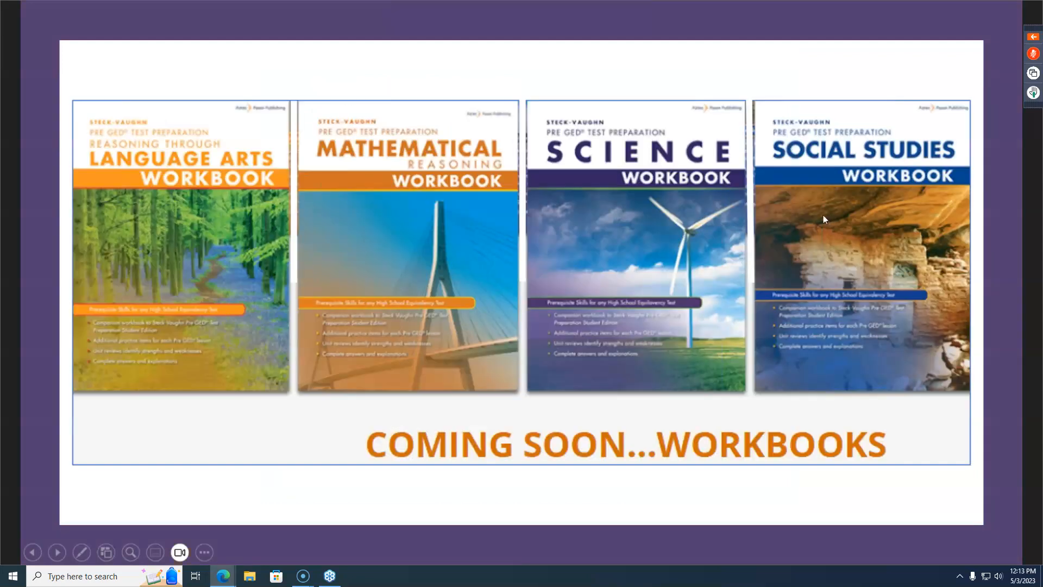
{"action": "mouse_move", "coordinate": [826, 213]}
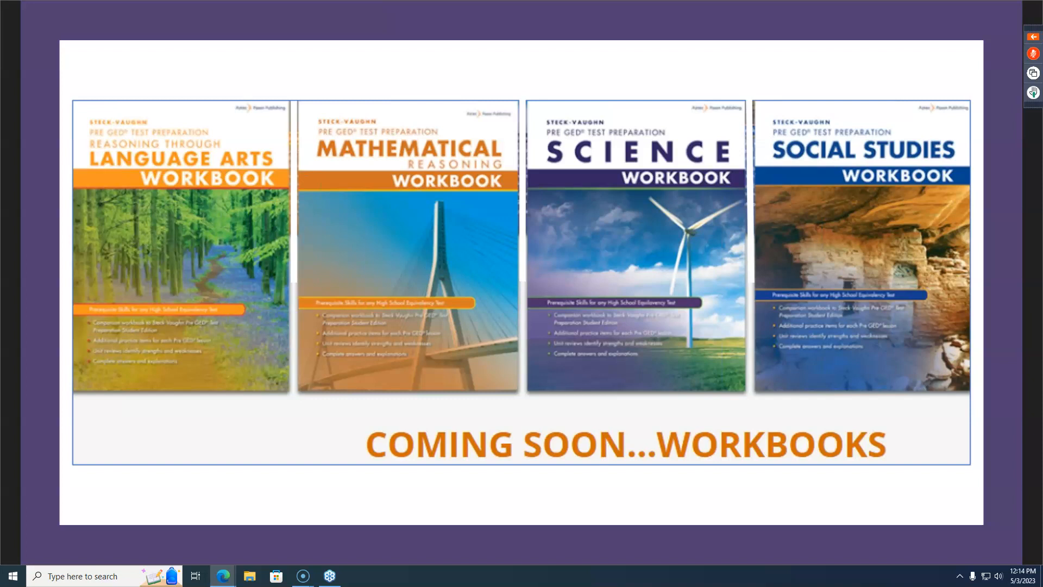
{"action": "left_click", "coordinate": [1031, 53]}
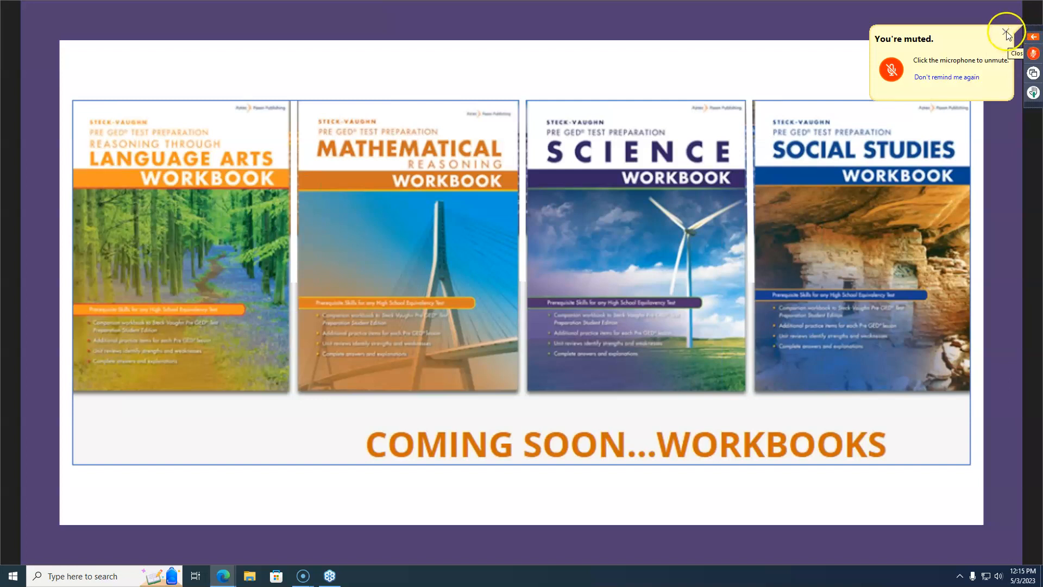
{"action": "left_click", "coordinate": [1006, 32]}
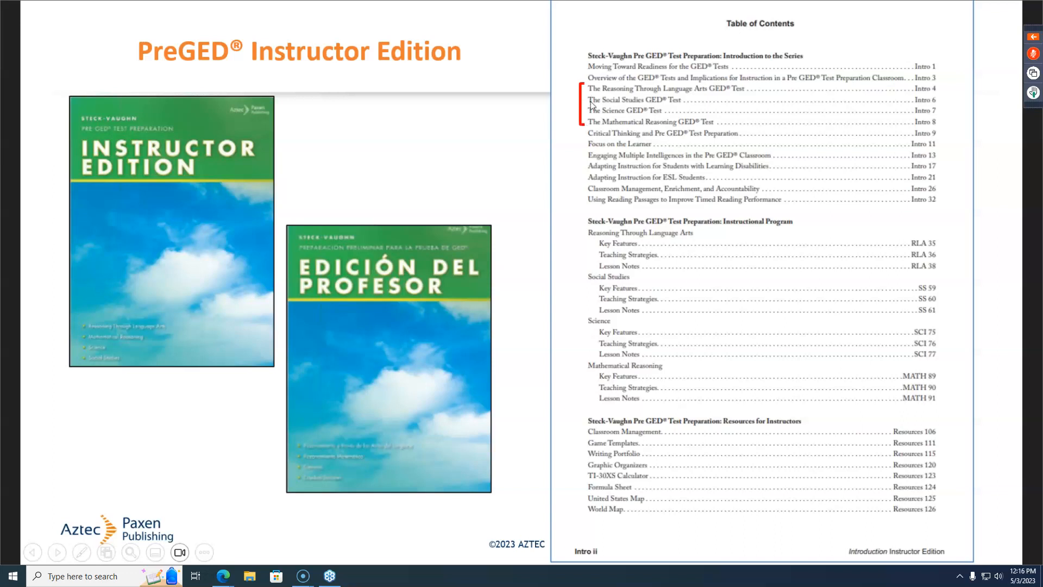
{"action": "mouse_move", "coordinate": [598, 133]}
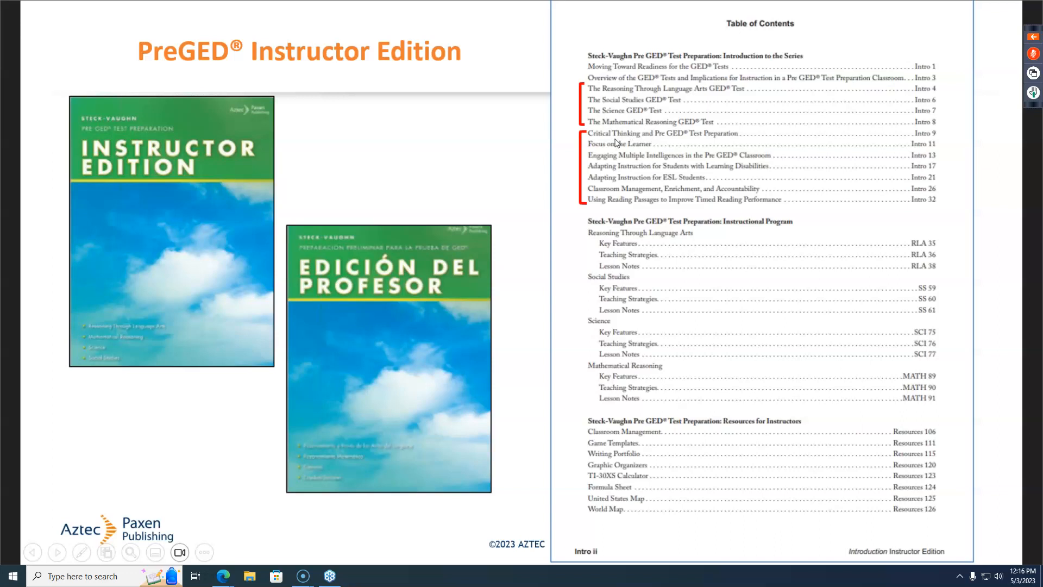
{"action": "mouse_move", "coordinate": [610, 152]}
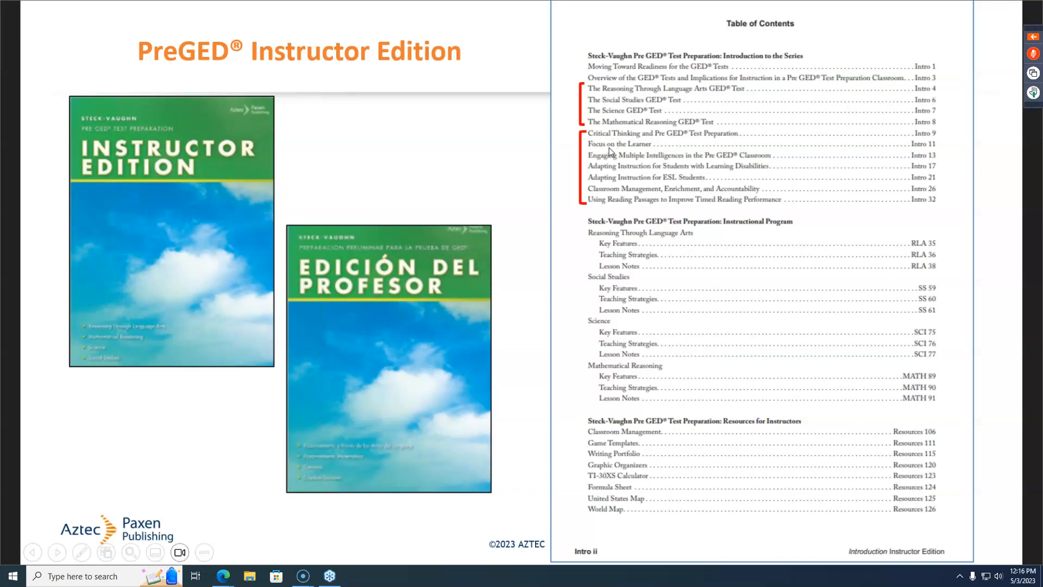
{"action": "mouse_move", "coordinate": [607, 147]}
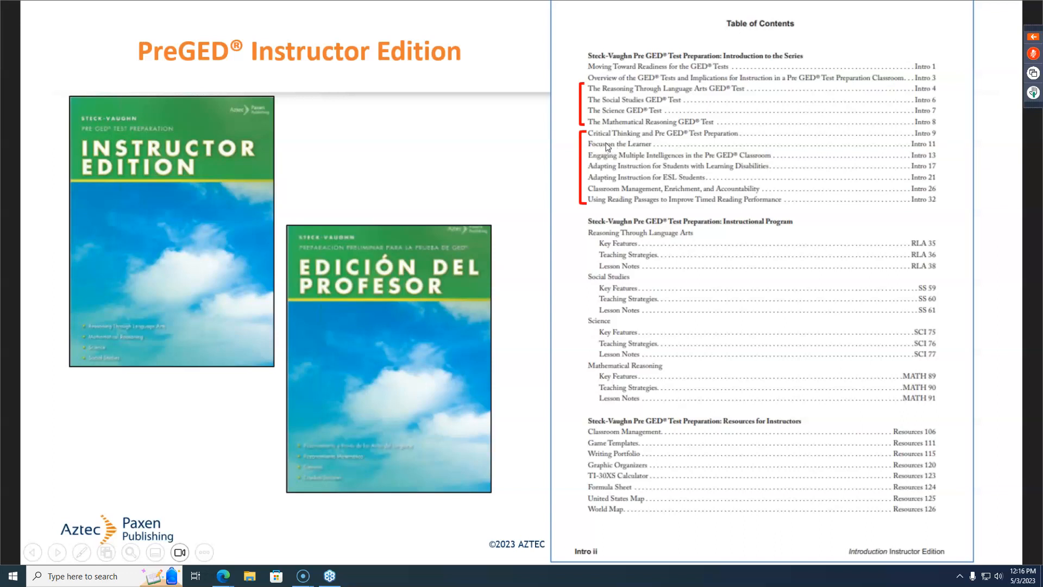
{"action": "mouse_move", "coordinate": [960, 219]}
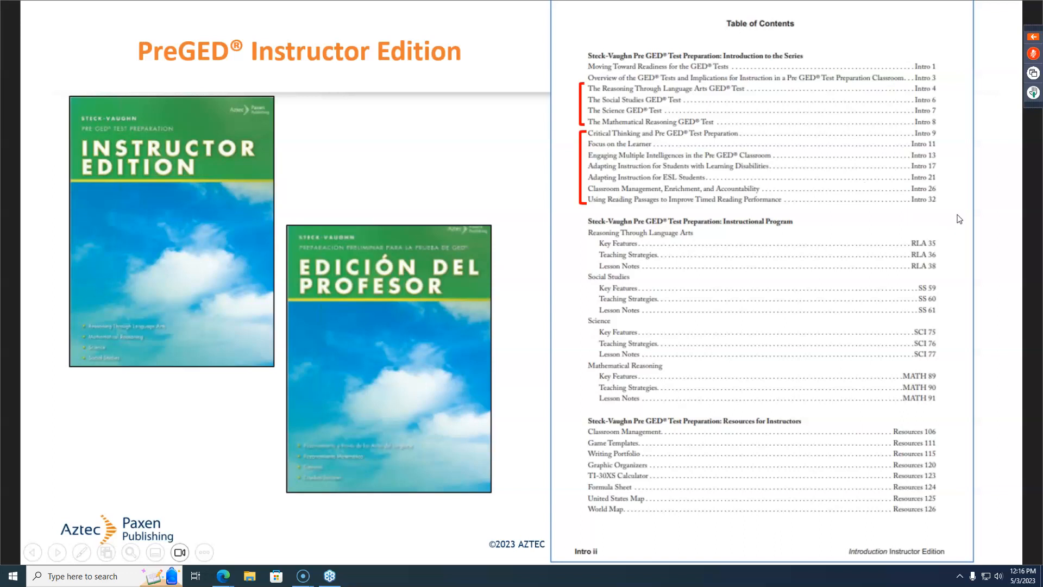
{"action": "mouse_move", "coordinate": [947, 217]}
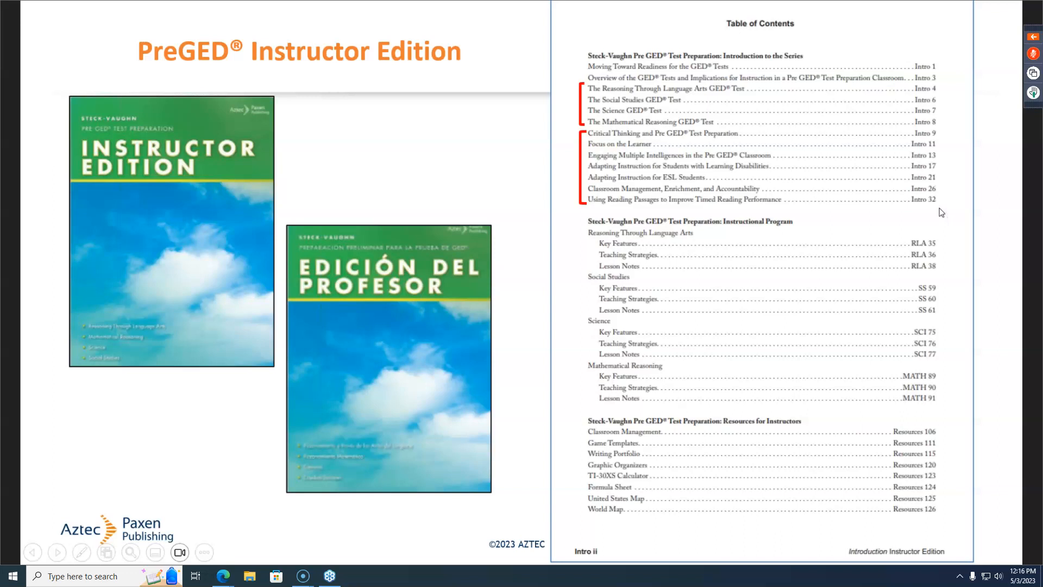
{"action": "mouse_move", "coordinate": [939, 211]}
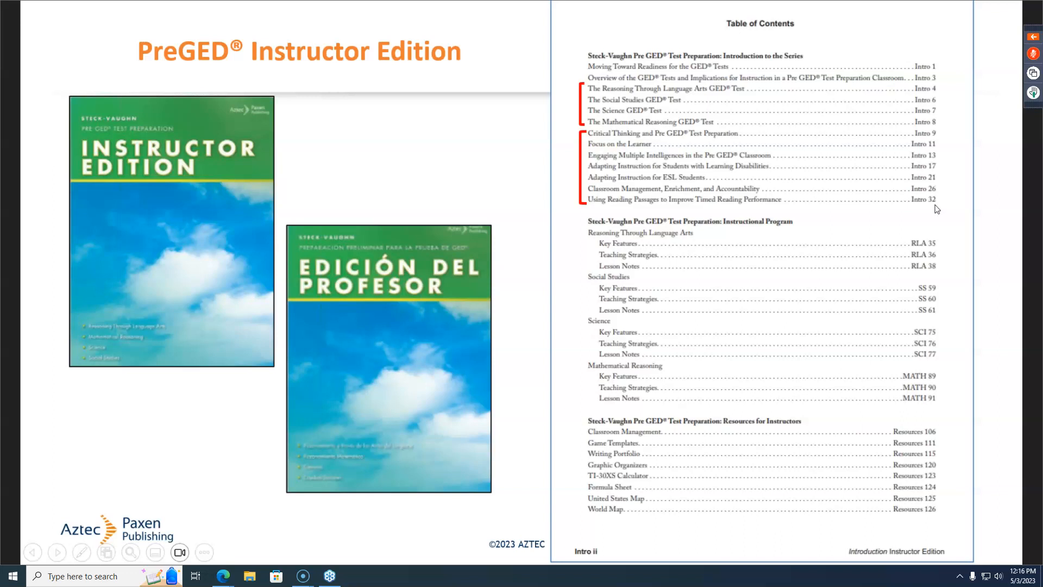
{"action": "mouse_move", "coordinate": [937, 209]}
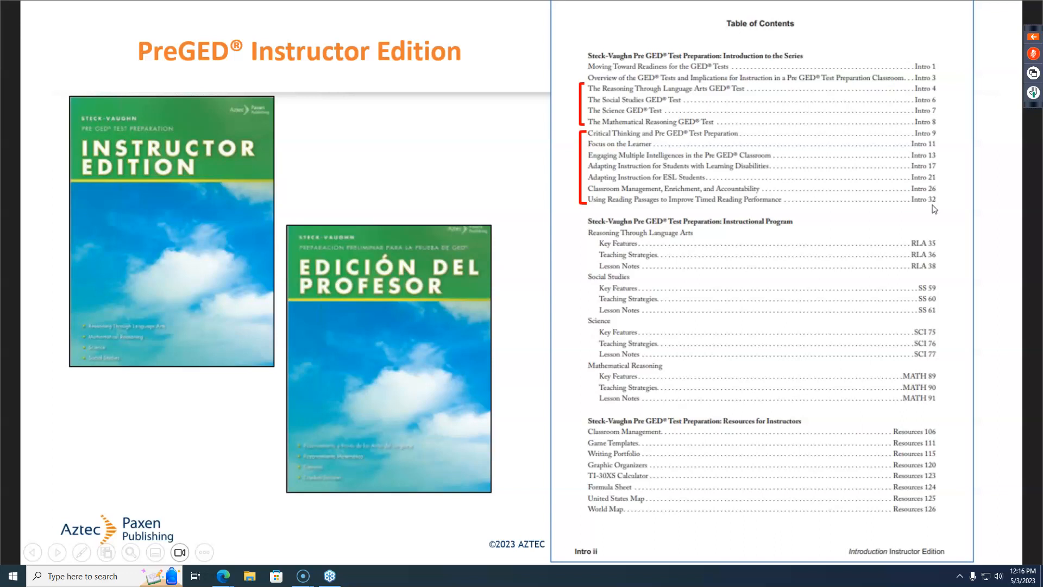
{"action": "mouse_move", "coordinate": [934, 179]}
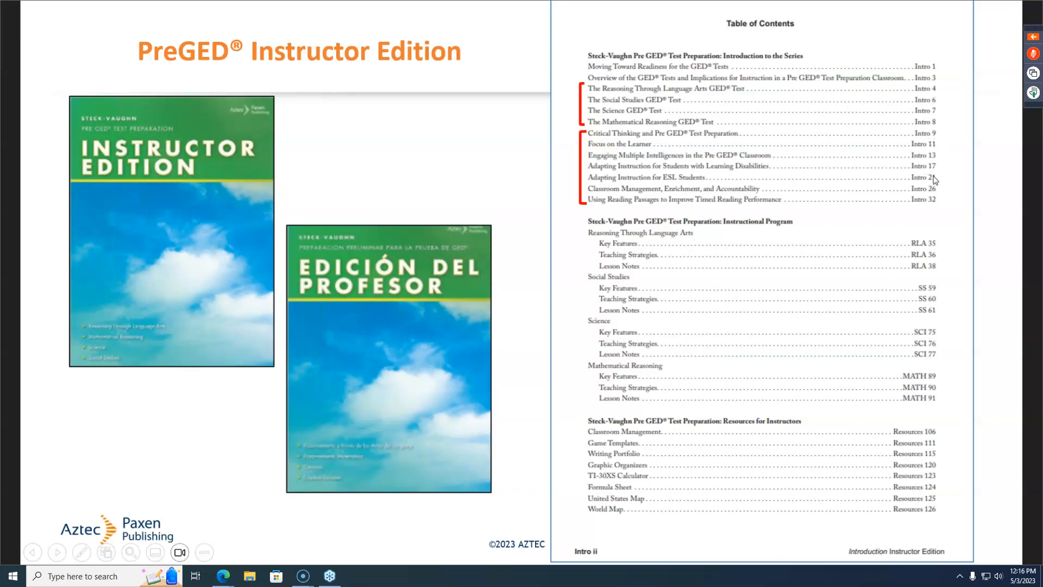
{"action": "mouse_move", "coordinate": [923, 187]}
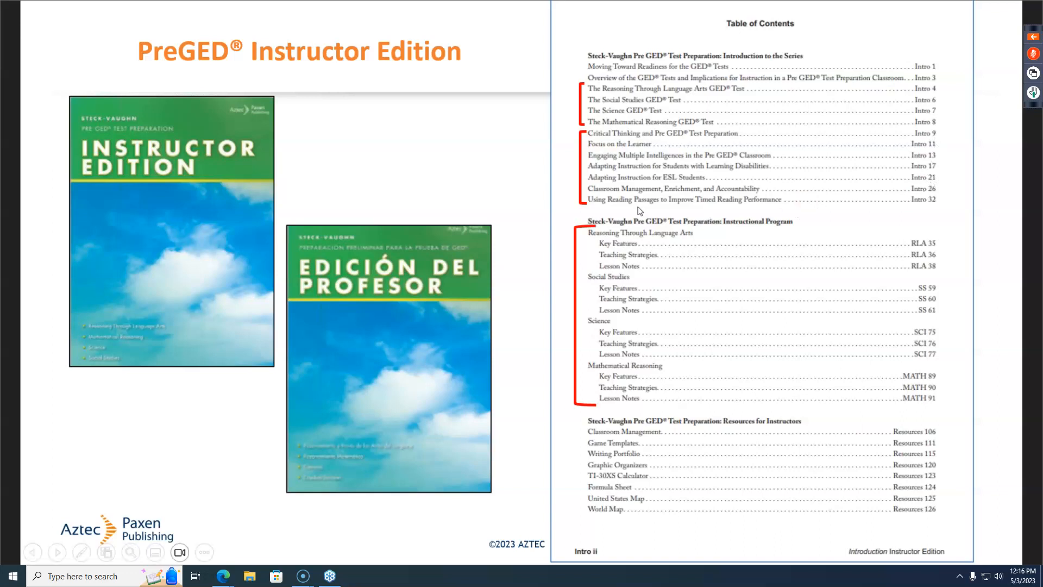
{"action": "mouse_move", "coordinate": [594, 243]}
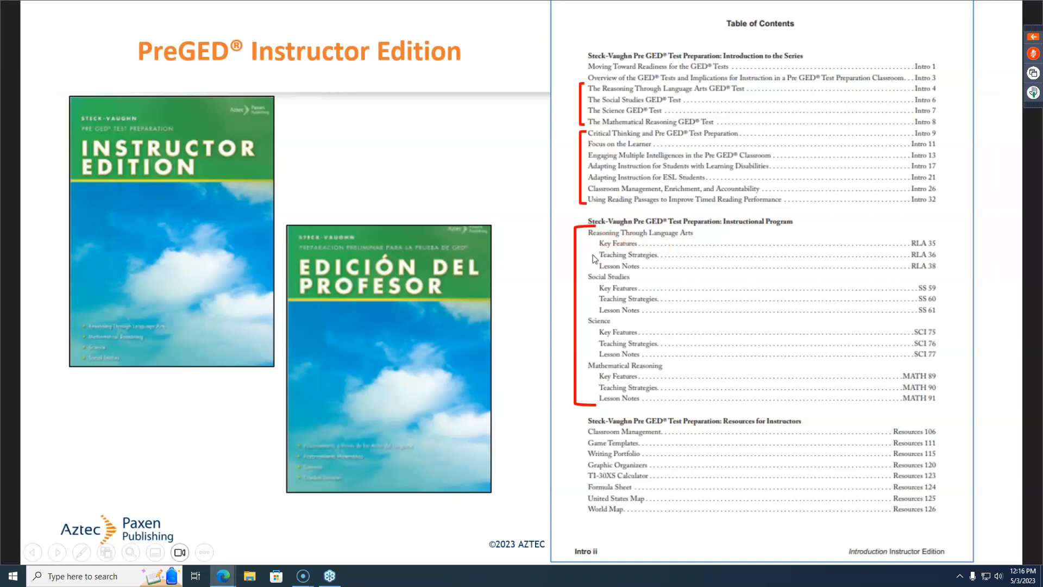
{"action": "mouse_move", "coordinate": [596, 280]}
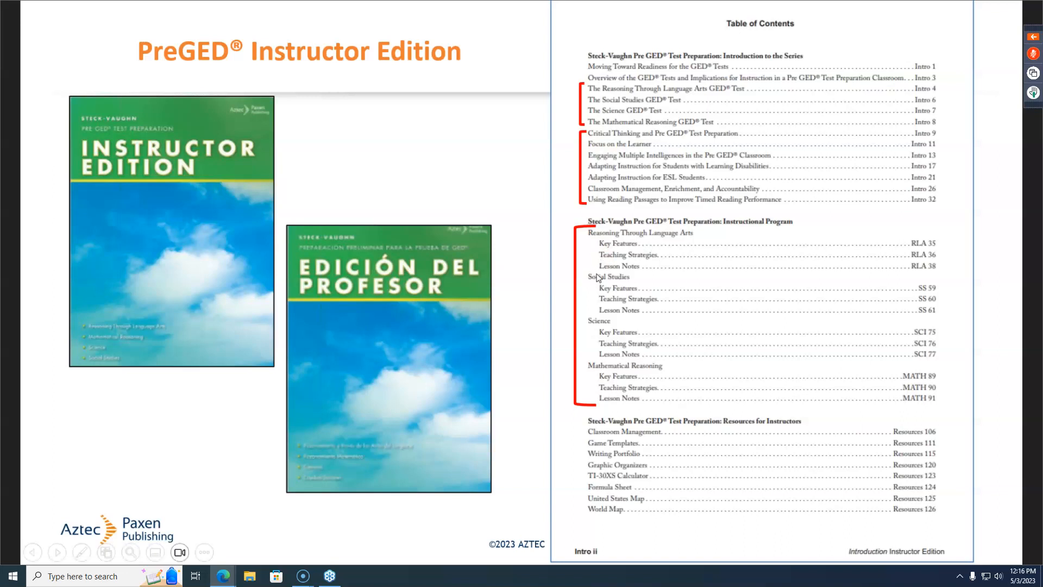
{"action": "mouse_move", "coordinate": [601, 287]}
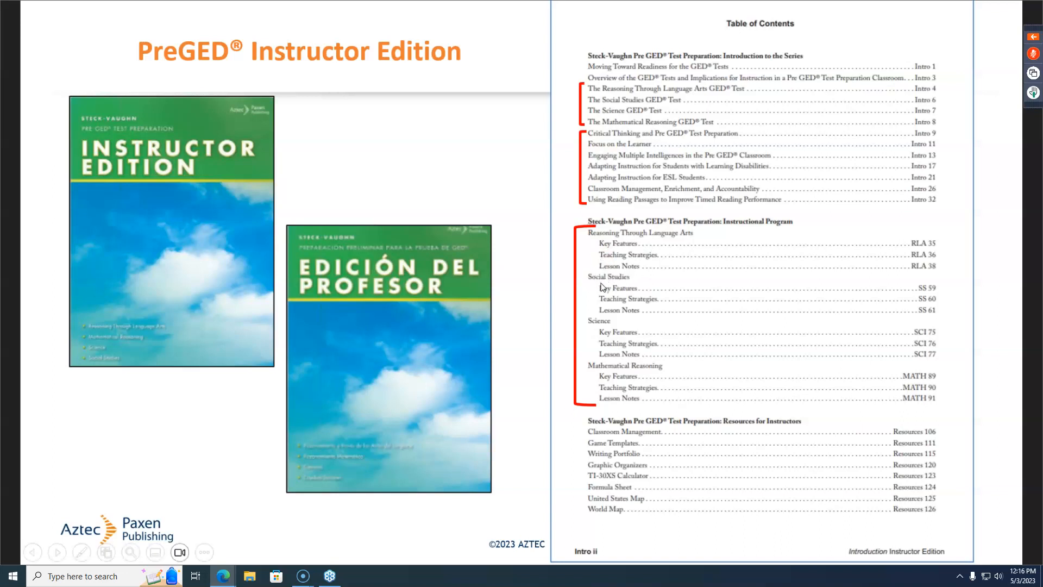
{"action": "mouse_move", "coordinate": [595, 368]}
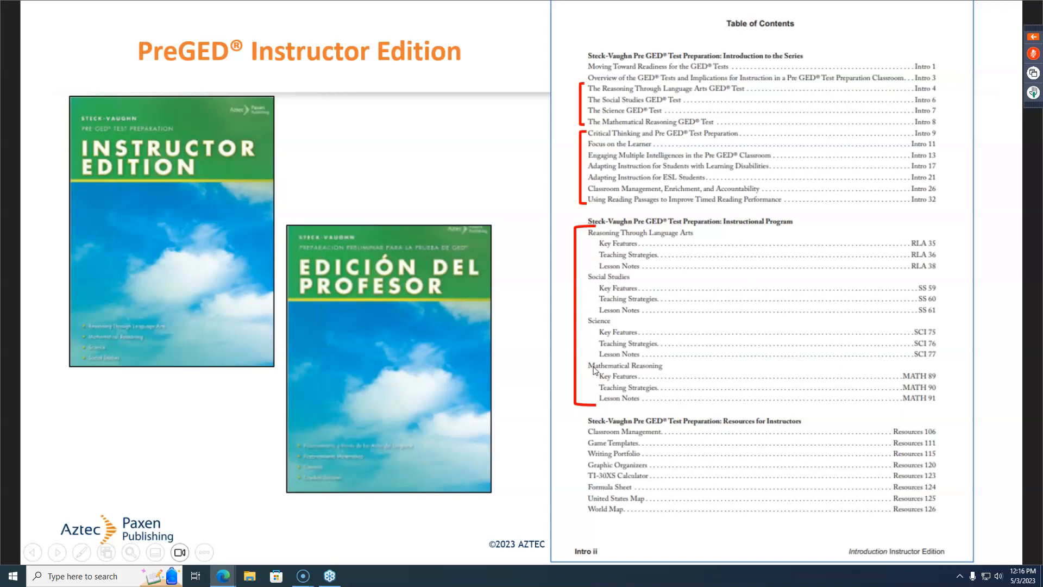
{"action": "mouse_move", "coordinate": [598, 400]}
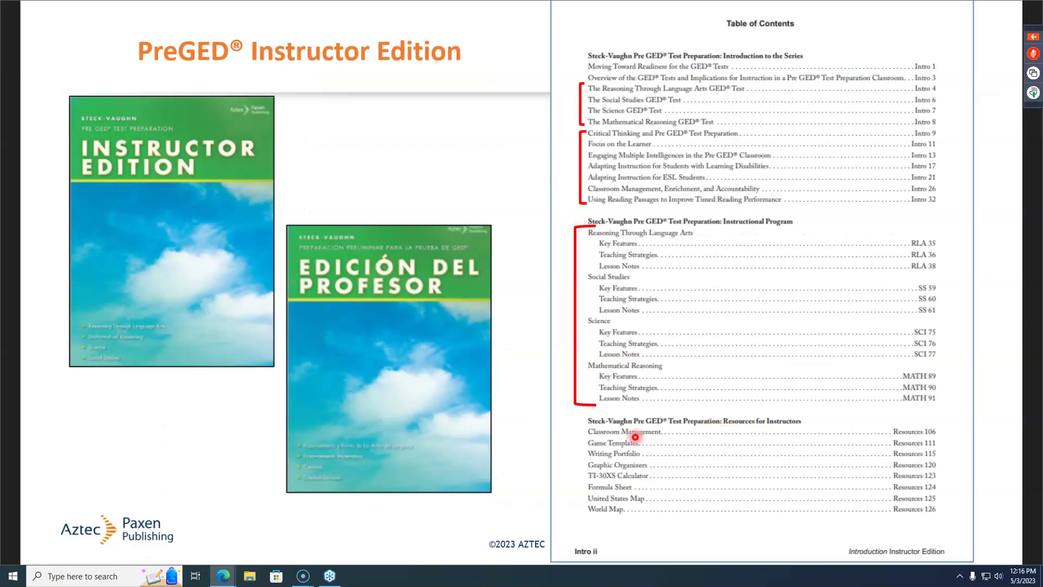
{"action": "mouse_move", "coordinate": [581, 508]}
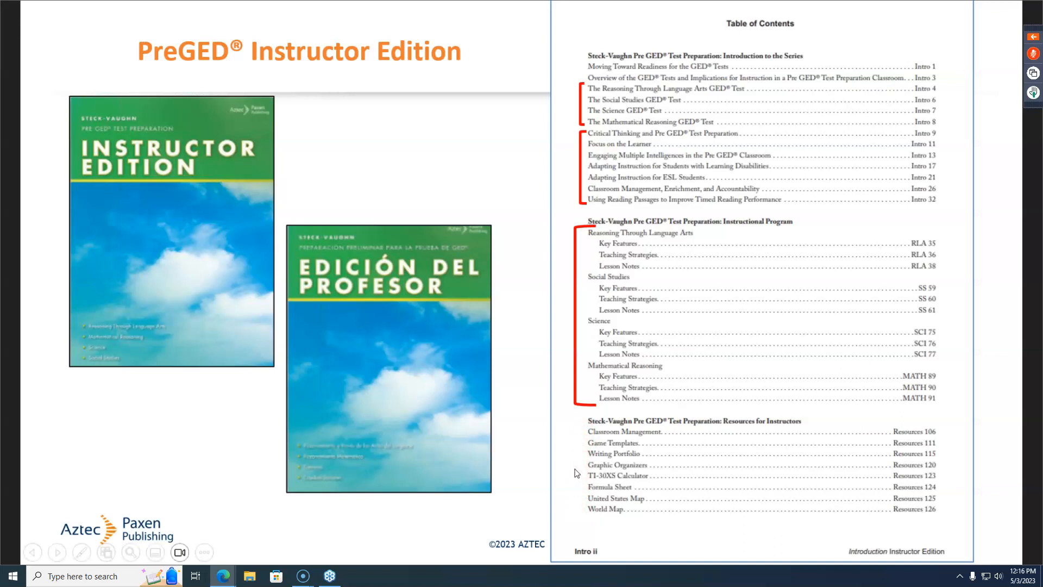
{"action": "mouse_move", "coordinate": [570, 466]}
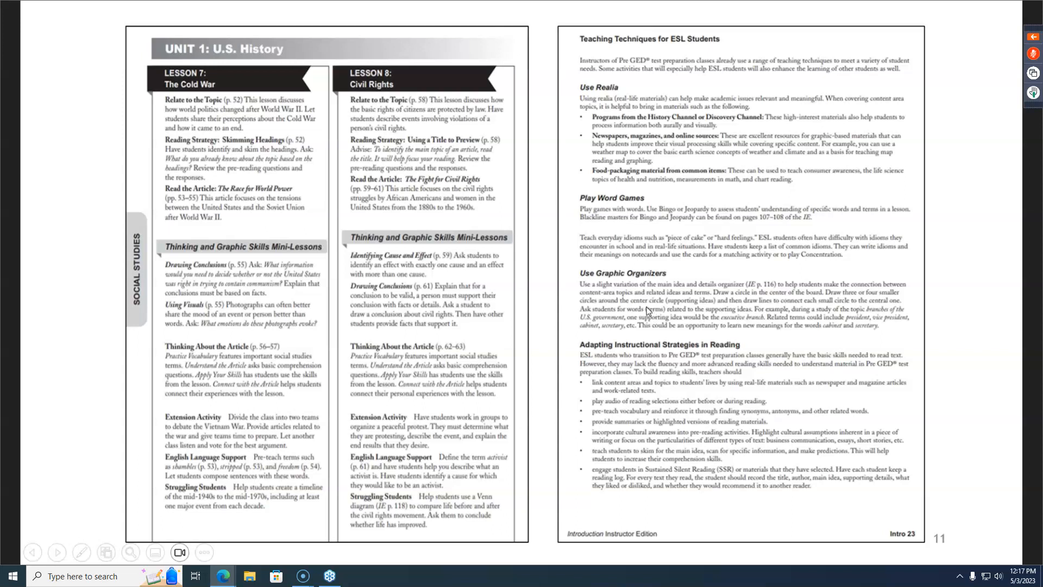
{"action": "mouse_move", "coordinate": [207, 107]}
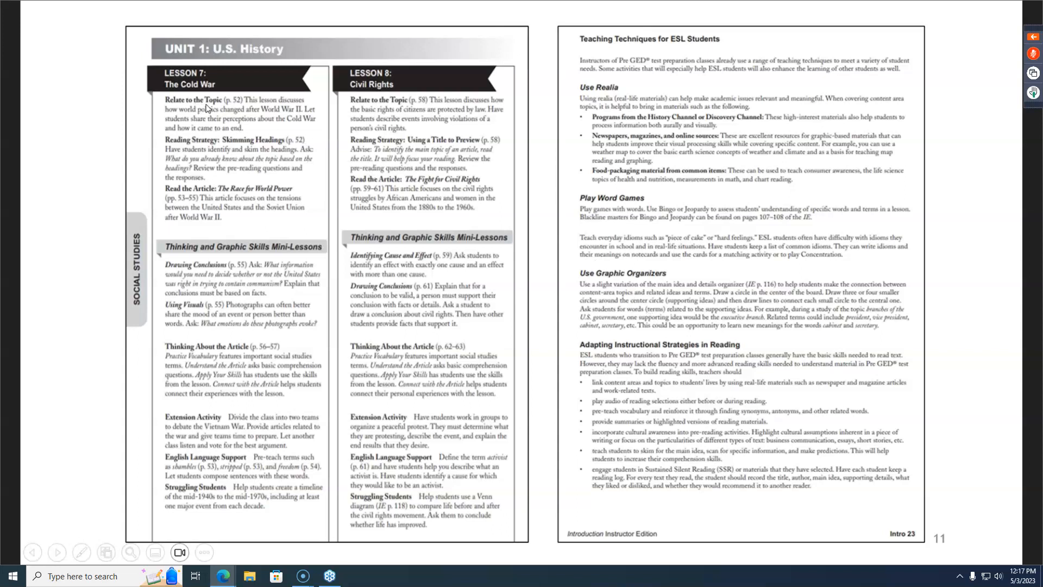
{"action": "mouse_move", "coordinate": [214, 84]}
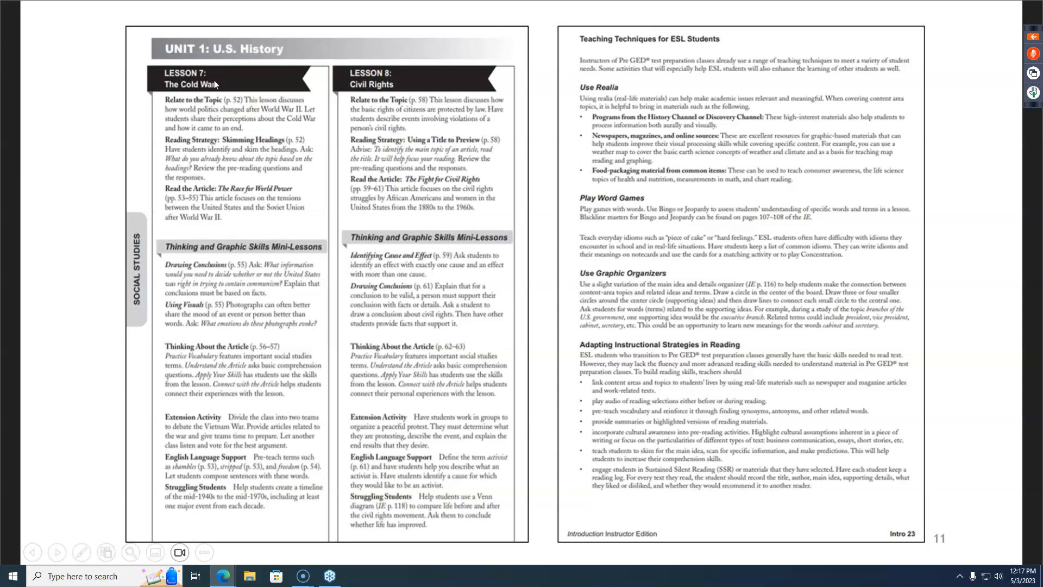
{"action": "mouse_move", "coordinate": [221, 85]}
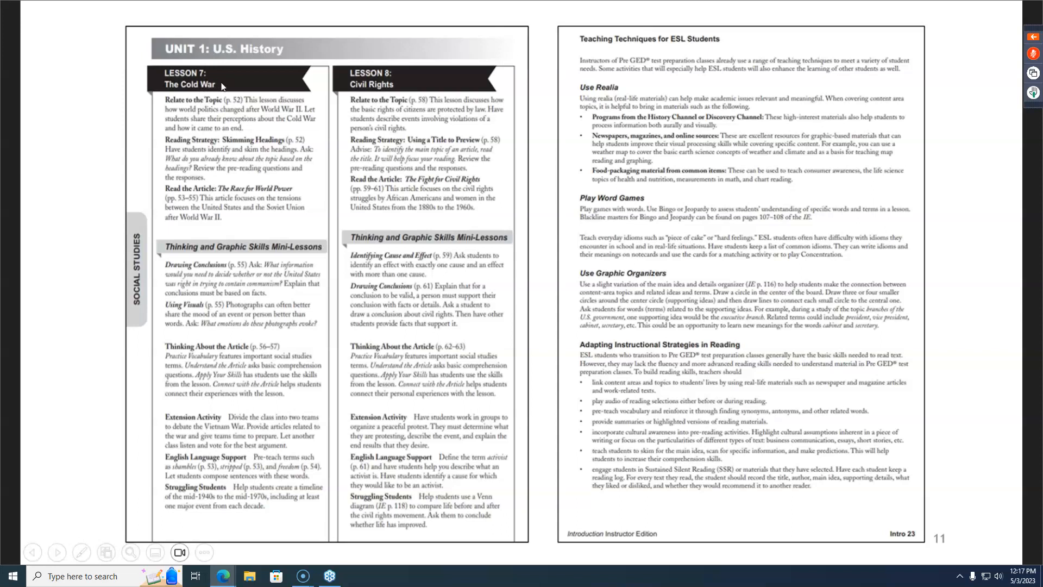
{"action": "left_click", "coordinate": [187, 109]}
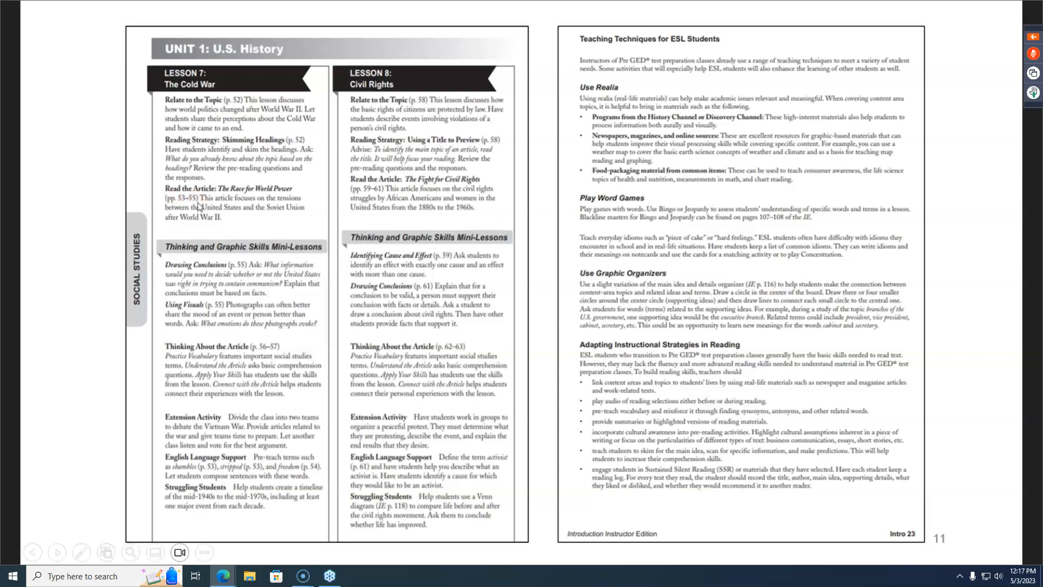
{"action": "mouse_move", "coordinate": [229, 291]}
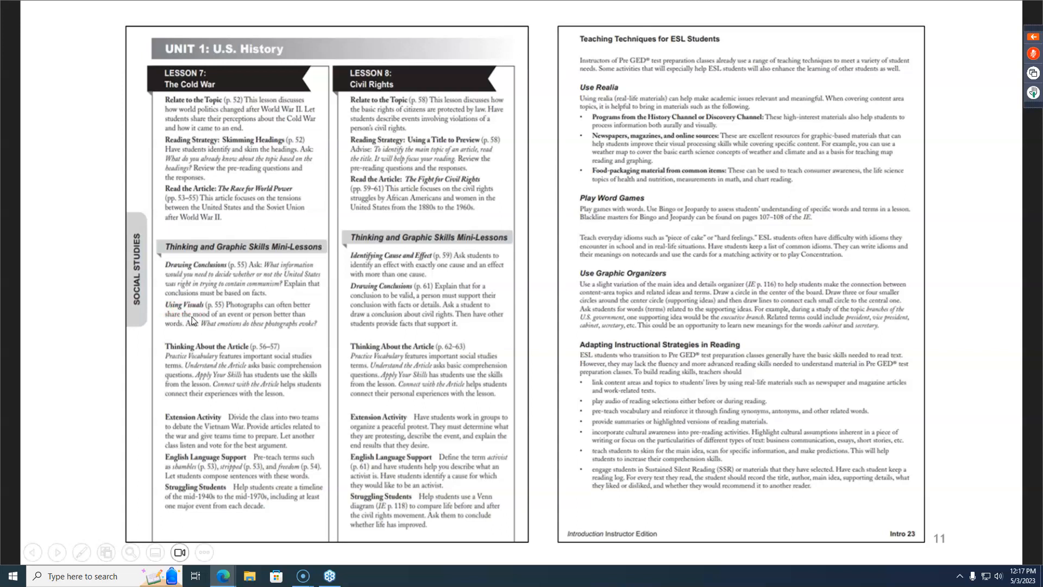
{"action": "mouse_move", "coordinate": [185, 325]}
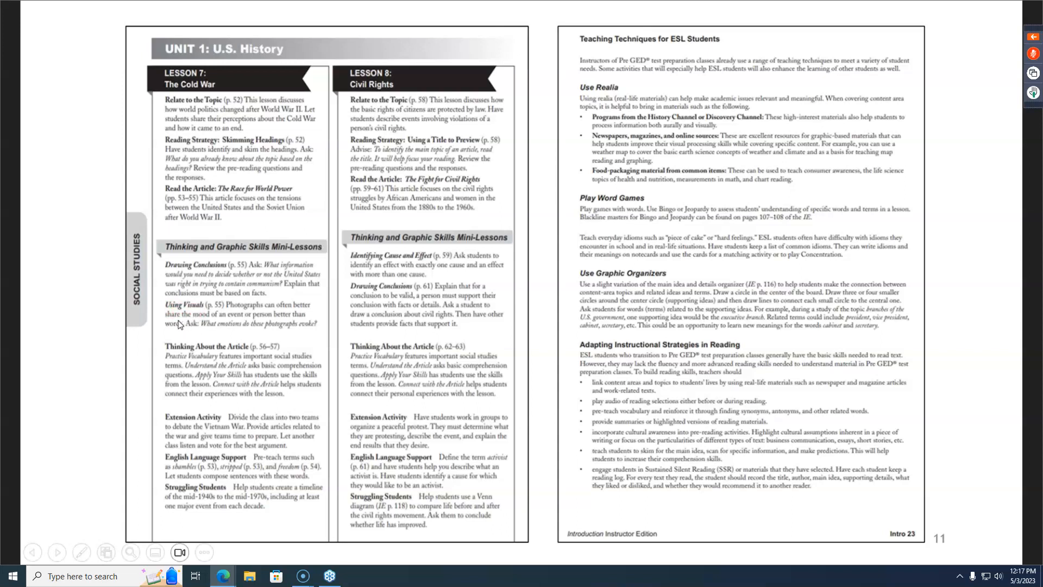
{"action": "mouse_move", "coordinate": [172, 360]}
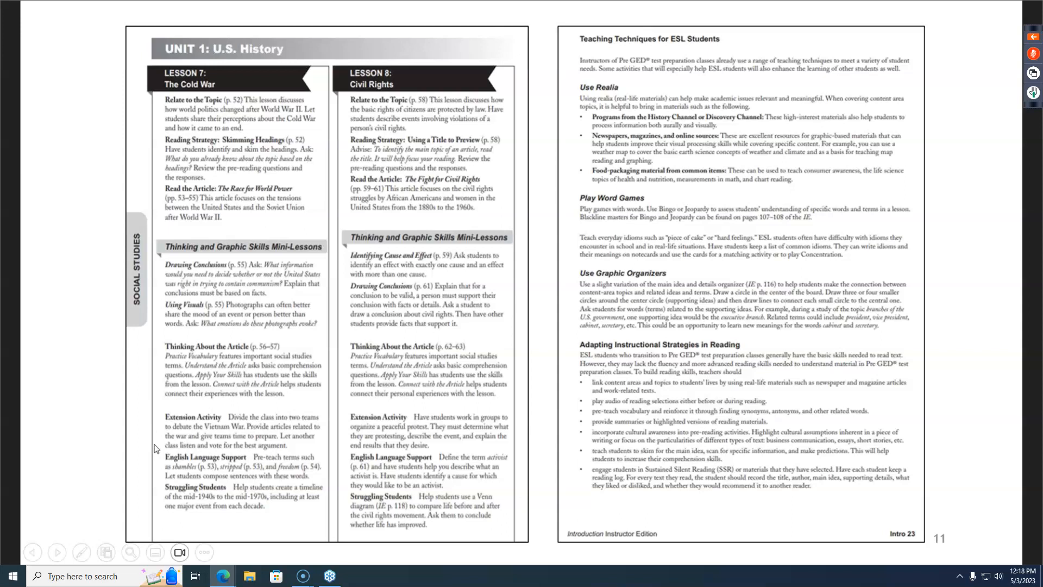
{"action": "mouse_move", "coordinate": [172, 470]}
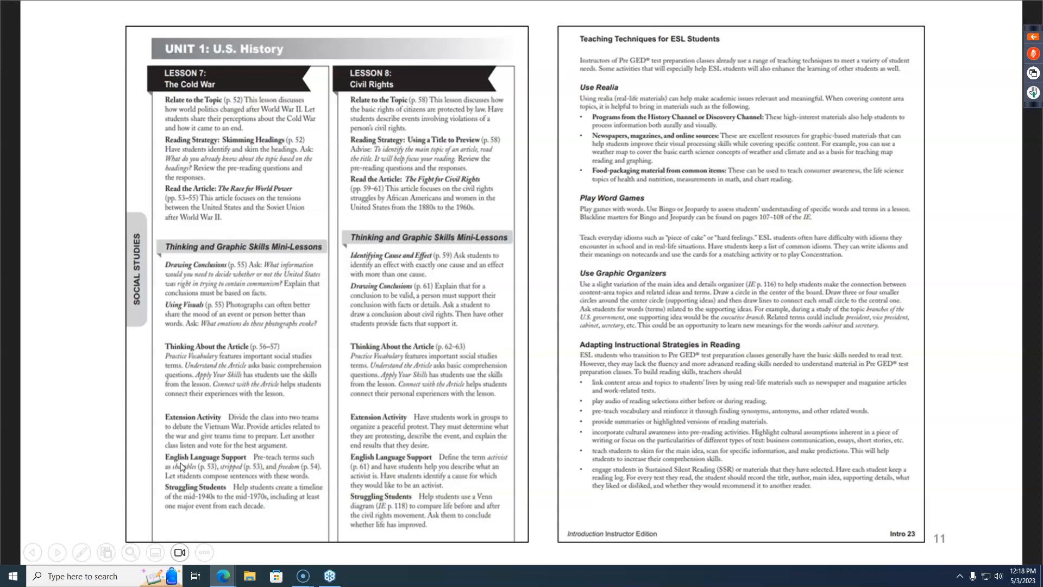
{"action": "mouse_move", "coordinate": [181, 473]}
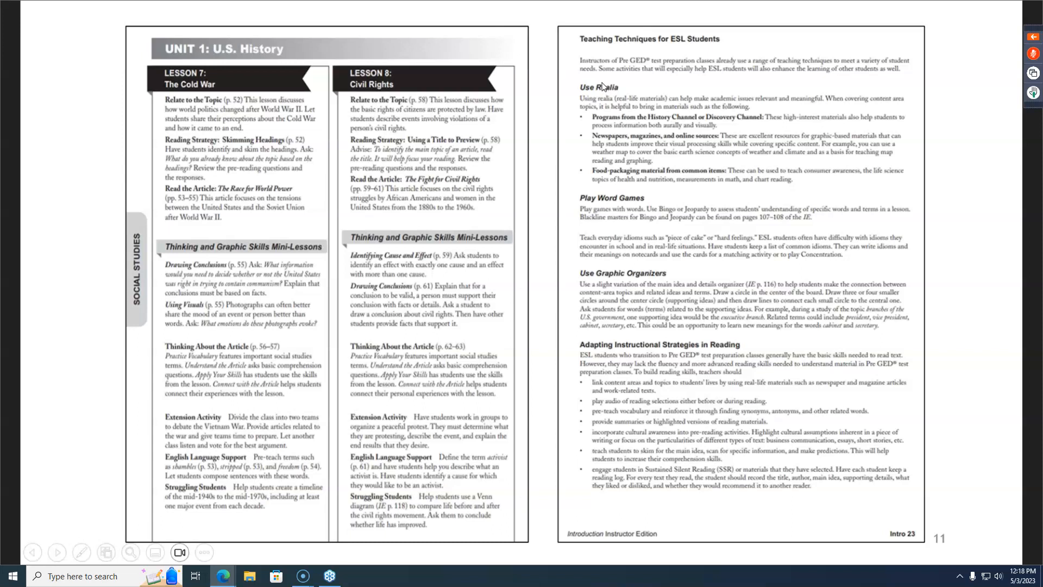
{"action": "mouse_move", "coordinate": [591, 48]}
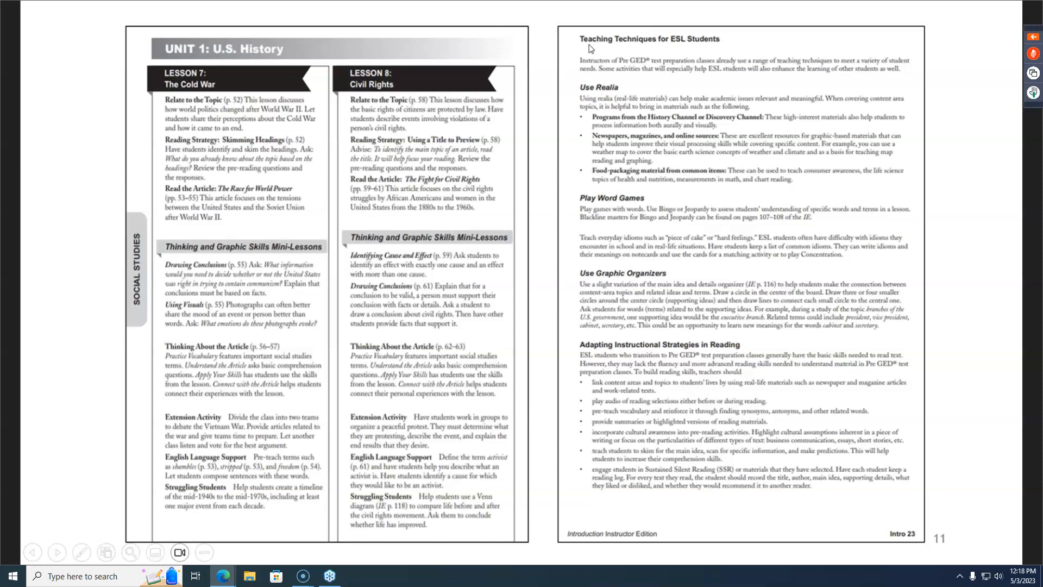
{"action": "mouse_move", "coordinate": [578, 47]}
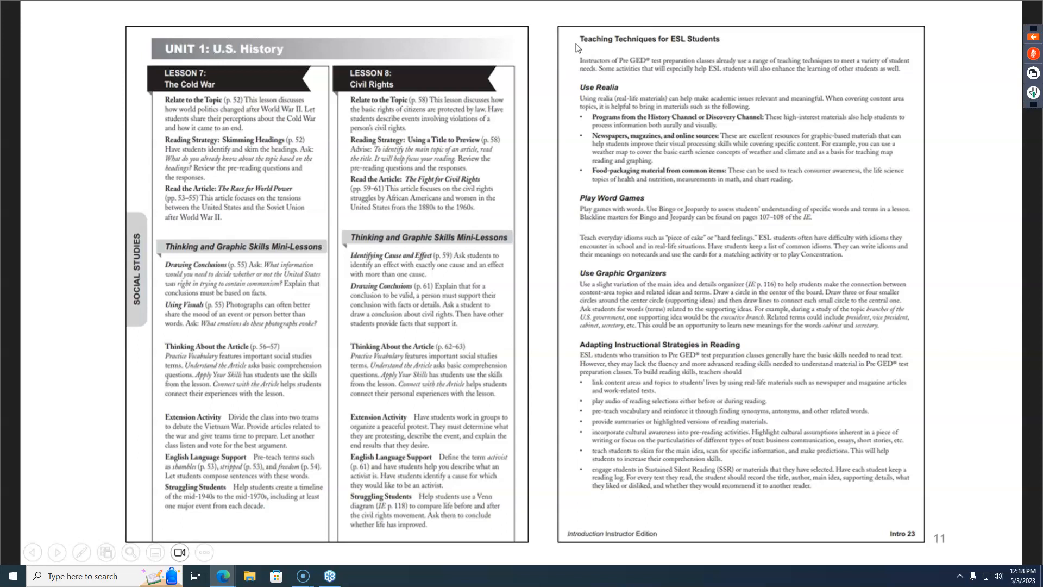
{"action": "left_click", "coordinate": [569, 44]}
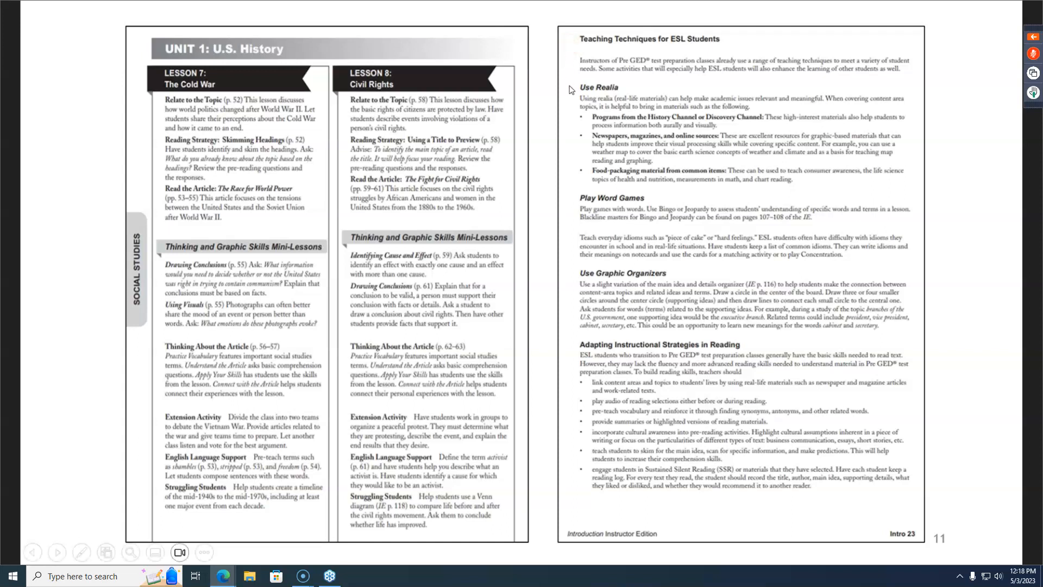
{"action": "left_click", "coordinate": [567, 87]}
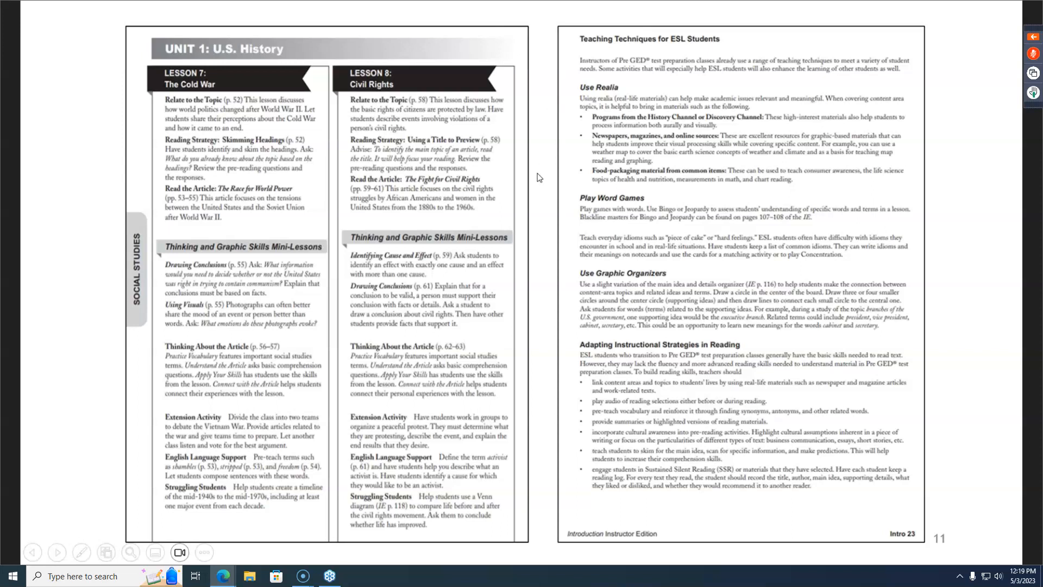
{"action": "mouse_move", "coordinate": [550, 288]}
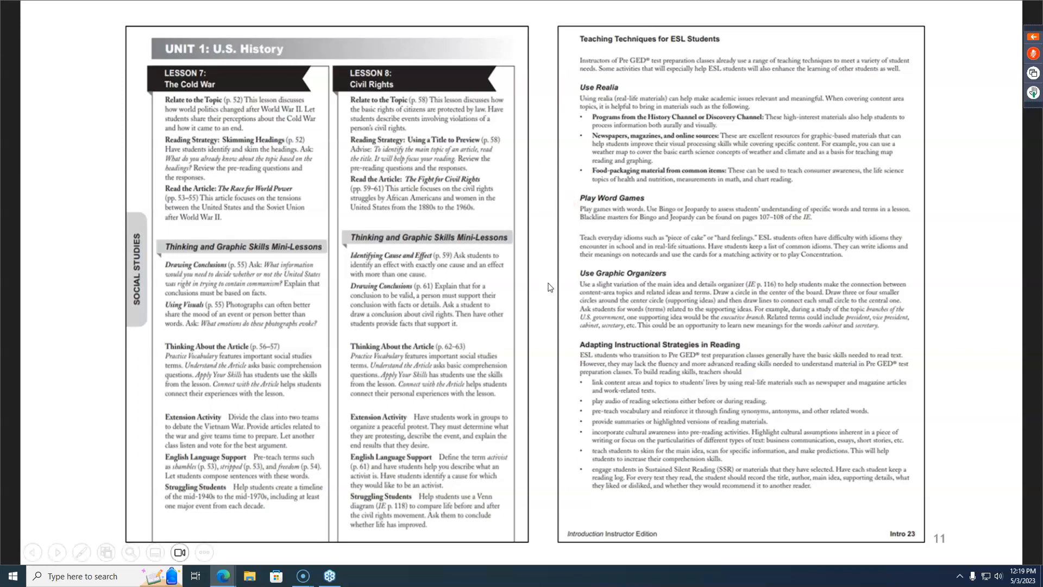
{"action": "mouse_move", "coordinate": [563, 348]}
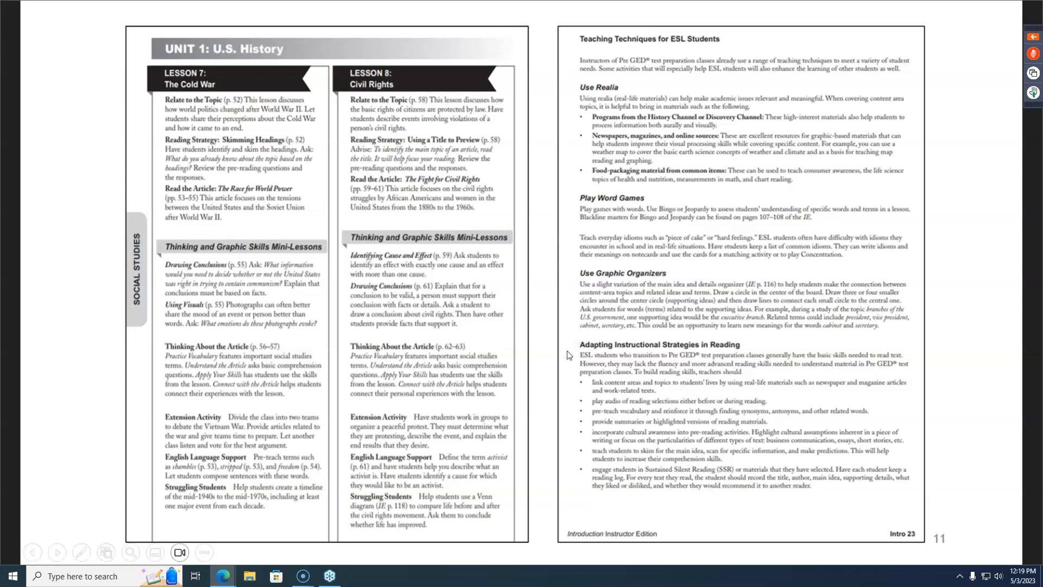
{"action": "mouse_move", "coordinate": [575, 359]}
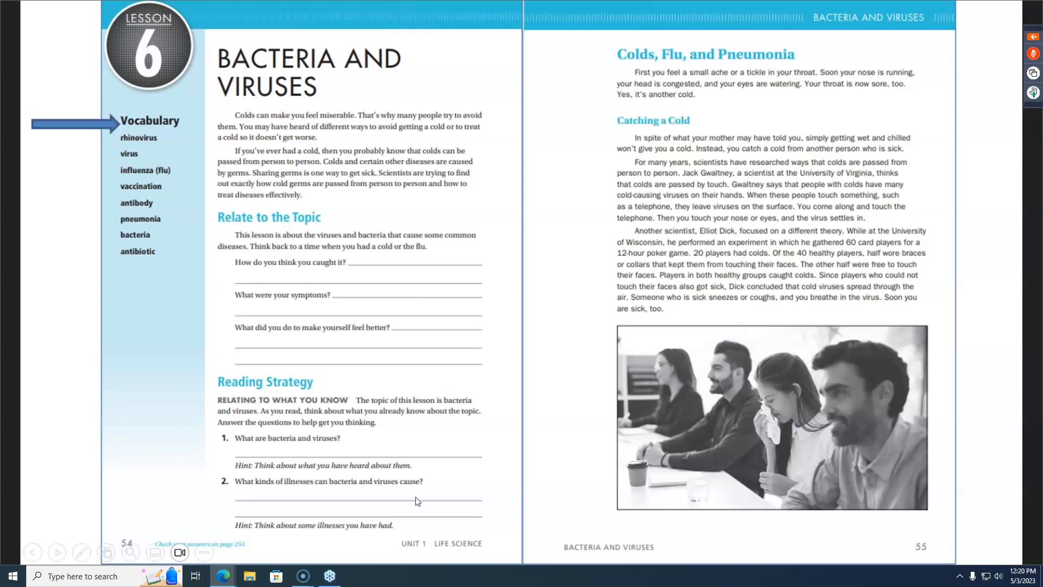
{"action": "mouse_move", "coordinate": [407, 502]}
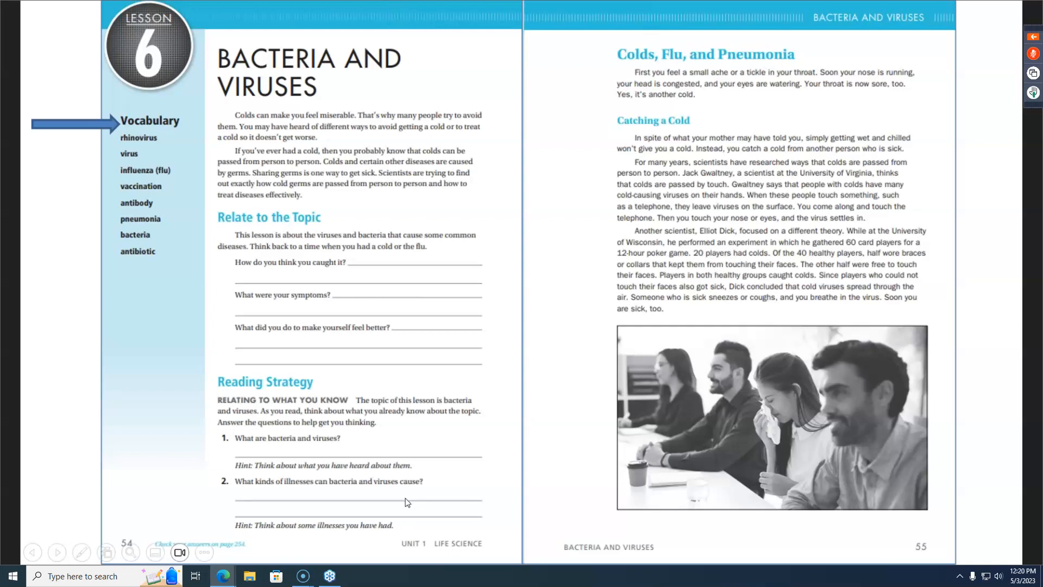
{"action": "mouse_move", "coordinate": [364, 490]}
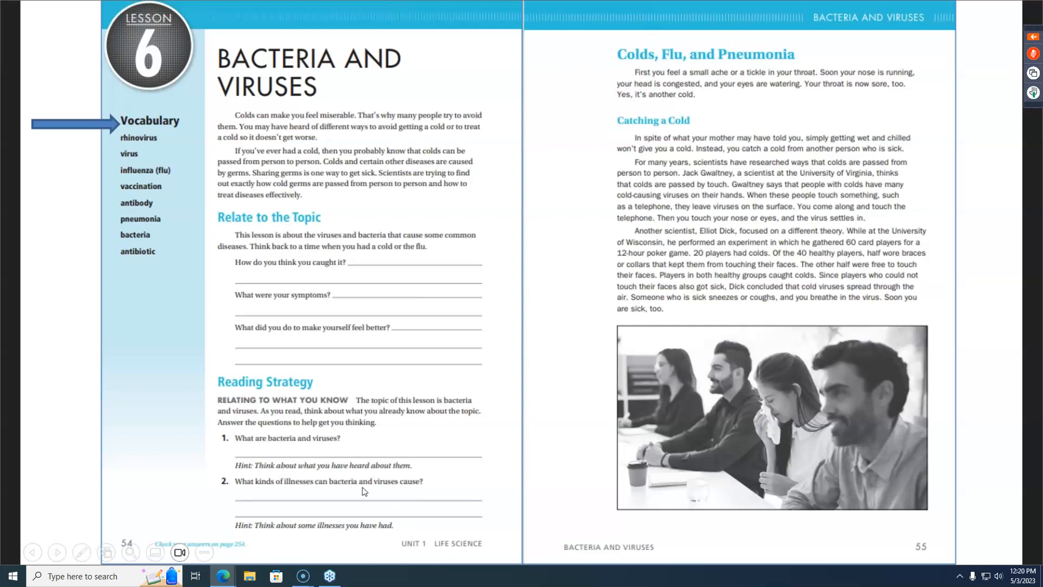
{"action": "mouse_move", "coordinate": [351, 522]}
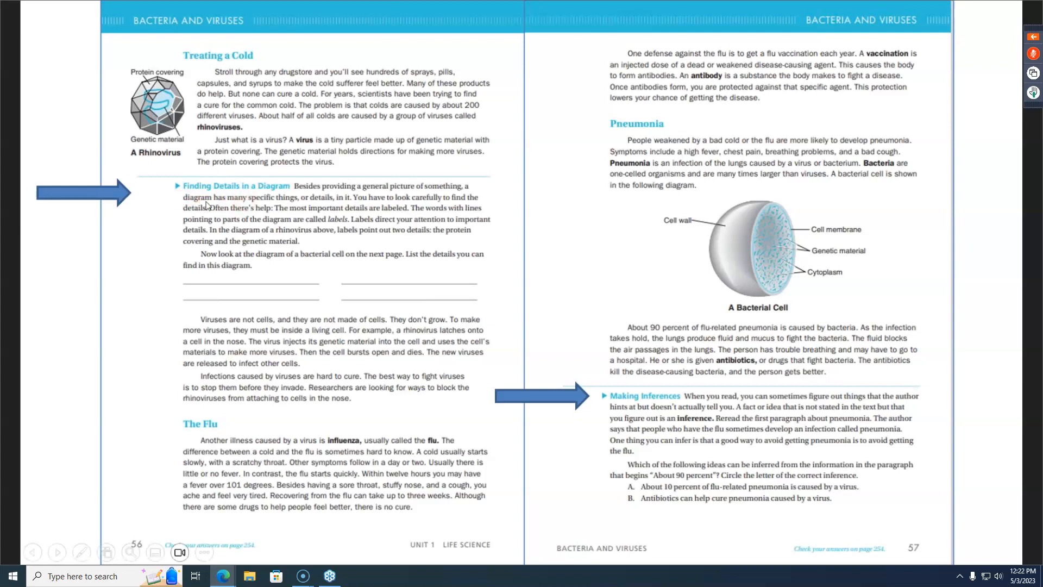
{"action": "mouse_move", "coordinate": [163, 193]}
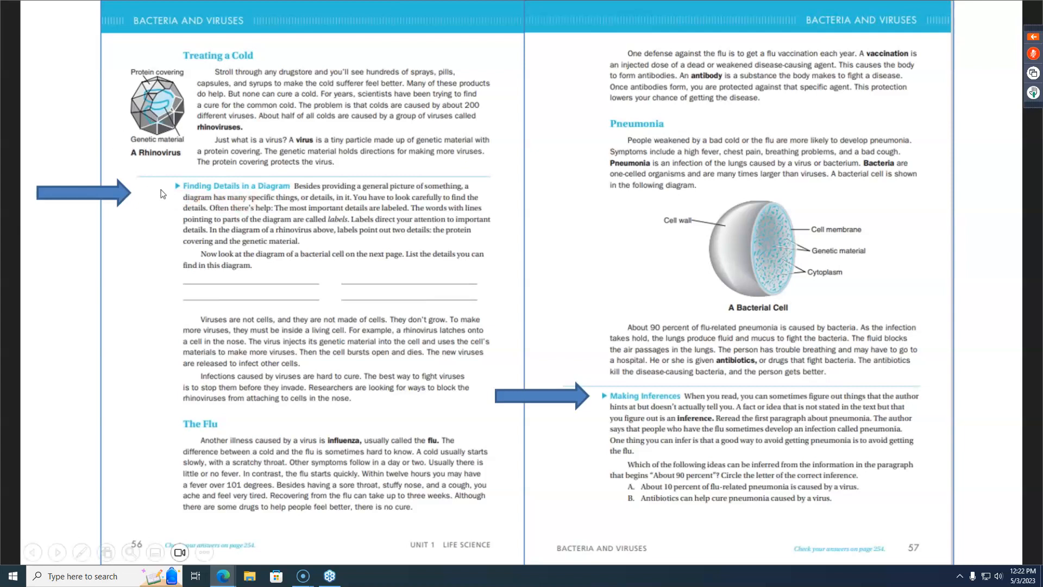
Play the animation bringing in green arrows on the bacterial-cell diagram task and inference question.
{"action": "left_click", "coordinate": [176, 190]}
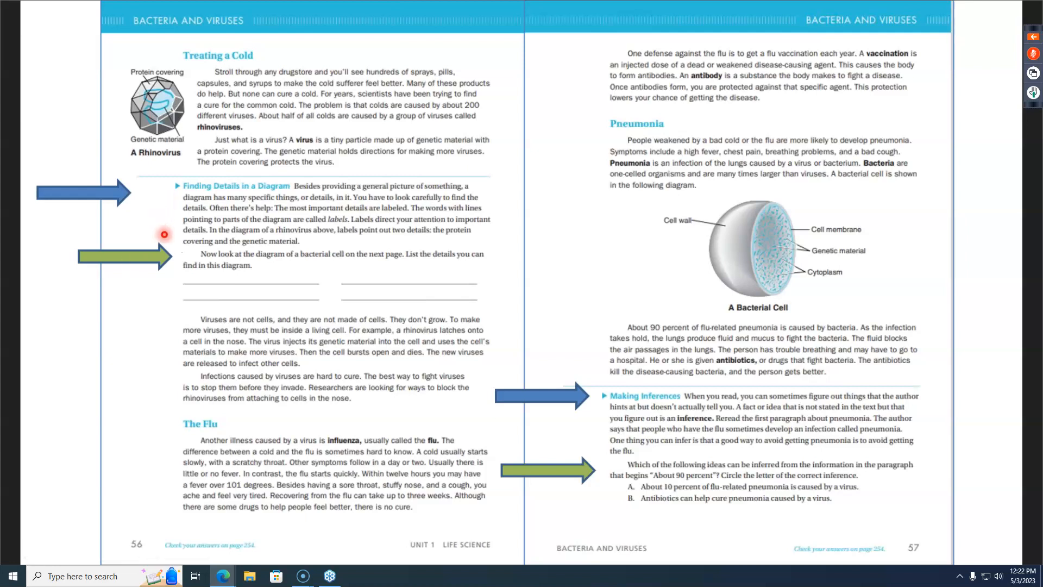
{"action": "mouse_move", "coordinate": [173, 263]}
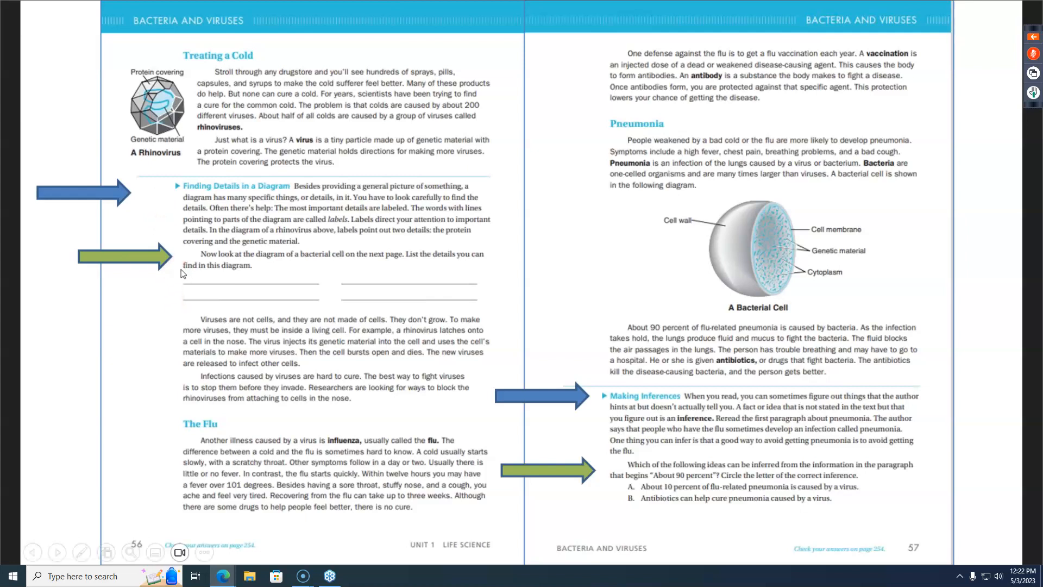
{"action": "mouse_move", "coordinate": [163, 436]}
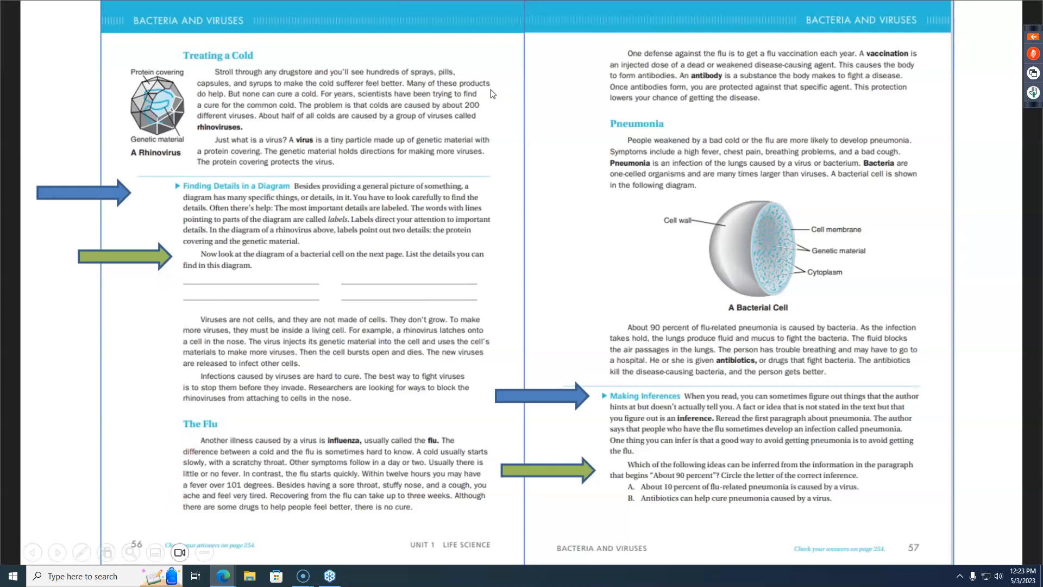
{"action": "mouse_move", "coordinate": [597, 451]}
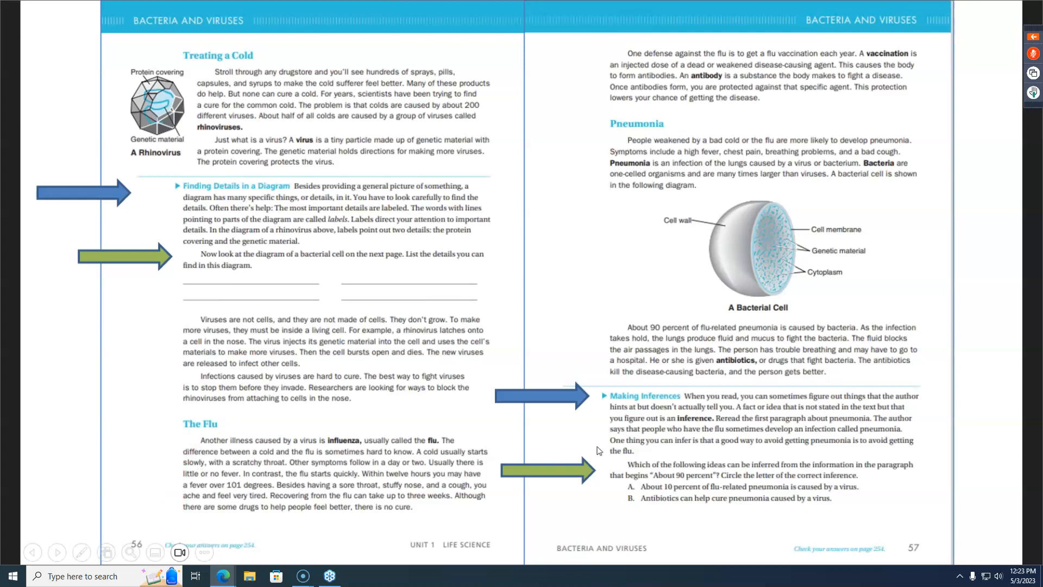
{"action": "mouse_move", "coordinate": [664, 419]}
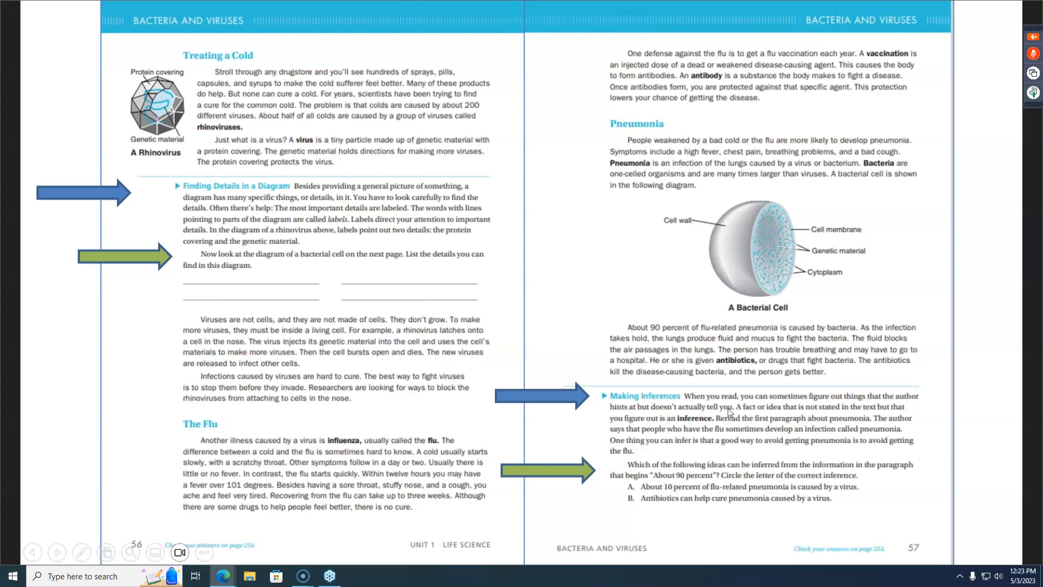
{"action": "mouse_move", "coordinate": [972, 402]}
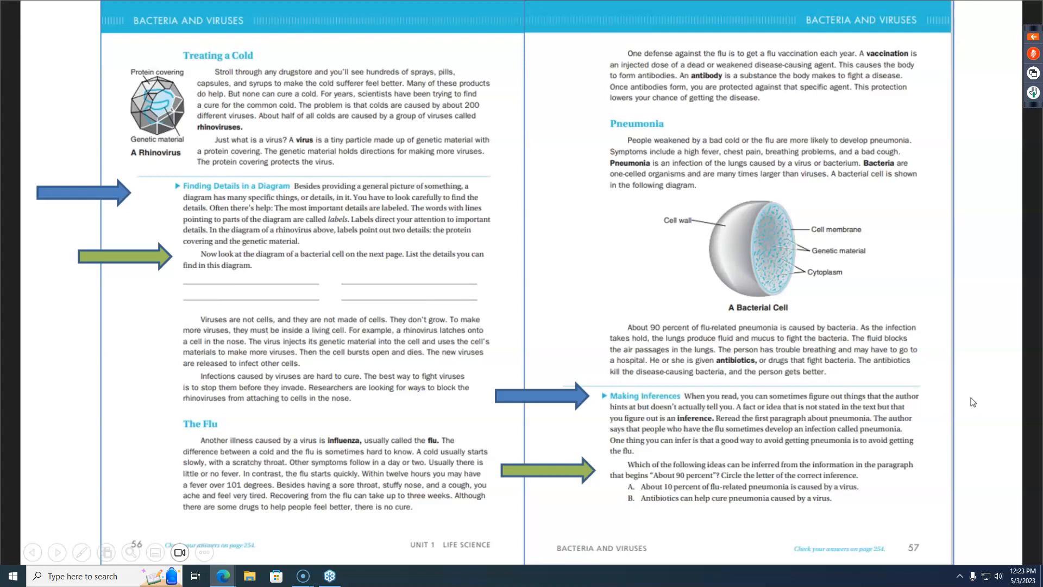
{"action": "left_click", "coordinate": [57, 552]}
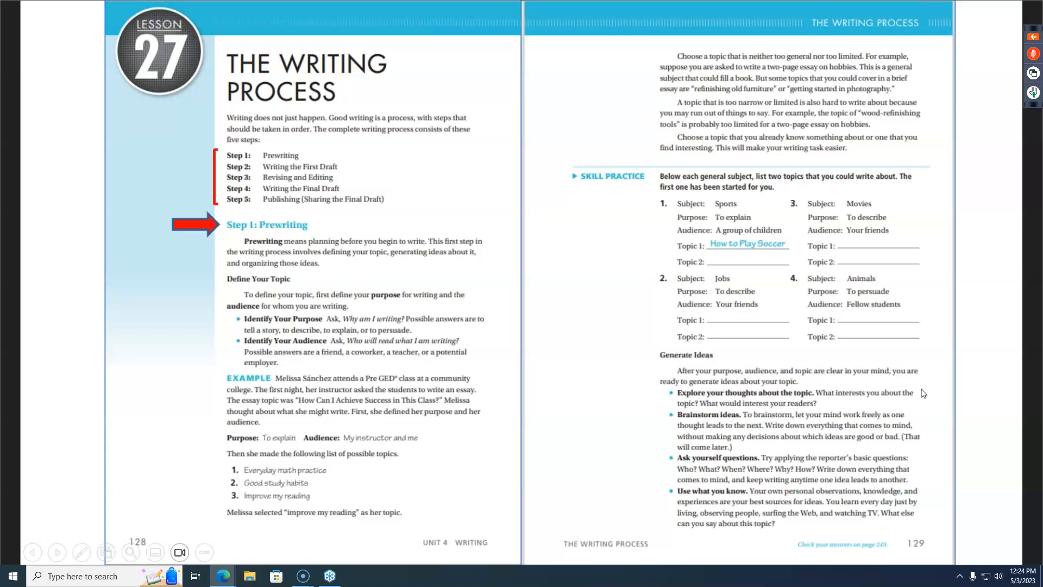
{"action": "mouse_move", "coordinate": [931, 374]}
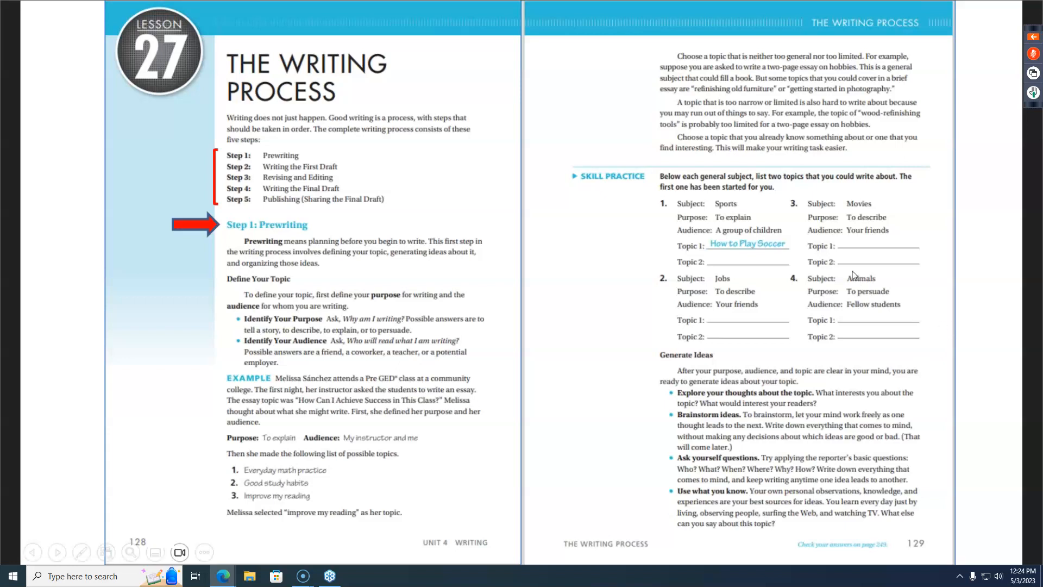
{"action": "mouse_move", "coordinate": [655, 184]}
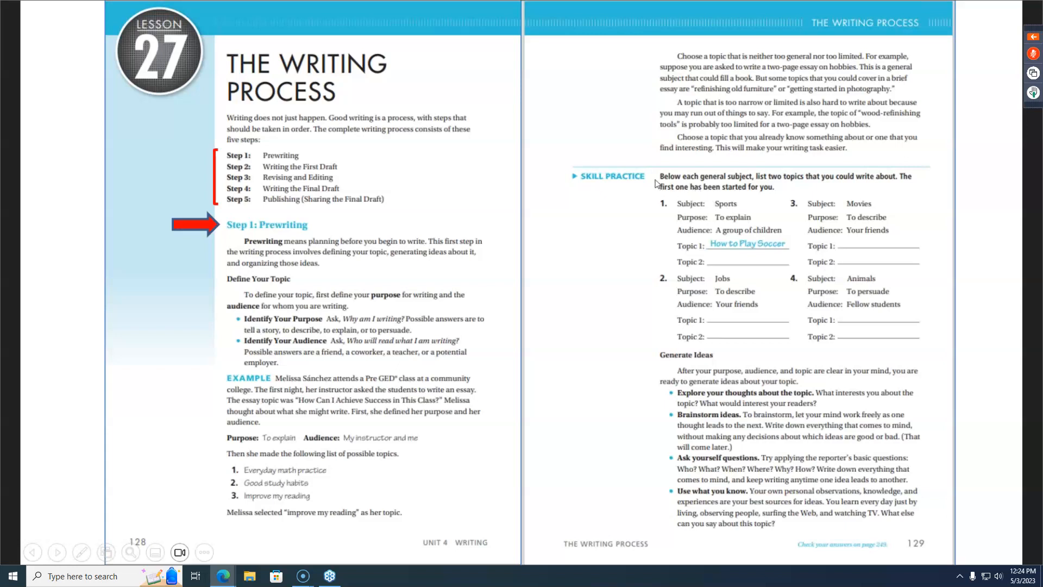
{"action": "mouse_move", "coordinate": [222, 187]}
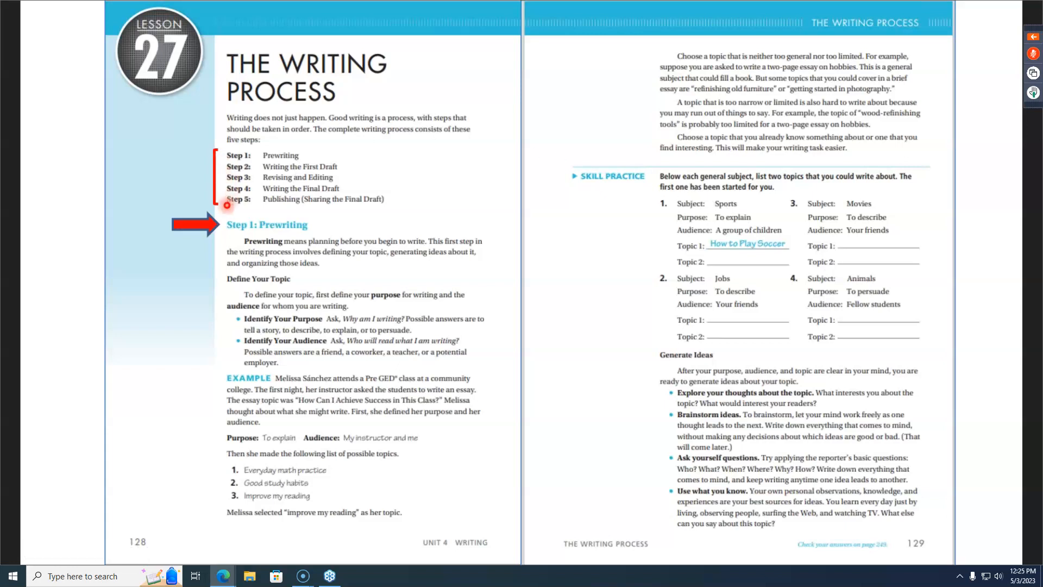
{"action": "mouse_move", "coordinate": [166, 107]}
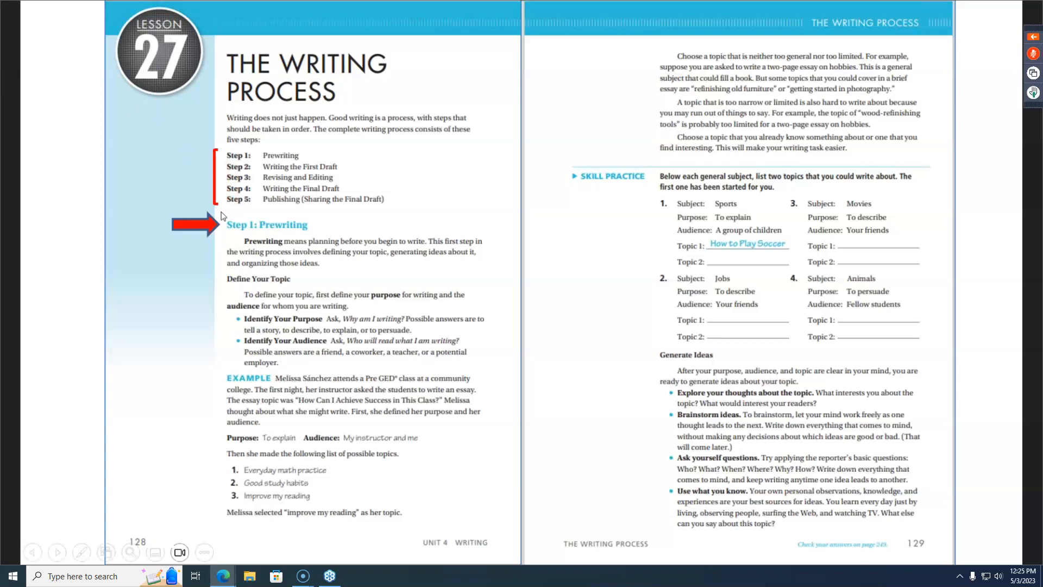
{"action": "mouse_move", "coordinate": [275, 242]}
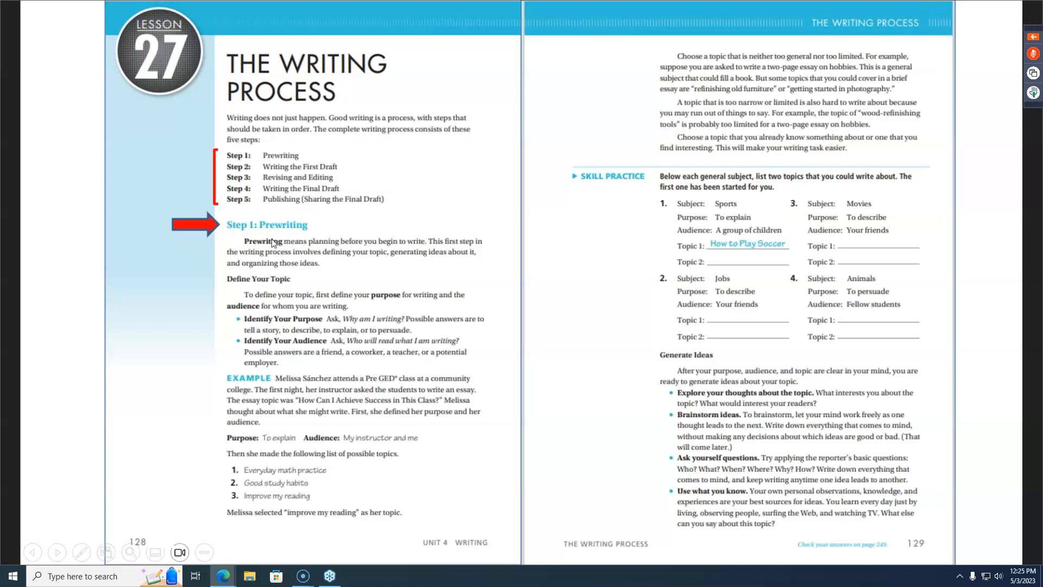
{"action": "mouse_move", "coordinate": [251, 296]}
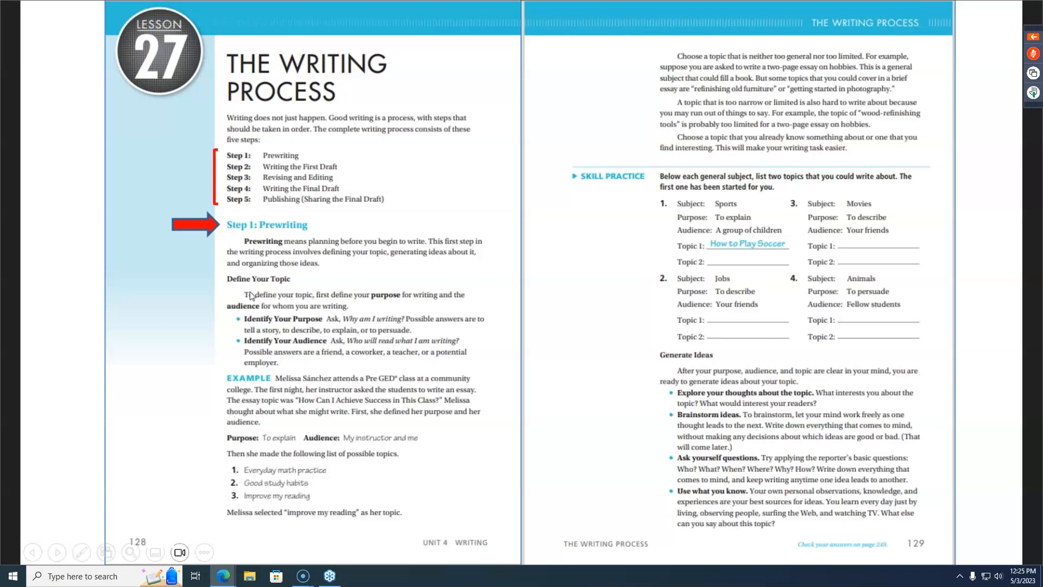
{"action": "mouse_move", "coordinate": [569, 308]}
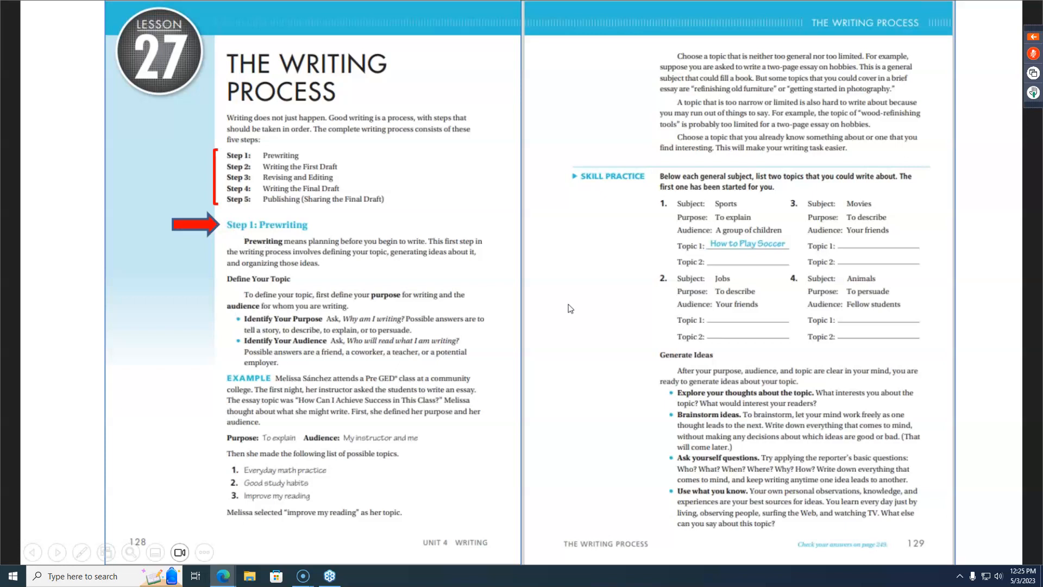
{"action": "mouse_move", "coordinate": [678, 321]}
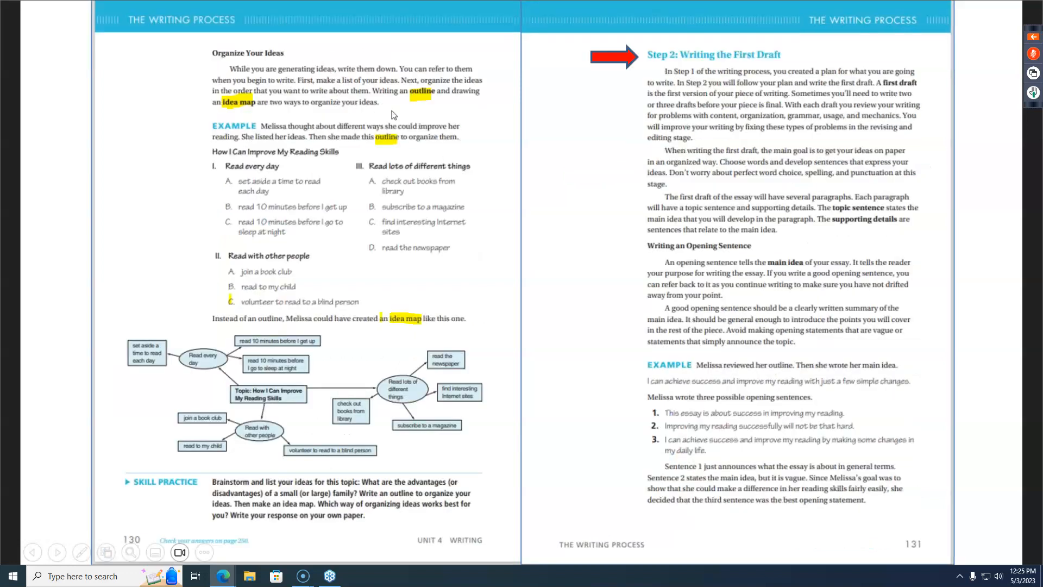
{"action": "mouse_move", "coordinate": [291, 116]}
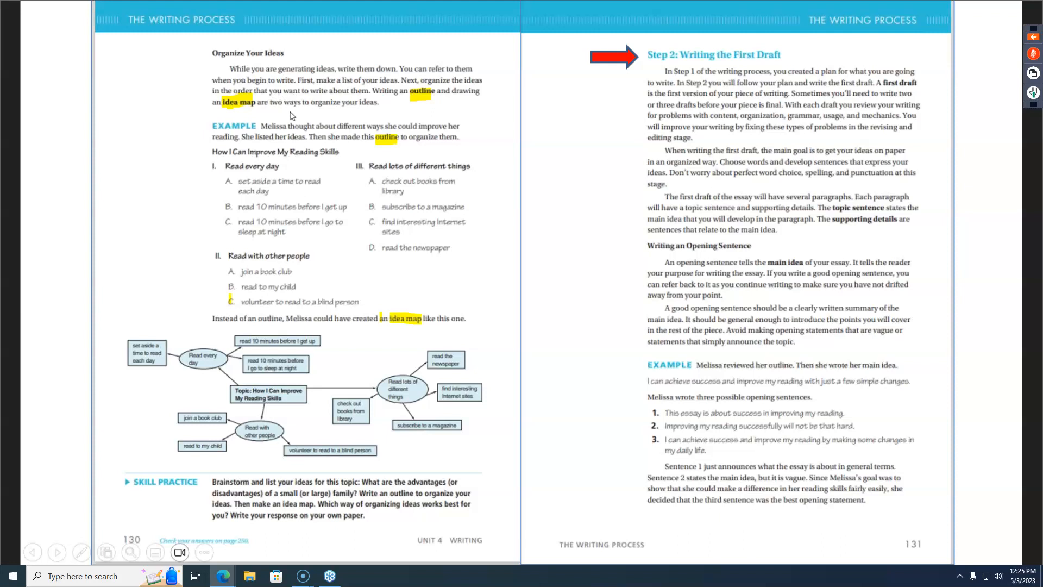
{"action": "mouse_move", "coordinate": [271, 68]}
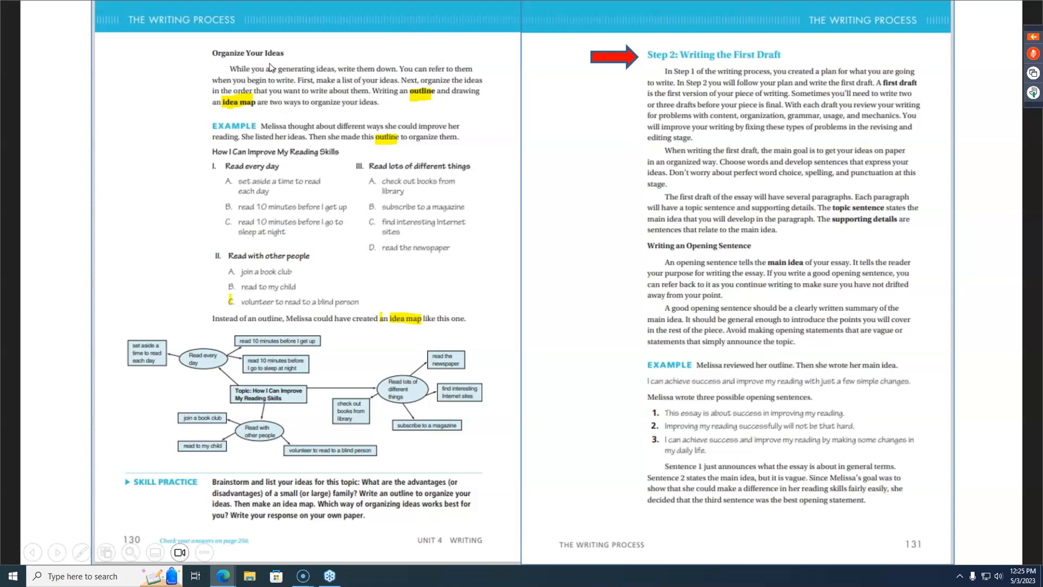
{"action": "mouse_move", "coordinate": [406, 115]}
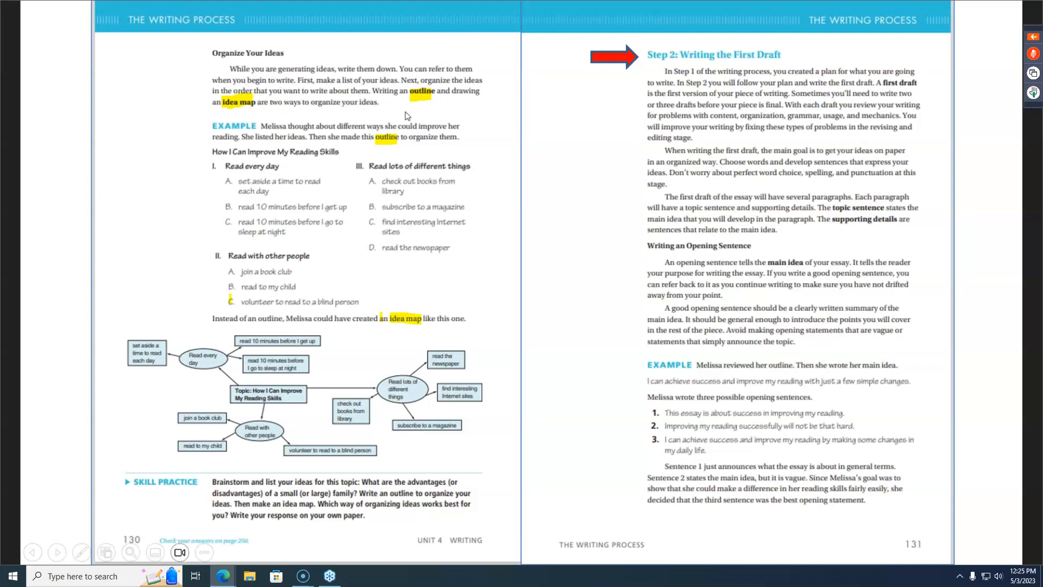
Advance to the Writing Process spread with Organize Your Ideas and Step 2: Writing the First Draft.
{"action": "left_click", "coordinate": [413, 106]}
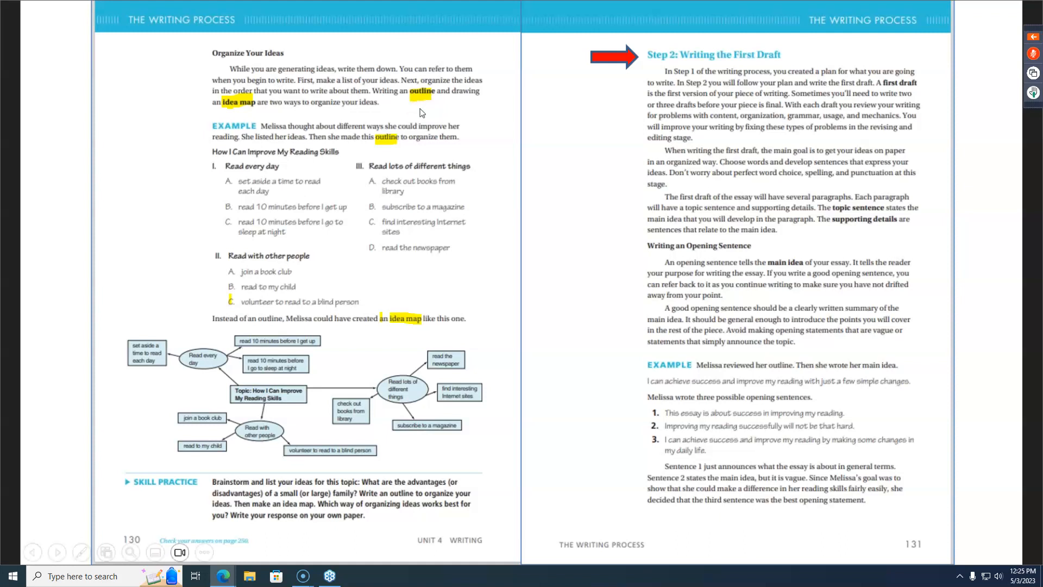
{"action": "mouse_move", "coordinate": [228, 122]}
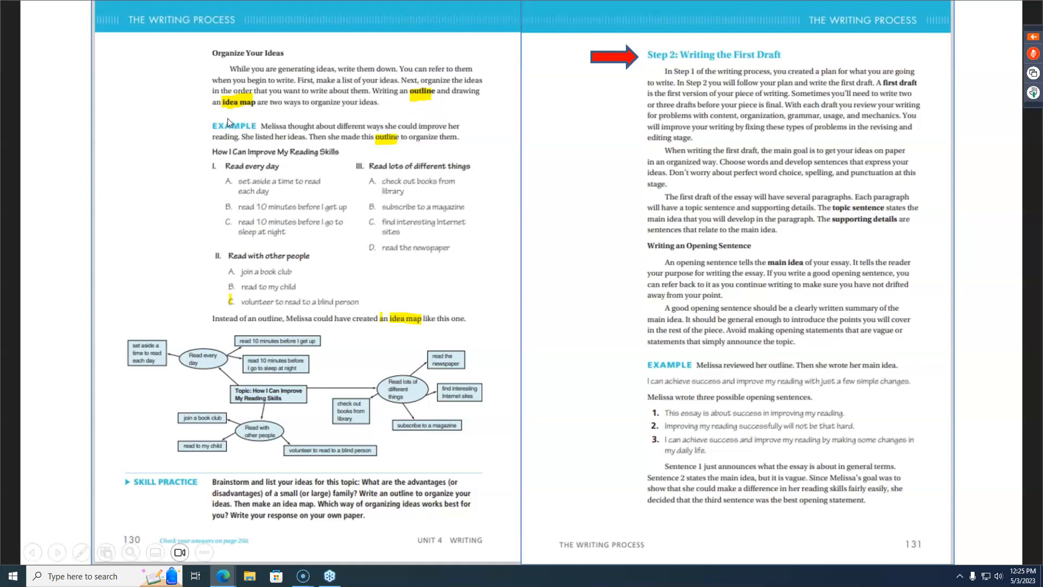
{"action": "mouse_move", "coordinate": [274, 119]}
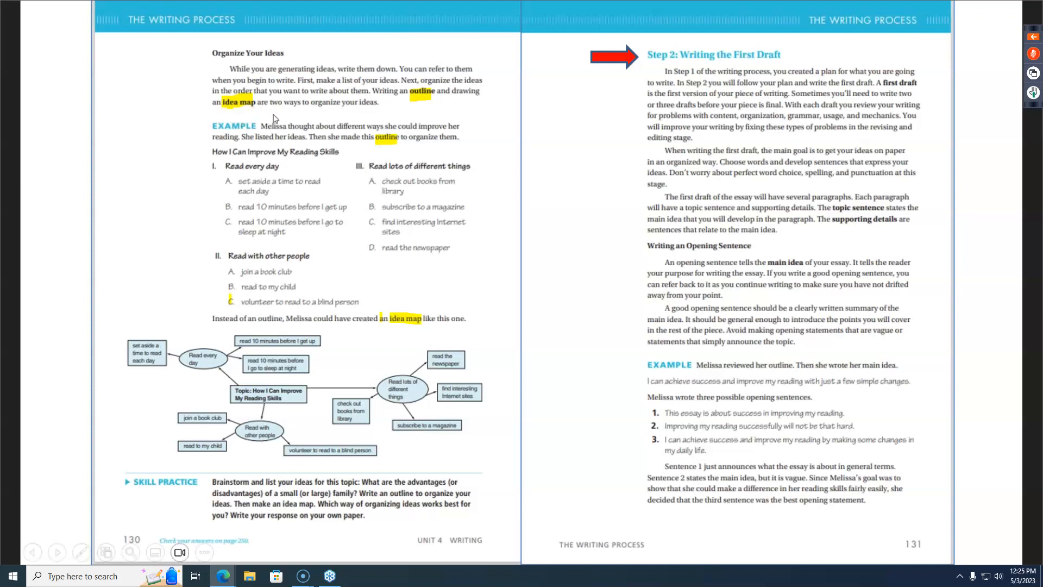
{"action": "mouse_move", "coordinate": [638, 72]}
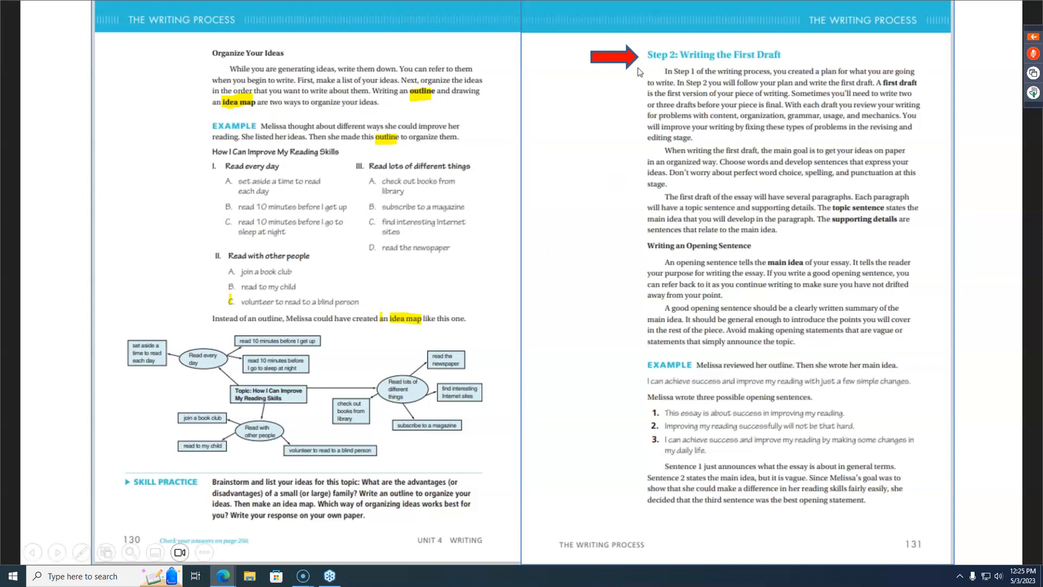
Advance through the Writing Process spreads to pages 136–137 marking Step 3: Revising and Editing.
{"action": "left_click", "coordinate": [57, 552]}
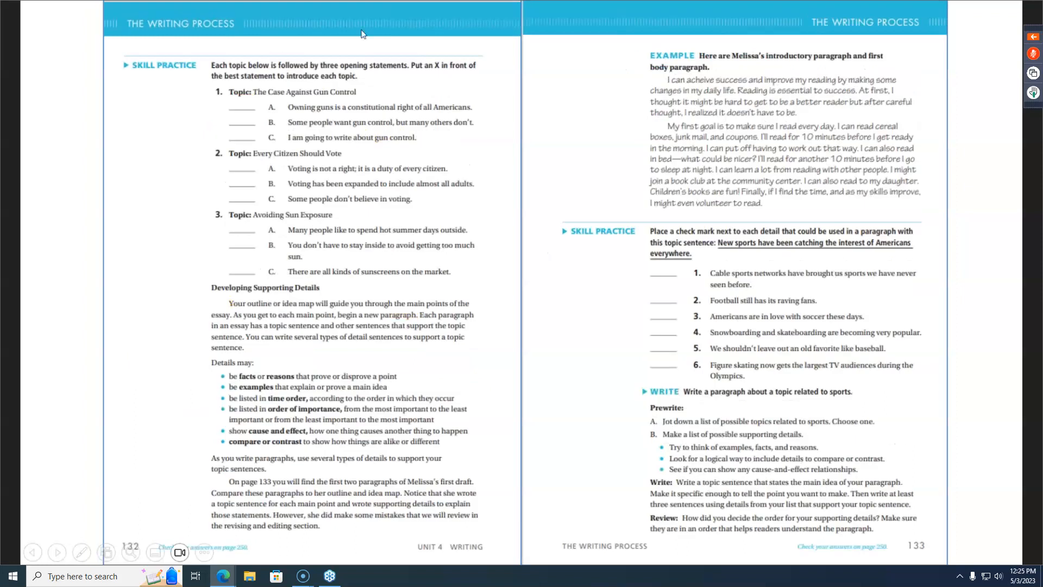
{"action": "mouse_move", "coordinate": [606, 85]}
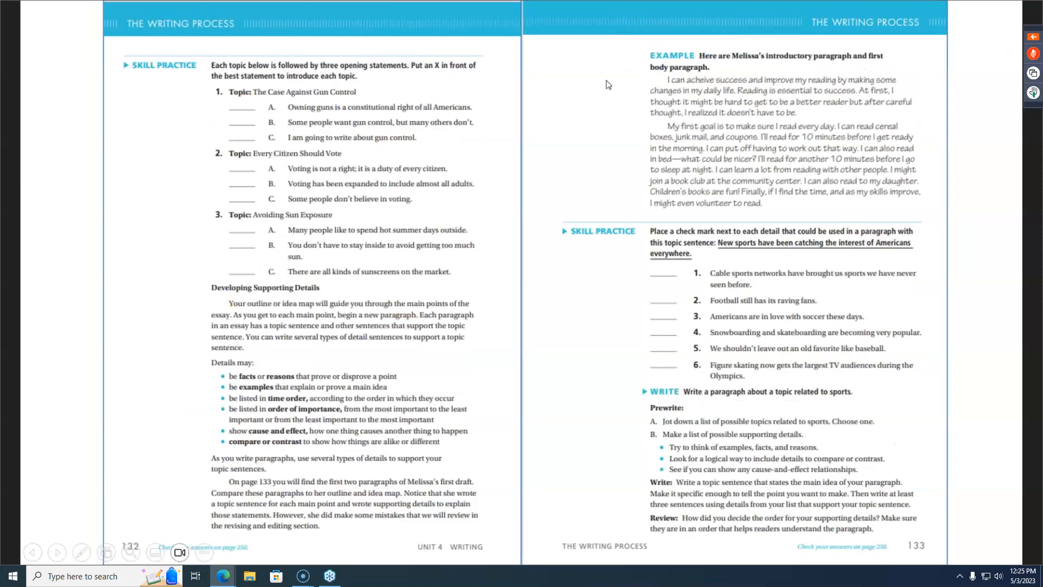
{"action": "left_click", "coordinate": [56, 552]}
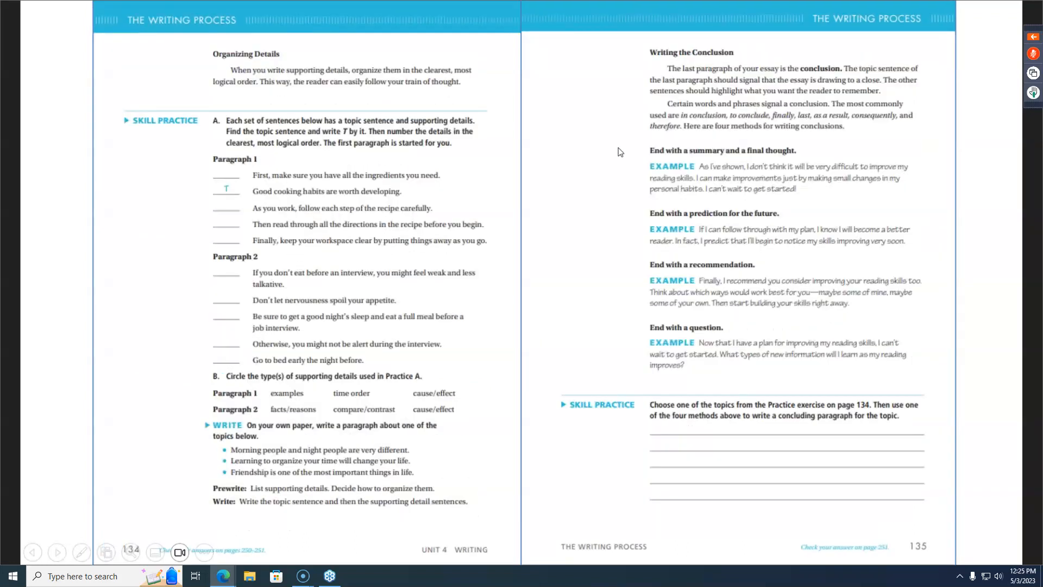
{"action": "left_click", "coordinate": [56, 552]}
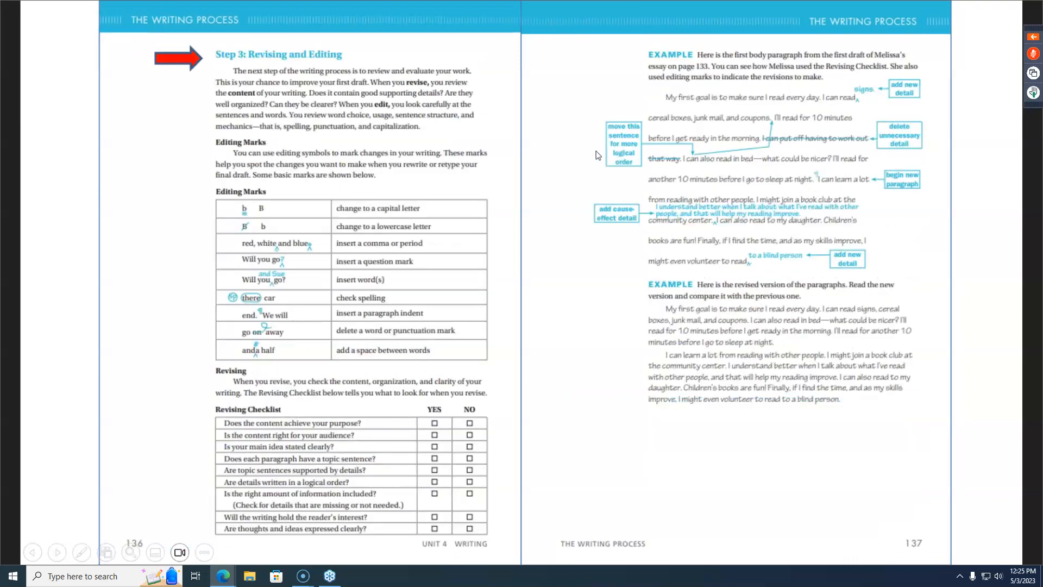
{"action": "mouse_move", "coordinate": [311, 102]}
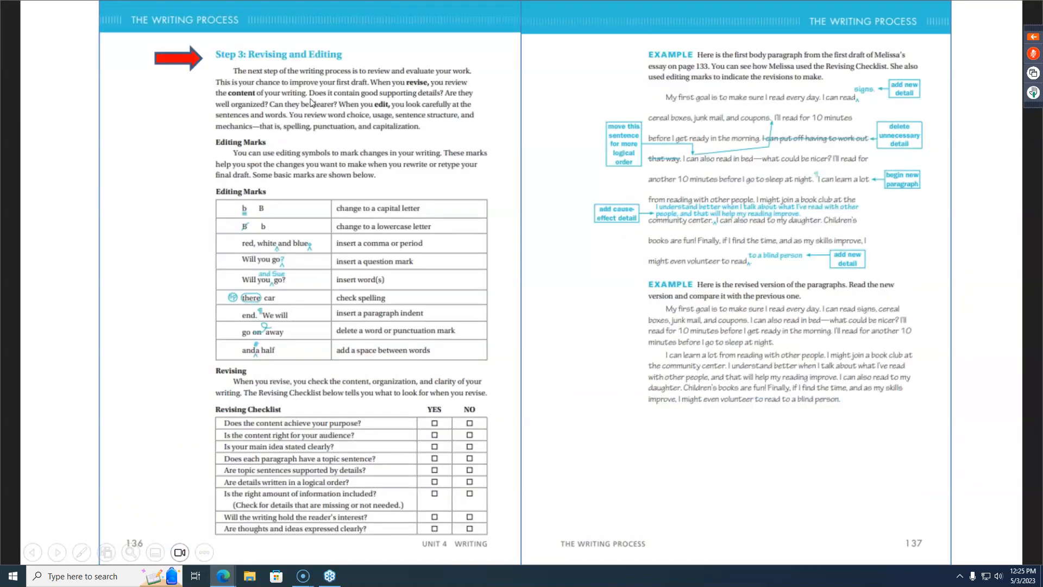
{"action": "mouse_move", "coordinate": [350, 482]}
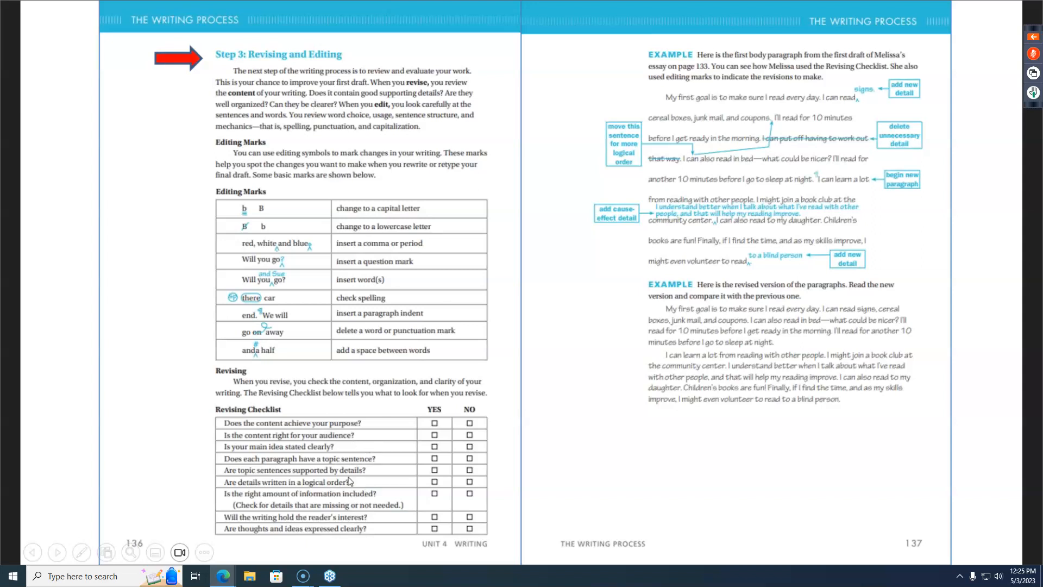
{"action": "mouse_move", "coordinate": [370, 463]}
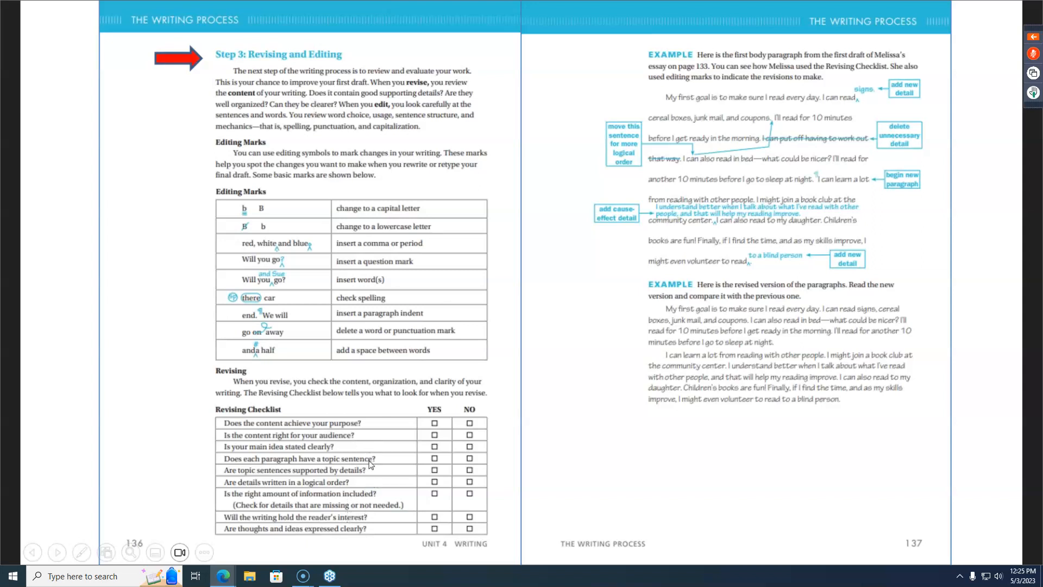
{"action": "mouse_move", "coordinate": [487, 431]}
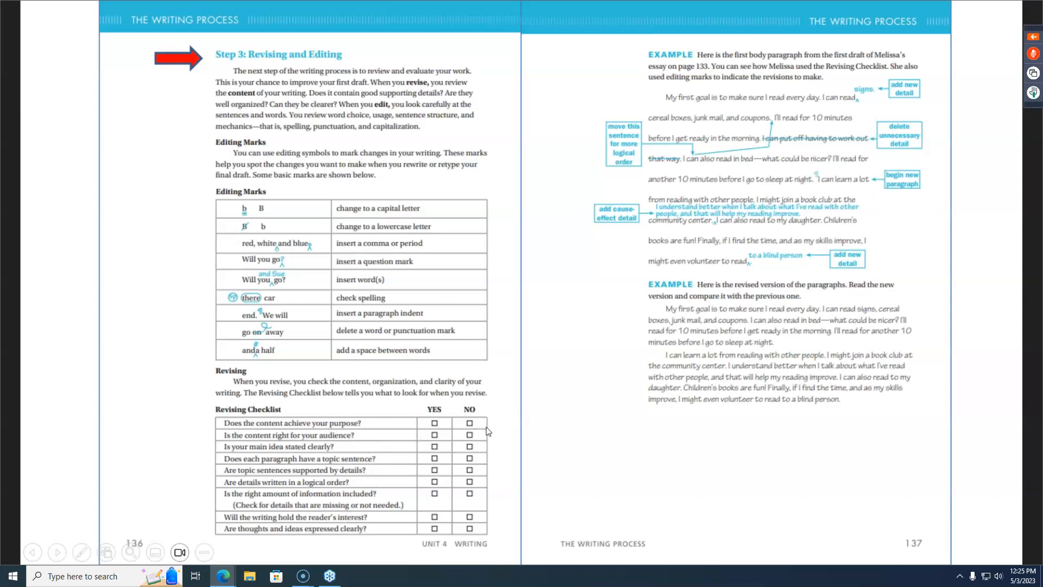
{"action": "mouse_move", "coordinate": [472, 439]}
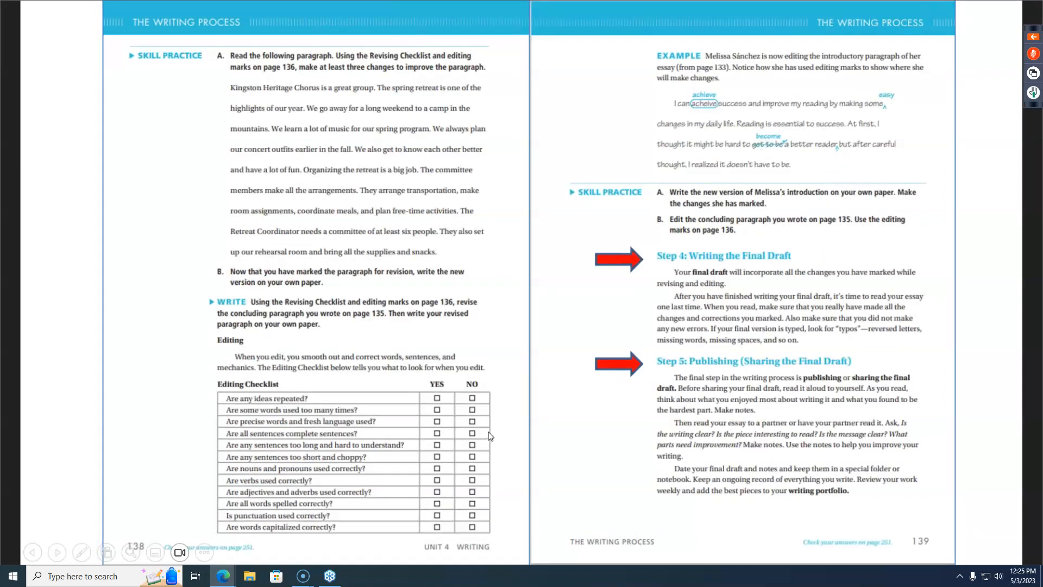
{"action": "mouse_move", "coordinate": [322, 450]}
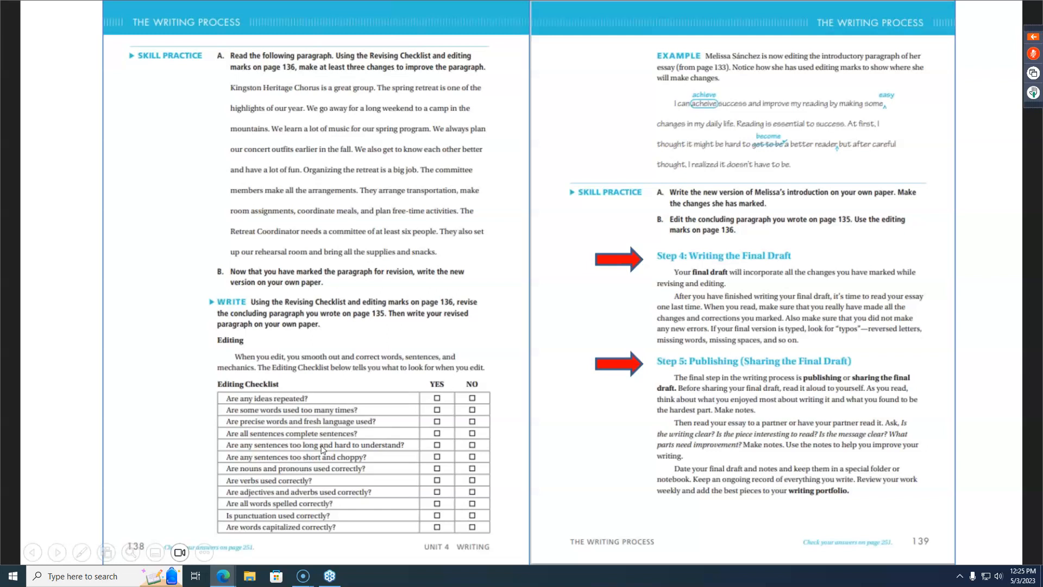
{"action": "mouse_move", "coordinate": [691, 364]}
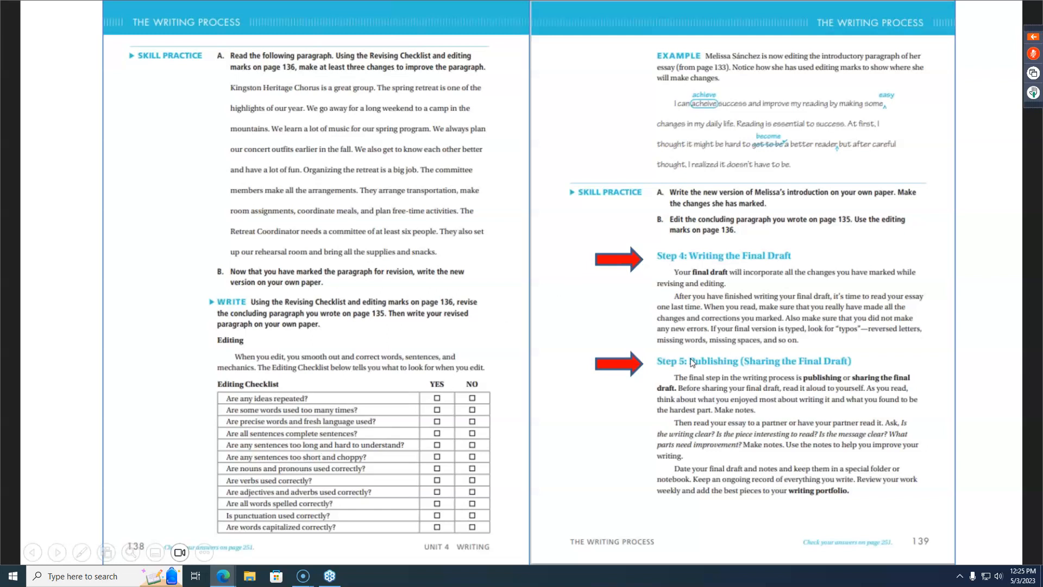
Advance to the GED Extended Response Rubric spread beside the Lesson 27 instructor notes.
{"action": "left_click", "coordinate": [57, 552]}
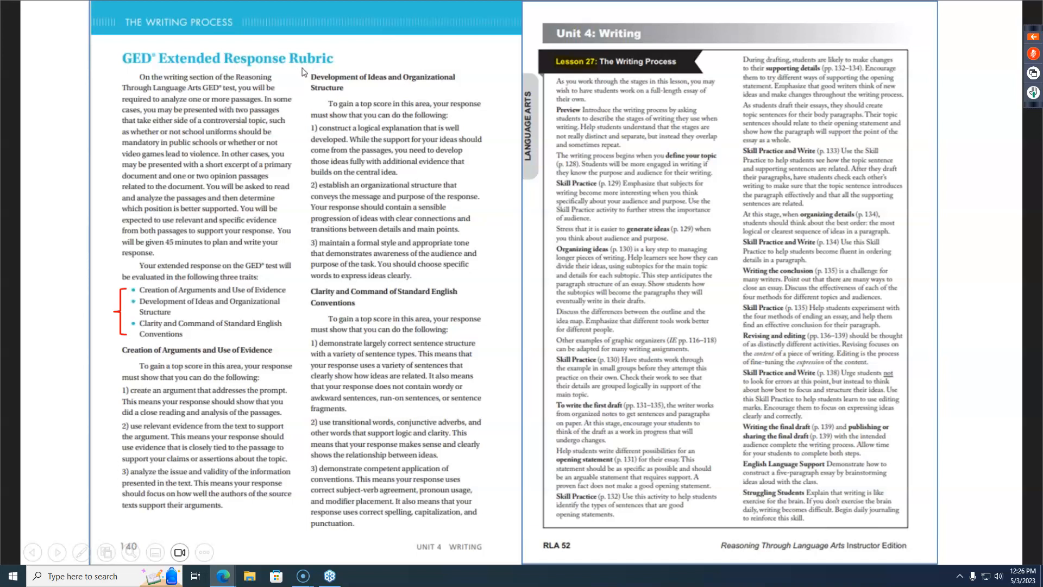
{"action": "mouse_move", "coordinate": [185, 219]}
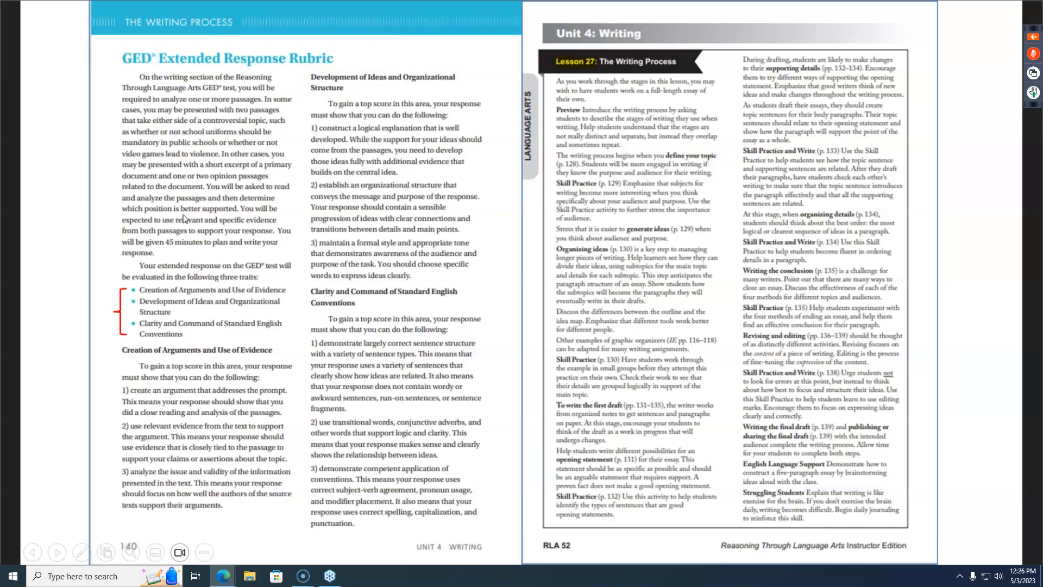
{"action": "mouse_move", "coordinate": [167, 334]}
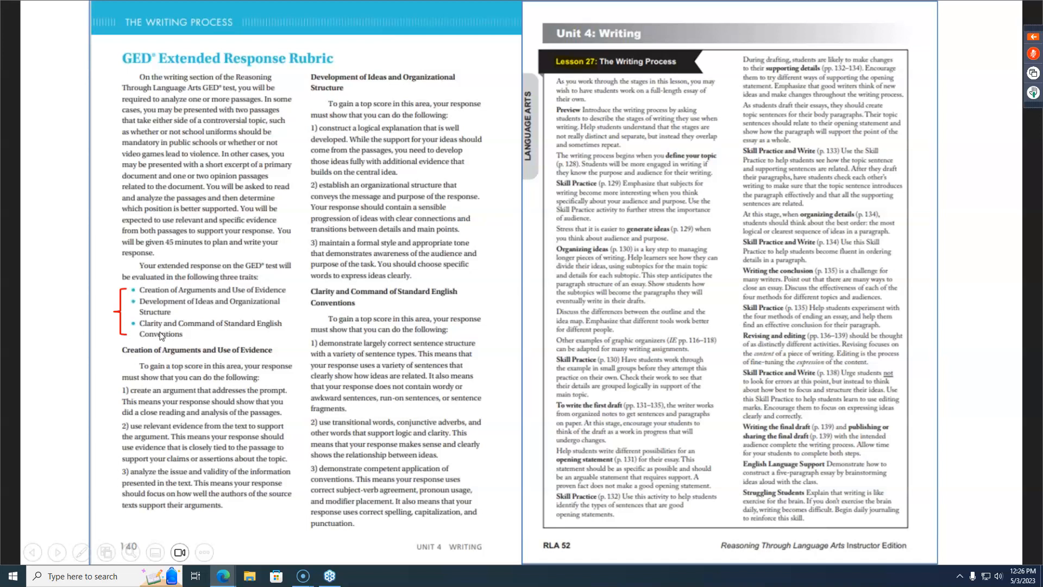
{"action": "mouse_move", "coordinate": [588, 72]}
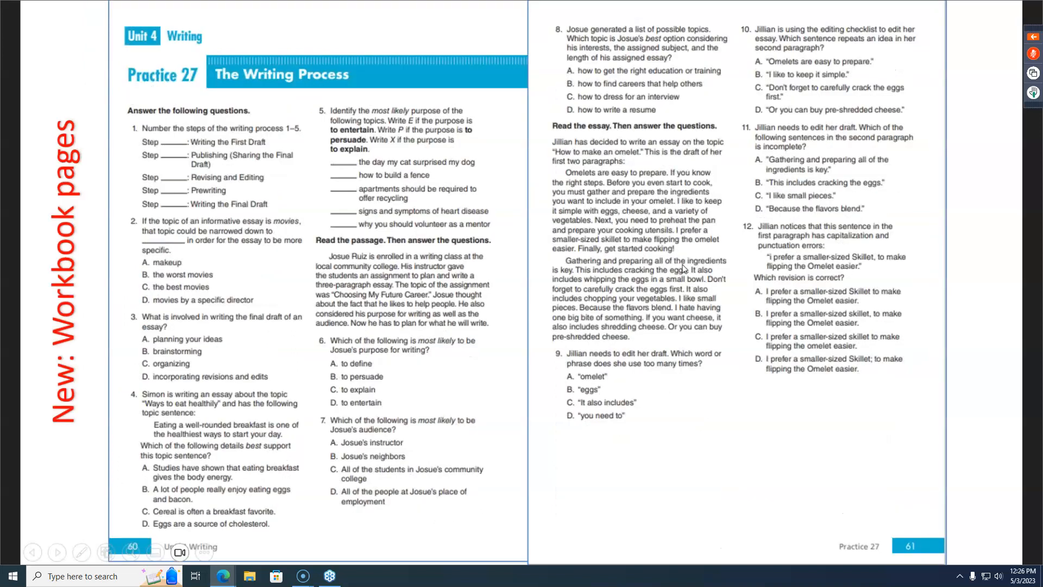
{"action": "mouse_move", "coordinate": [123, 397]}
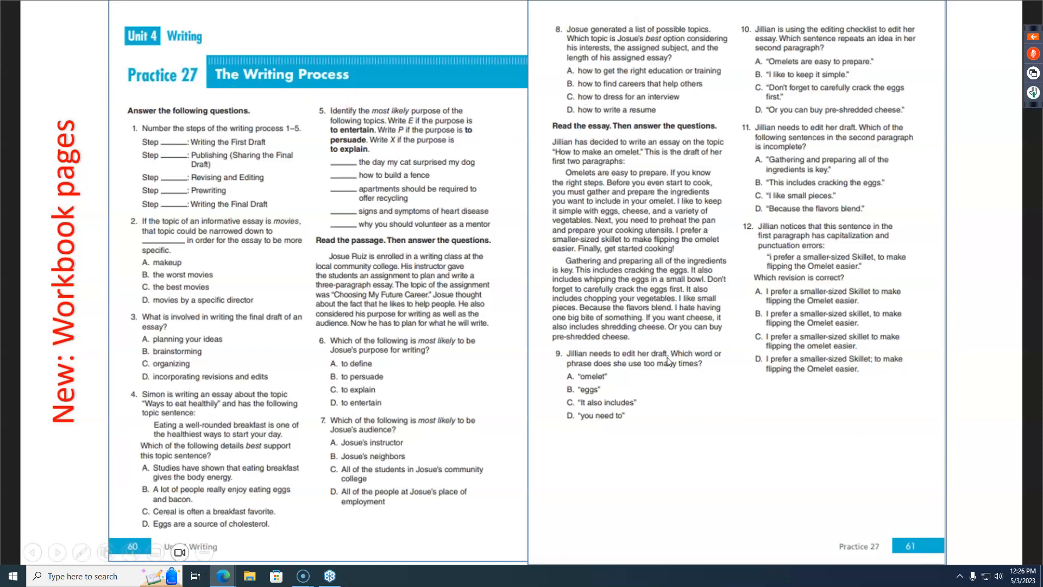
{"action": "mouse_move", "coordinate": [694, 446]}
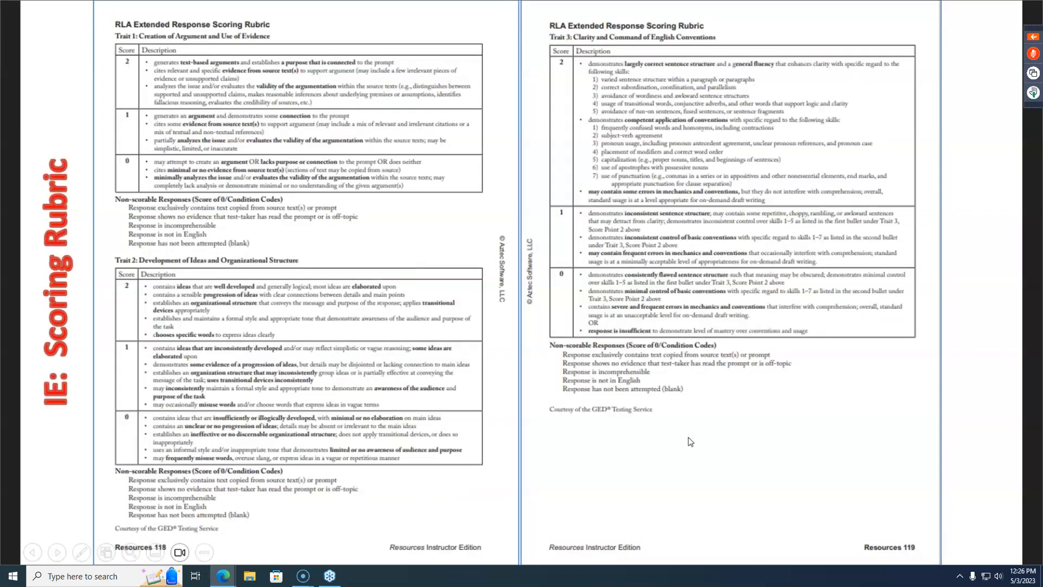
{"action": "mouse_move", "coordinate": [685, 439]}
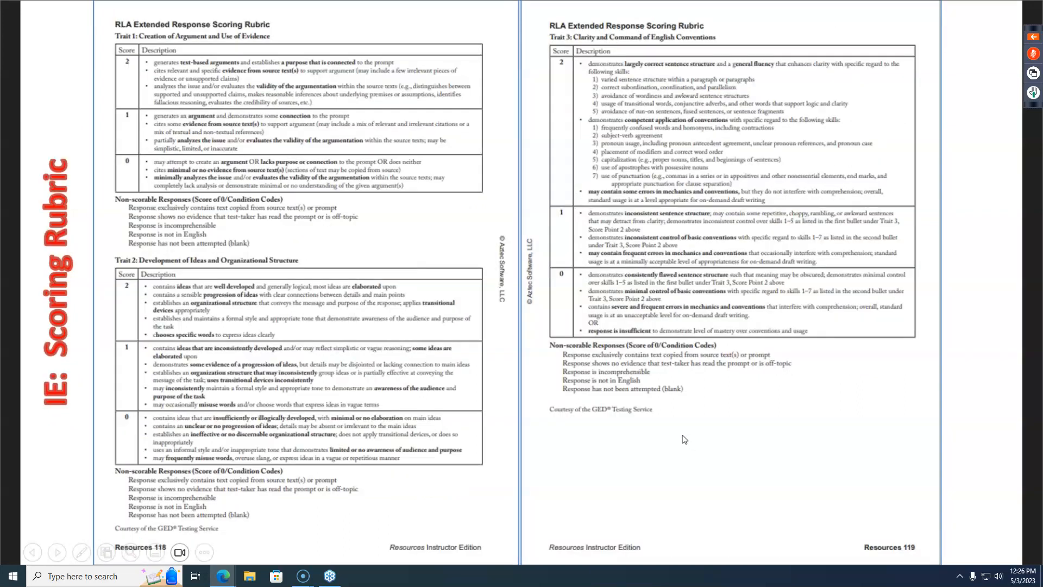
{"action": "mouse_move", "coordinate": [602, 423]}
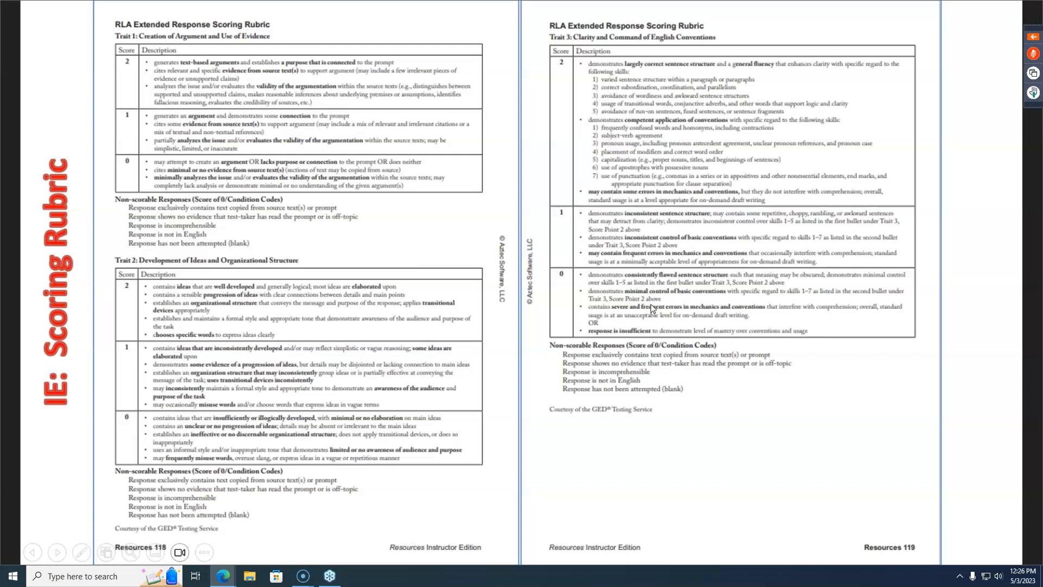
{"action": "mouse_move", "coordinate": [489, 98]}
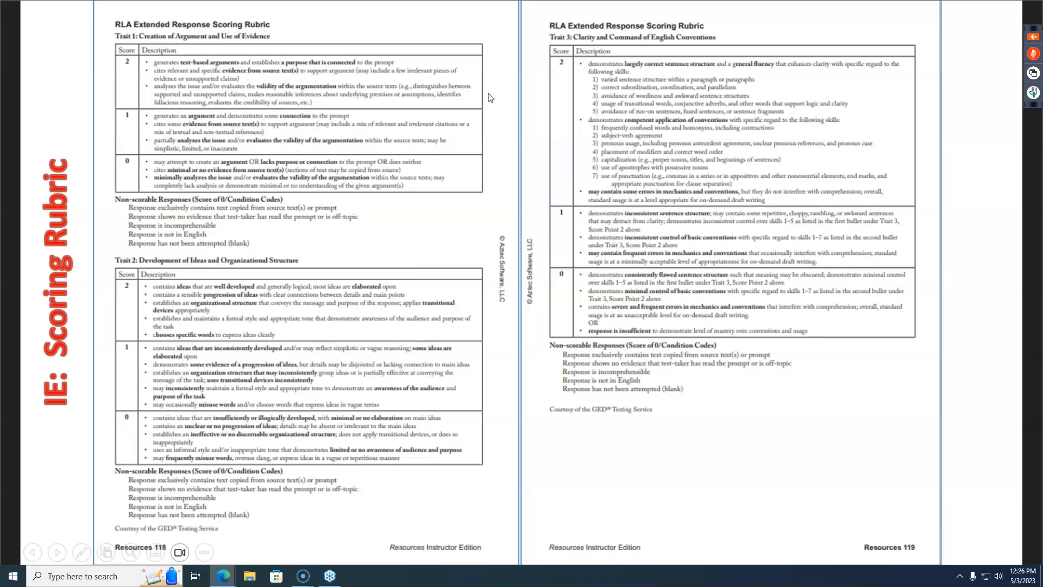
{"action": "mouse_move", "coordinate": [781, 424]}
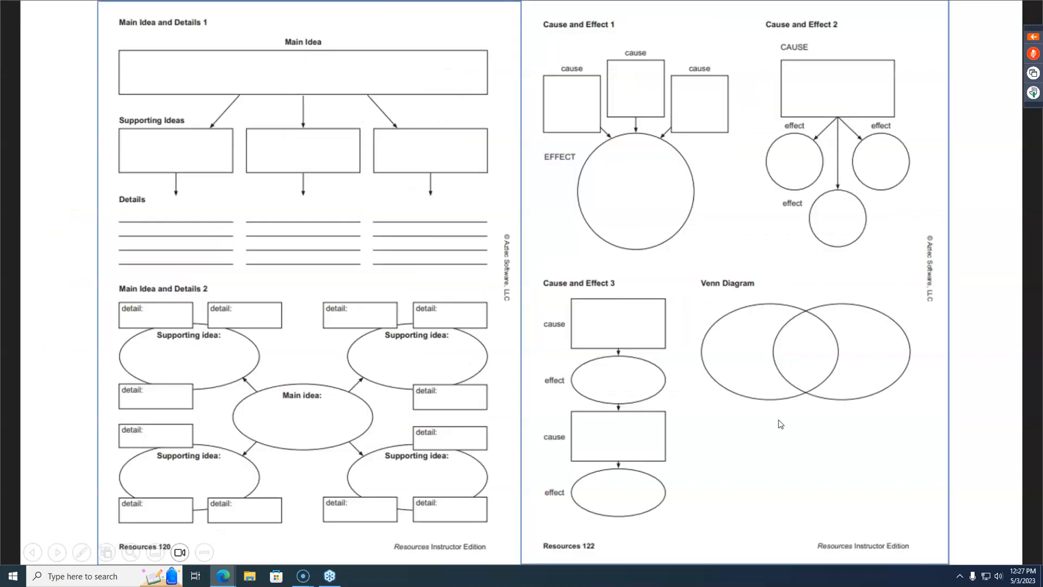
{"action": "mouse_move", "coordinate": [807, 424]}
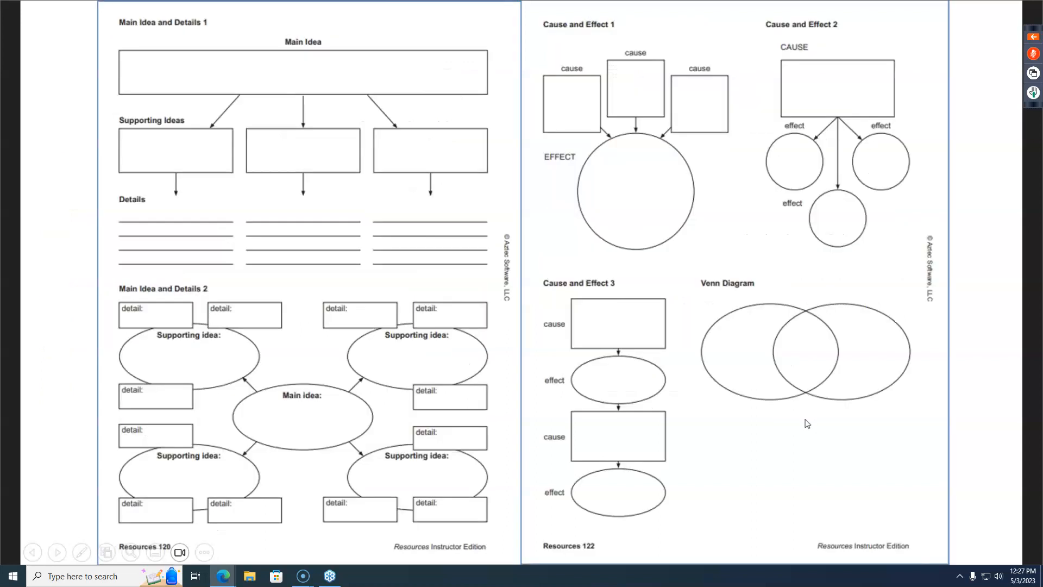
{"action": "mouse_move", "coordinate": [412, 129]}
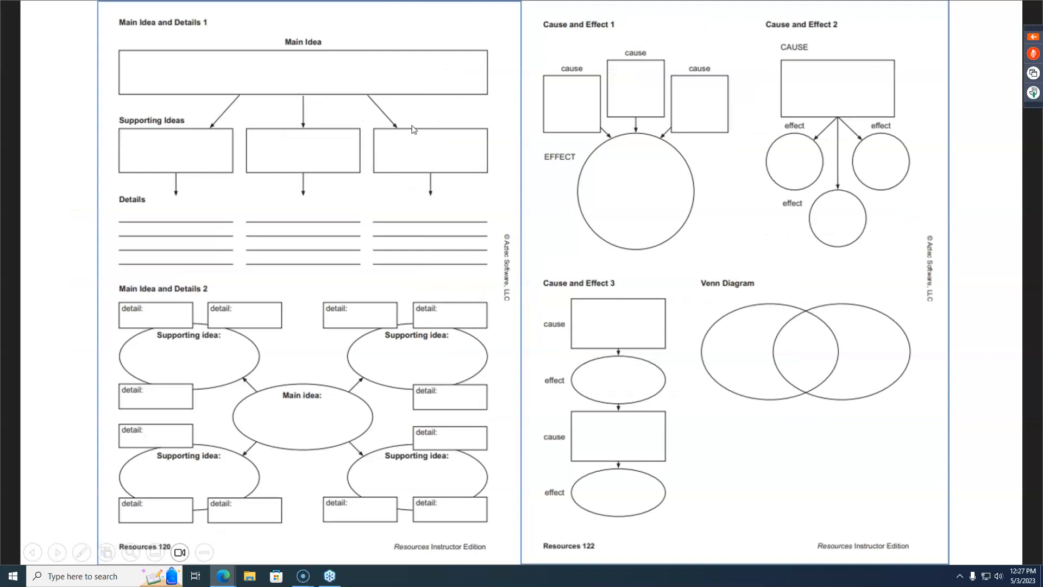
{"action": "mouse_move", "coordinate": [481, 146]}
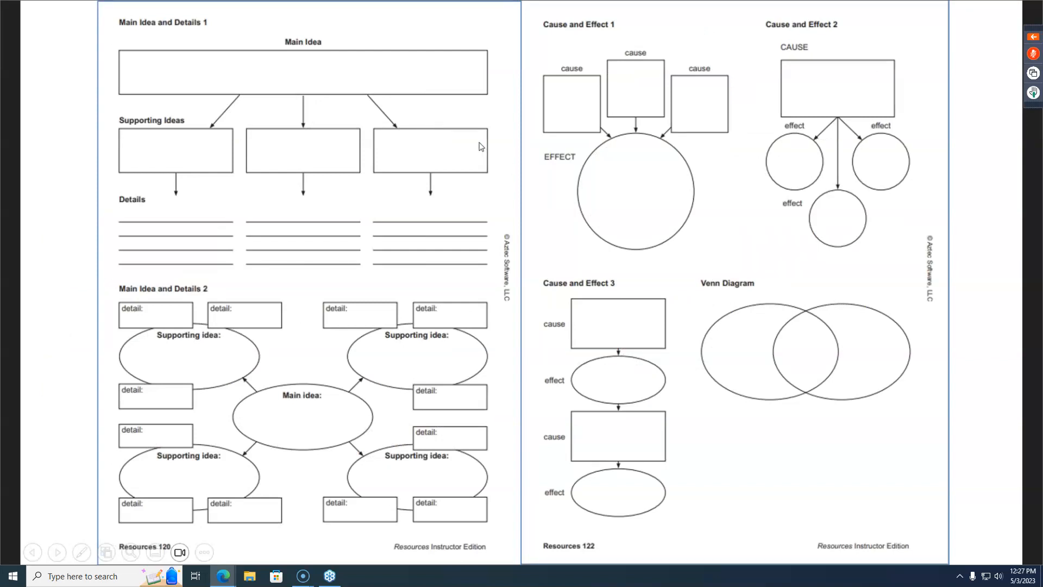
{"action": "mouse_move", "coordinate": [945, 403]}
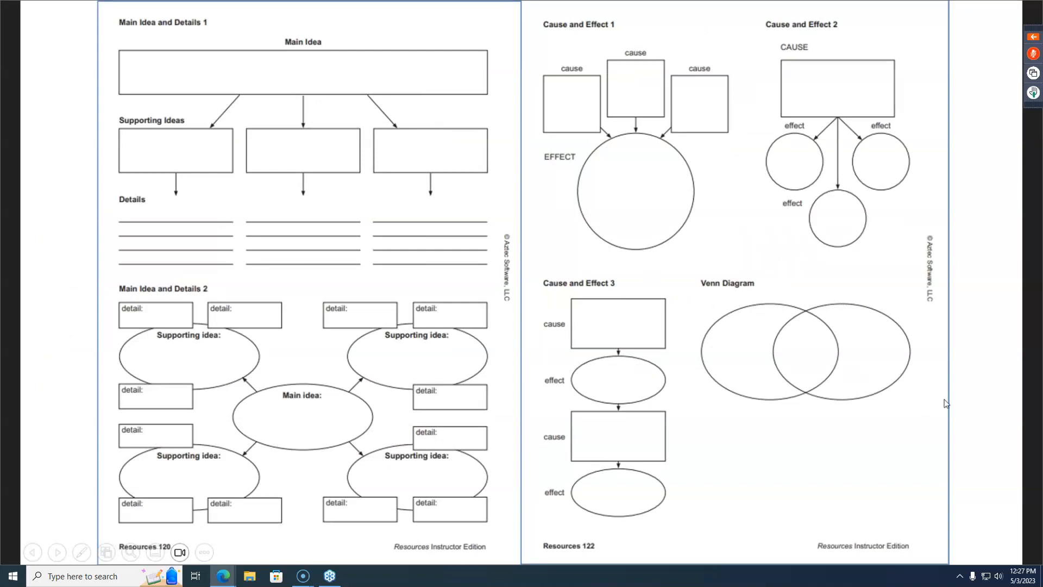
{"action": "mouse_move", "coordinate": [969, 399]}
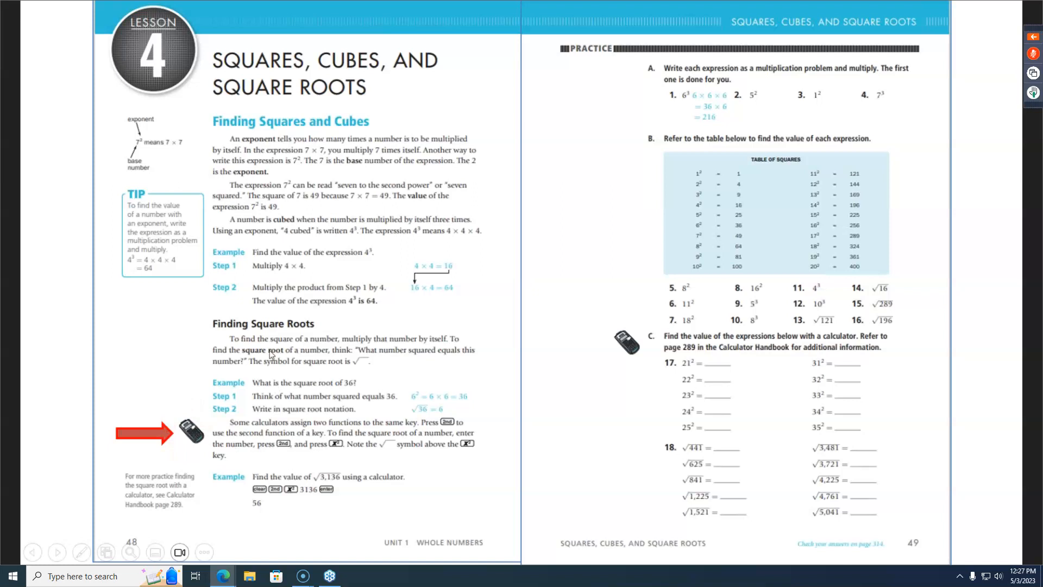
{"action": "mouse_move", "coordinate": [573, 365]}
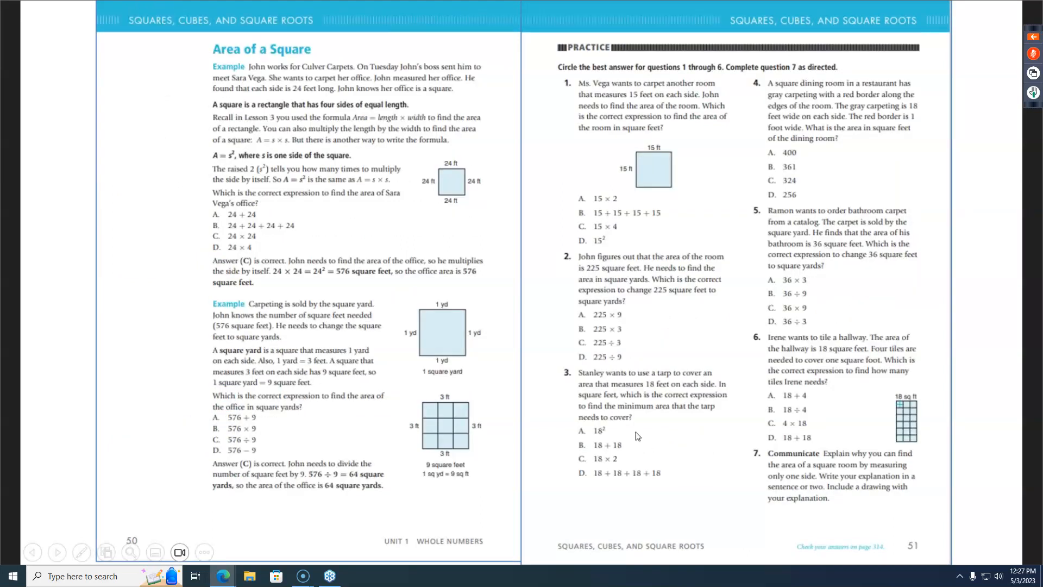
{"action": "mouse_move", "coordinate": [488, 416]}
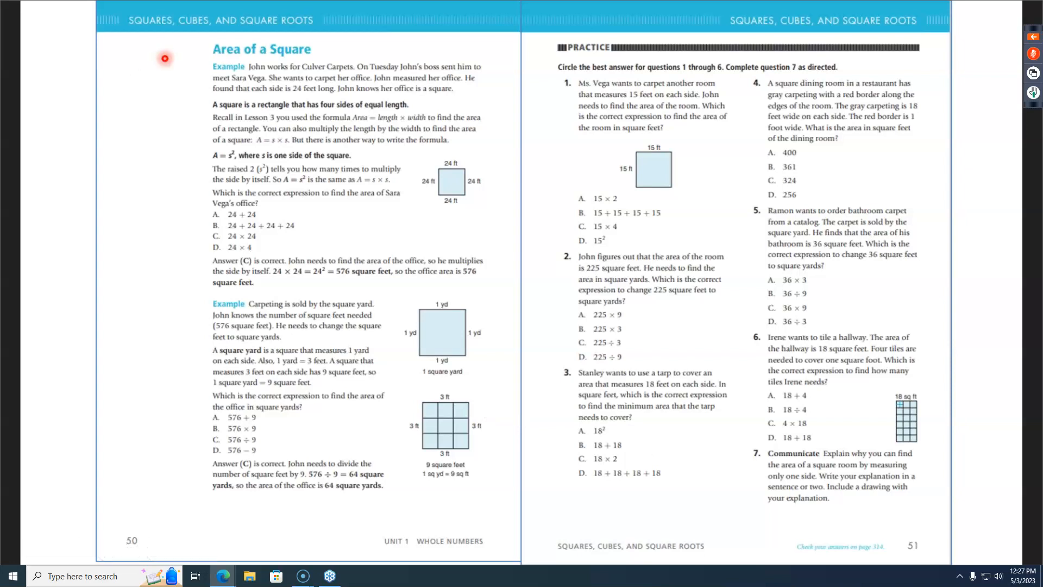
{"action": "mouse_move", "coordinate": [260, 285]}
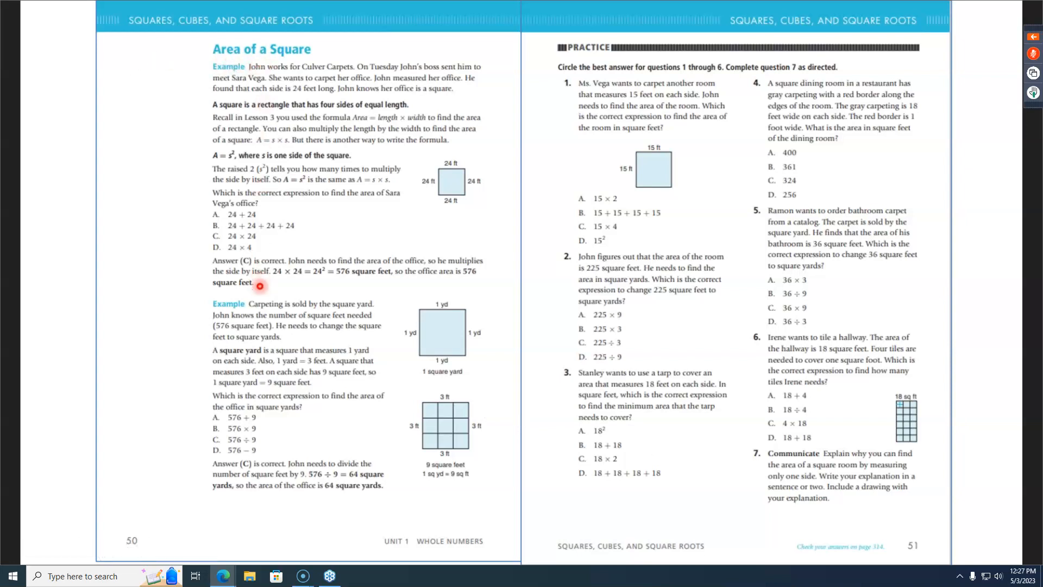
{"action": "mouse_move", "coordinate": [624, 57]}
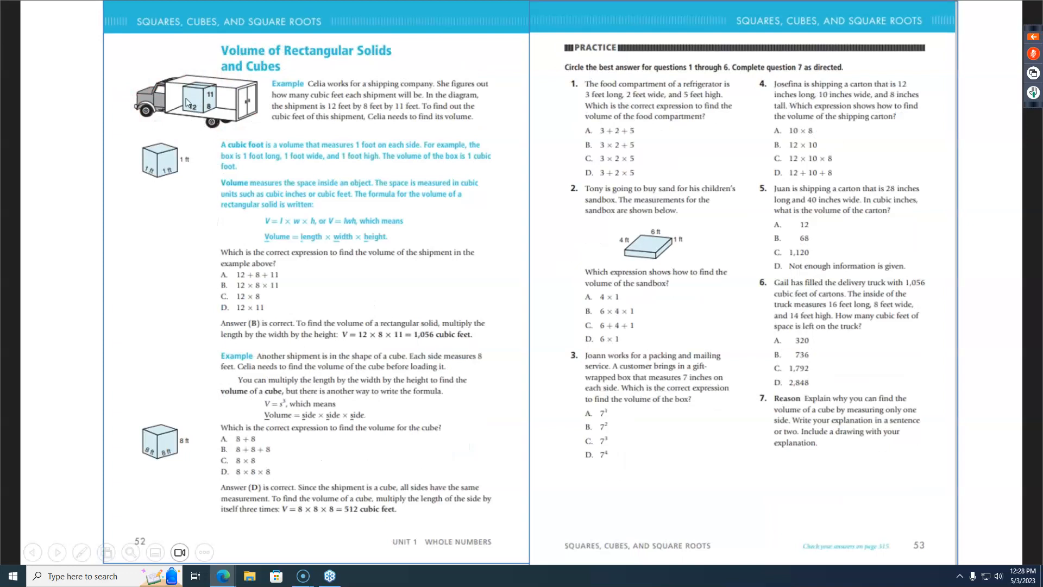
{"action": "mouse_move", "coordinate": [557, 160]}
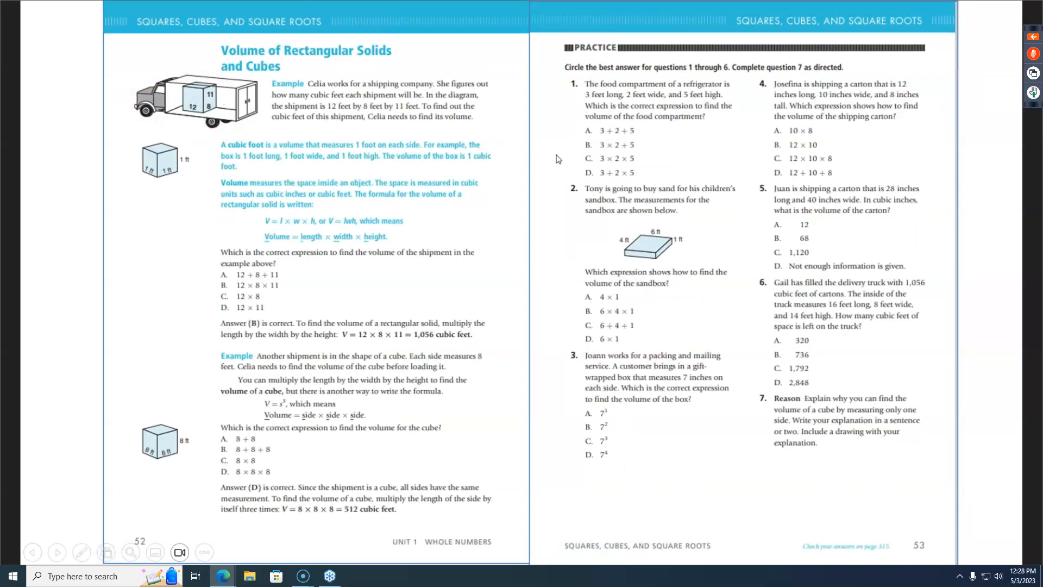
Advance past the Lesson Review and Unit 1 Review: Whole Numbers to the Analysis Chart slide.
{"action": "left_click", "coordinate": [56, 552]}
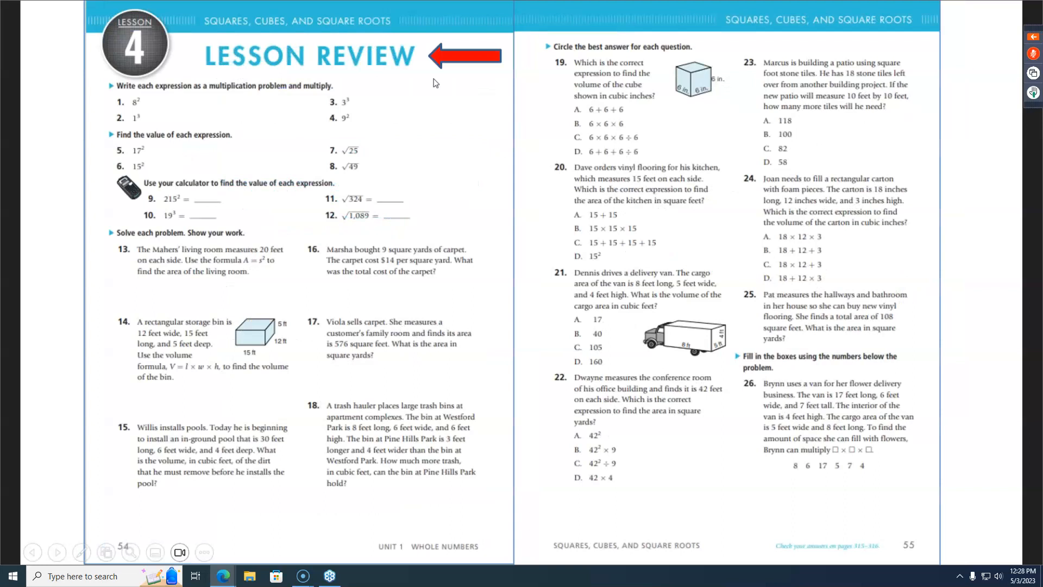
{"action": "mouse_move", "coordinate": [425, 85]}
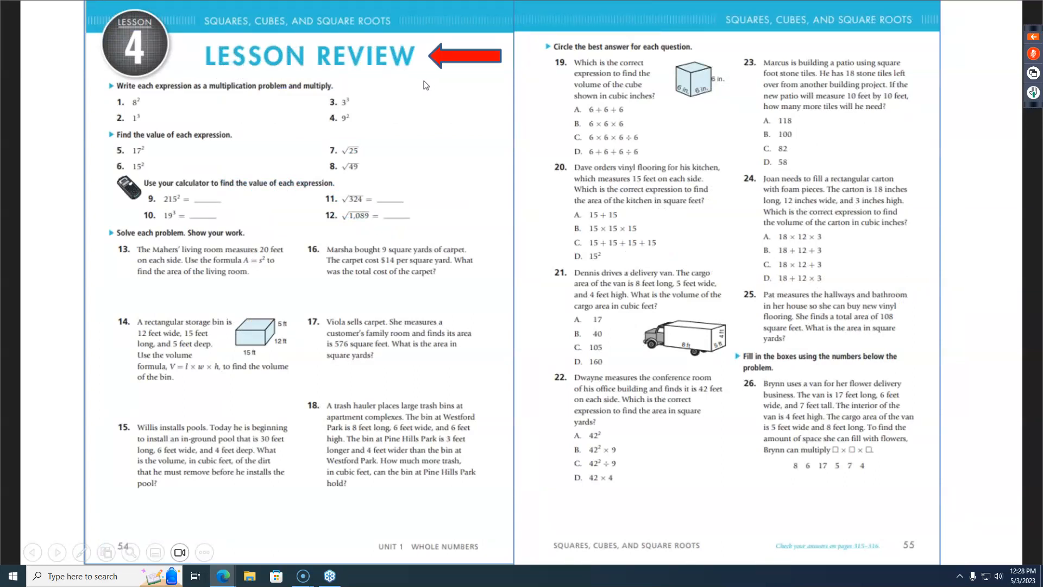
{"action": "left_click", "coordinate": [56, 556]}
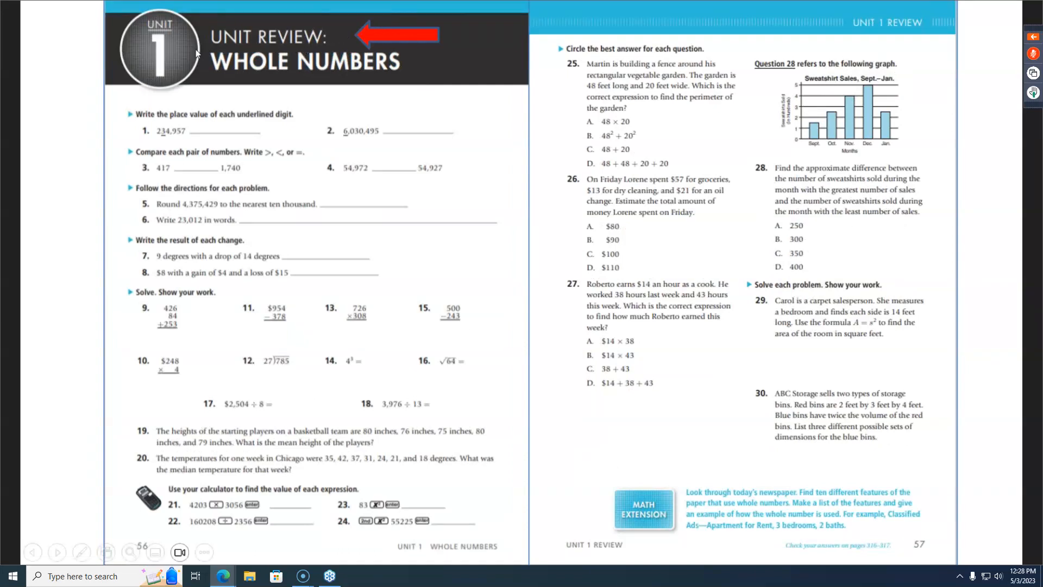
{"action": "mouse_move", "coordinate": [195, 82]}
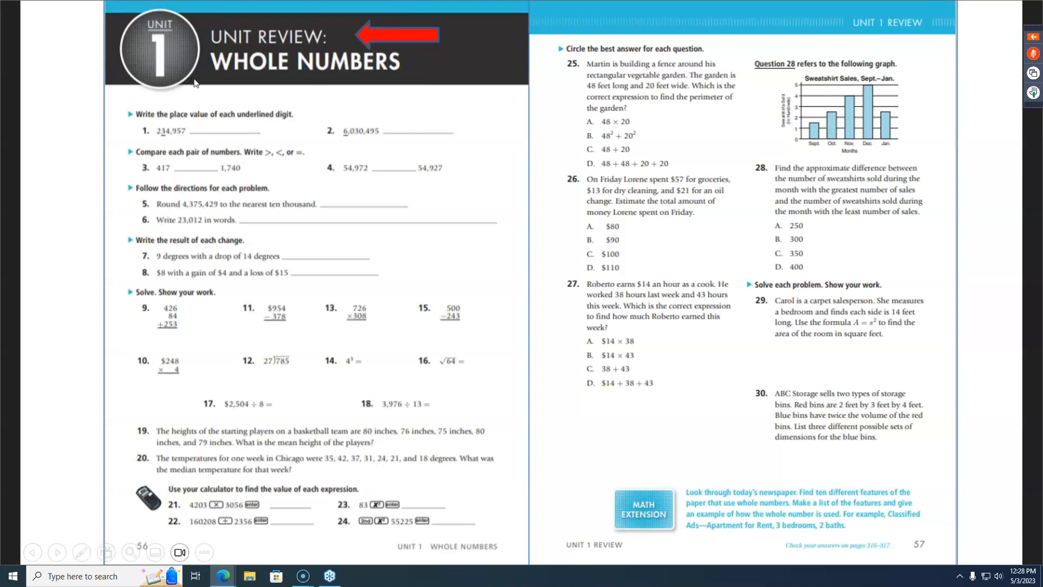
{"action": "mouse_move", "coordinate": [296, 90]}
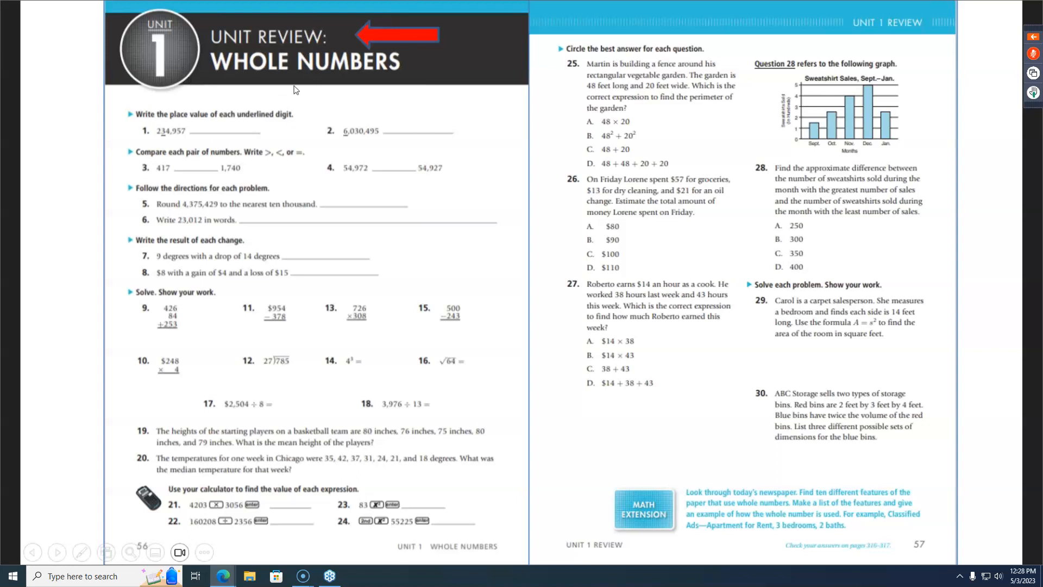
{"action": "left_click", "coordinate": [56, 552]}
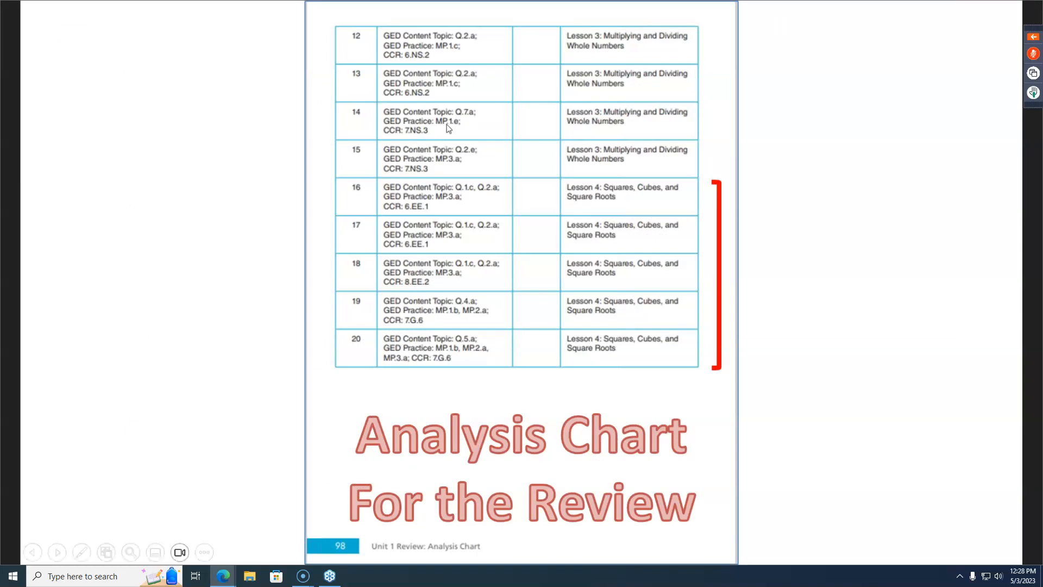
{"action": "mouse_move", "coordinate": [635, 210]}
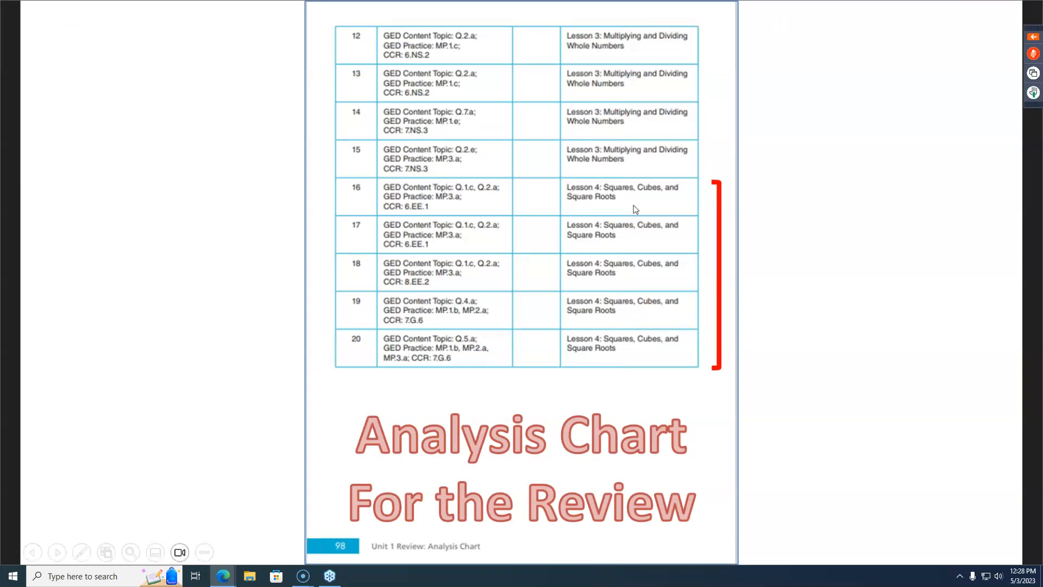
{"action": "mouse_move", "coordinate": [647, 202]}
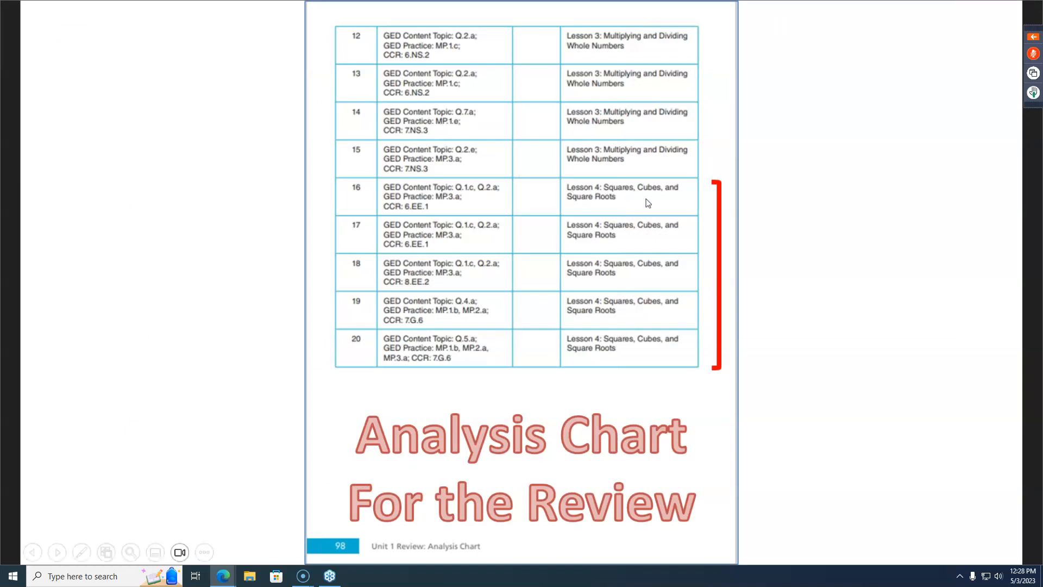
{"action": "mouse_move", "coordinate": [602, 246]}
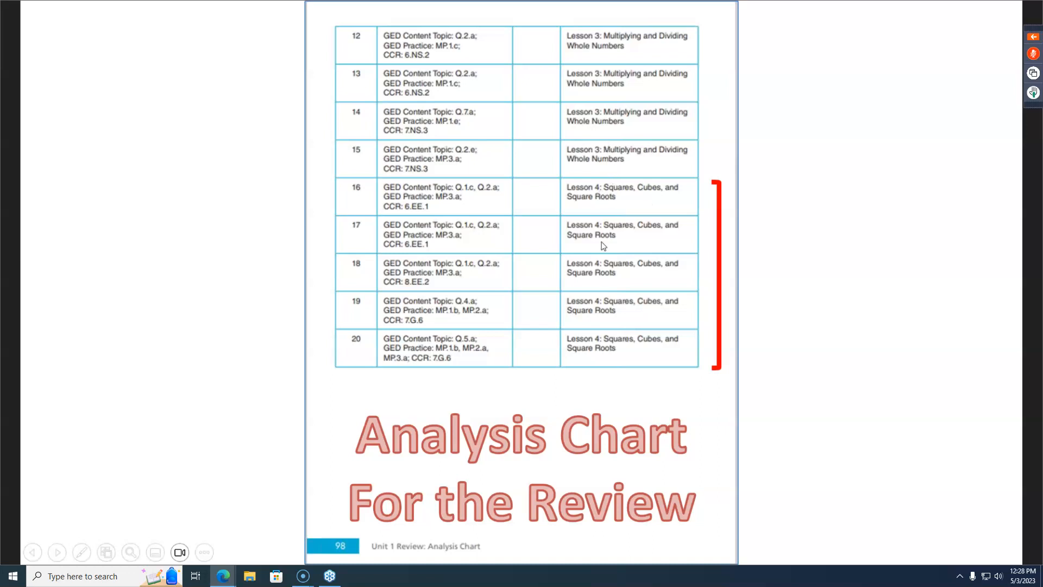
{"action": "mouse_move", "coordinate": [419, 199]}
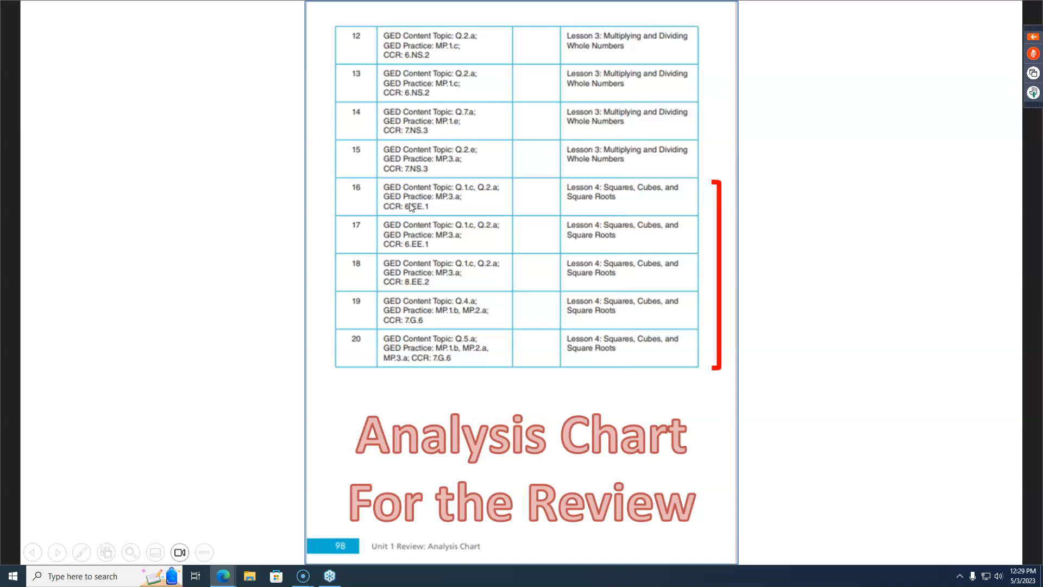
{"action": "mouse_move", "coordinate": [350, 270]}
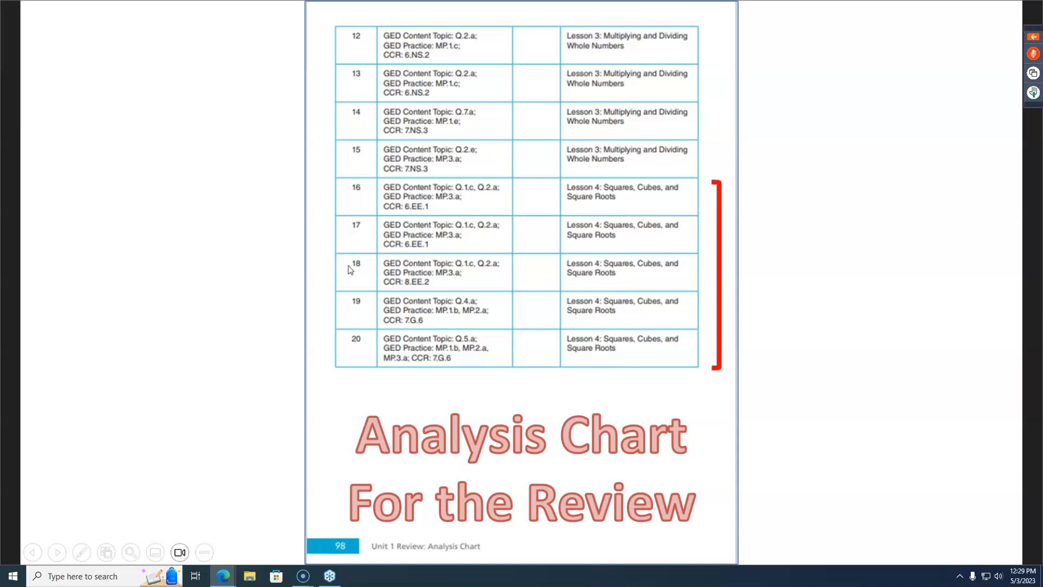
{"action": "mouse_move", "coordinate": [623, 352]}
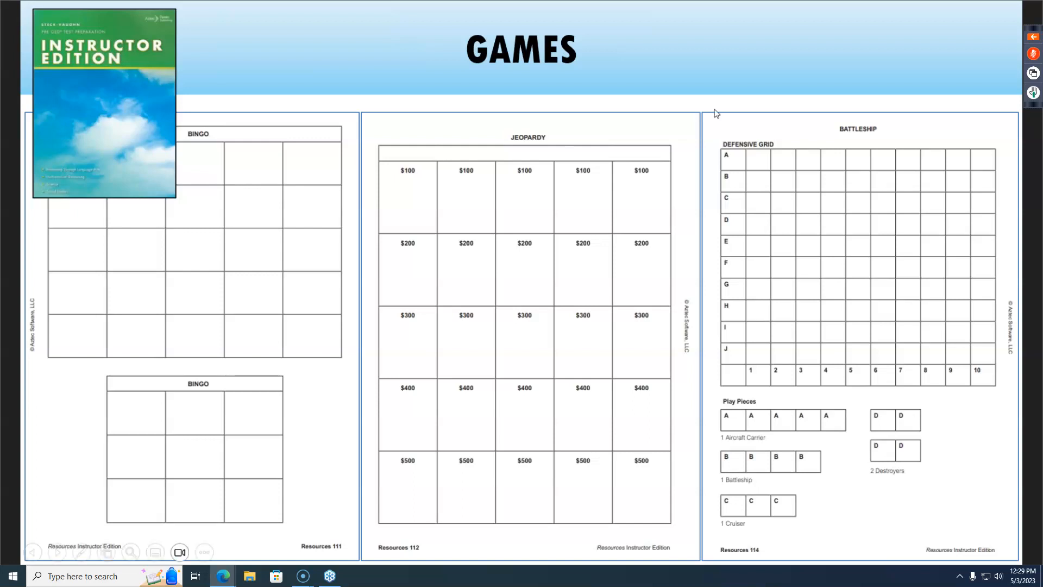
Advance past the Games slide to the Timed Reading Grid and Word and Thinking Games pages.
{"action": "left_click", "coordinate": [194, 150]}
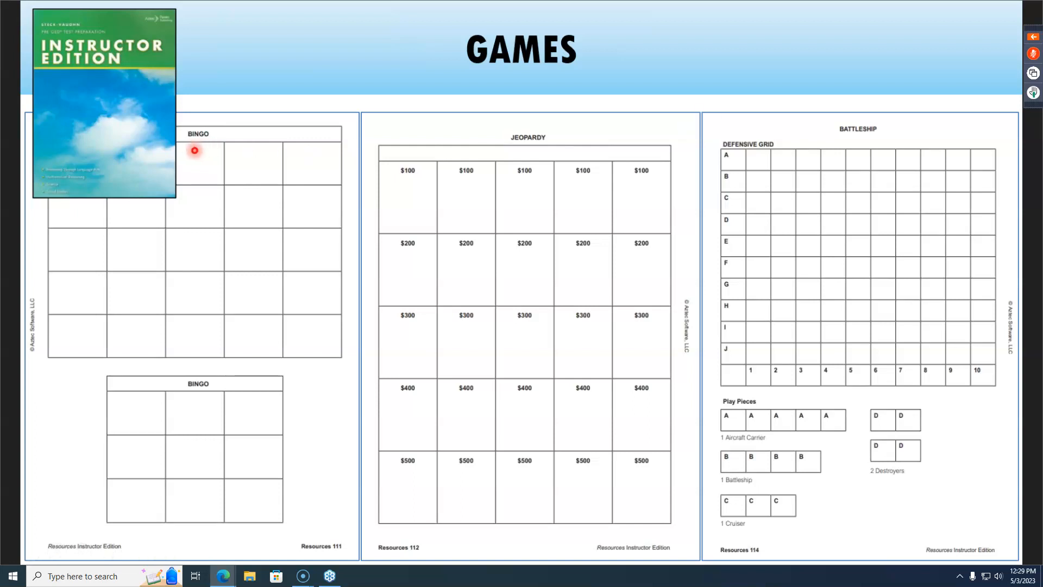
{"action": "mouse_move", "coordinate": [123, 360]}
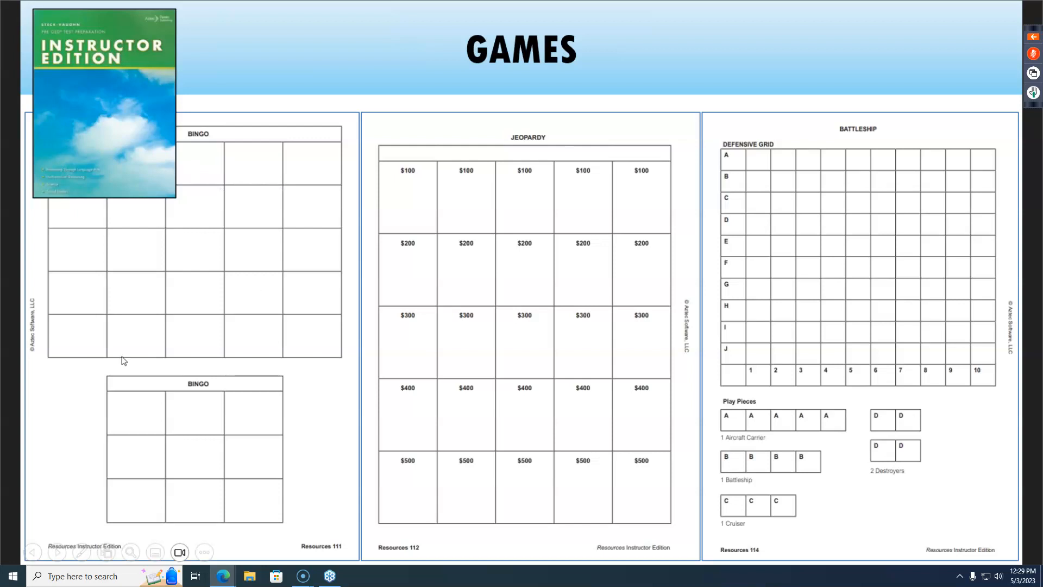
{"action": "mouse_move", "coordinate": [239, 302]}
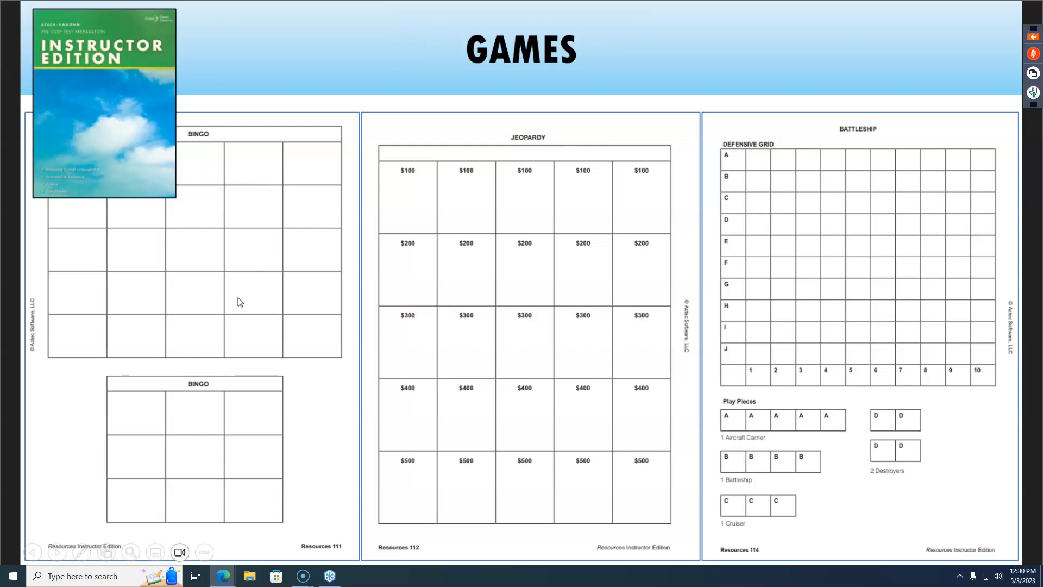
{"action": "mouse_move", "coordinate": [519, 162]}
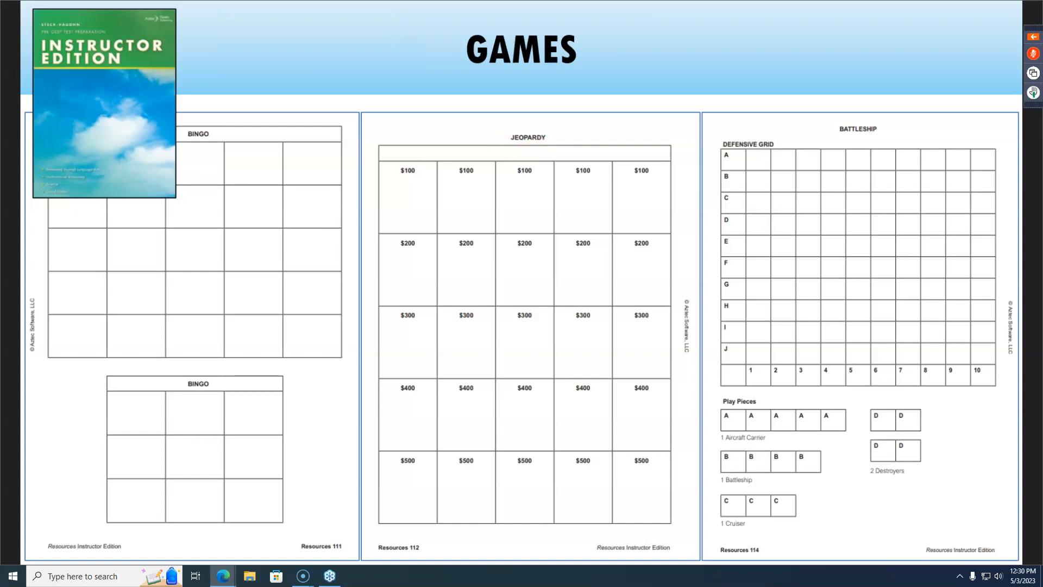
{"action": "left_click", "coordinate": [894, 143]}
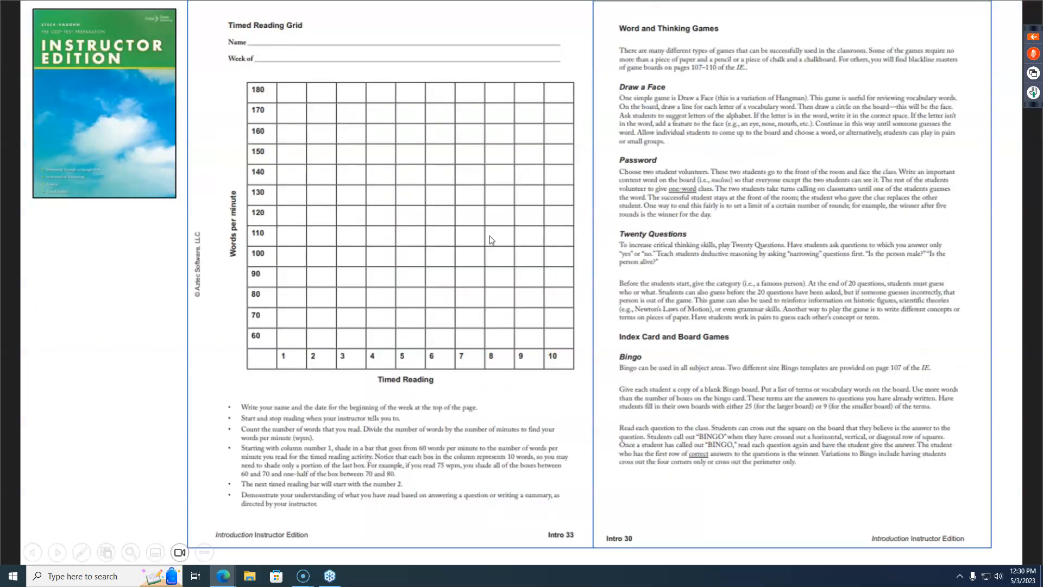
{"action": "mouse_move", "coordinate": [389, 396]}
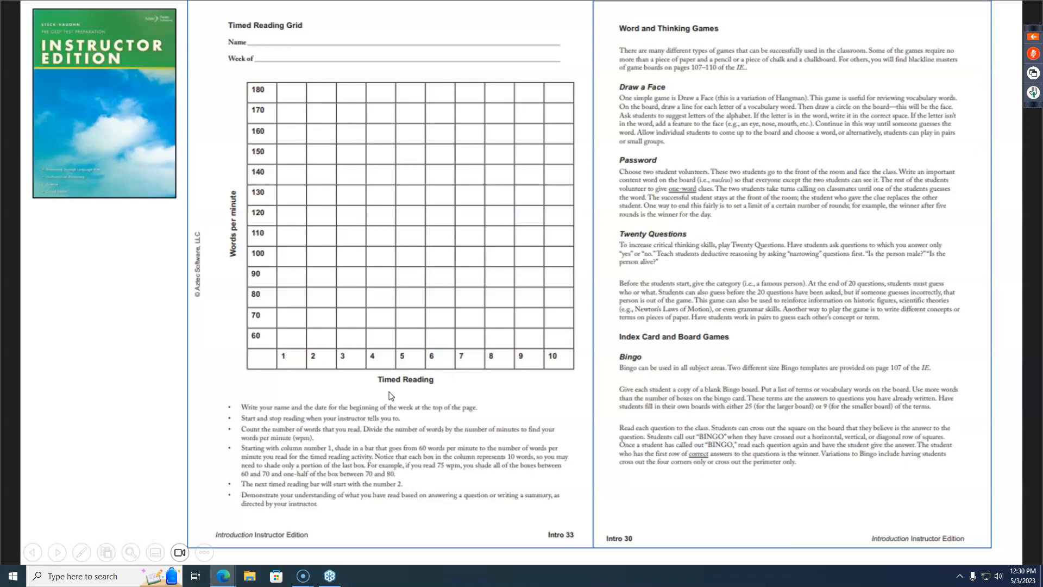
{"action": "mouse_move", "coordinate": [393, 393]}
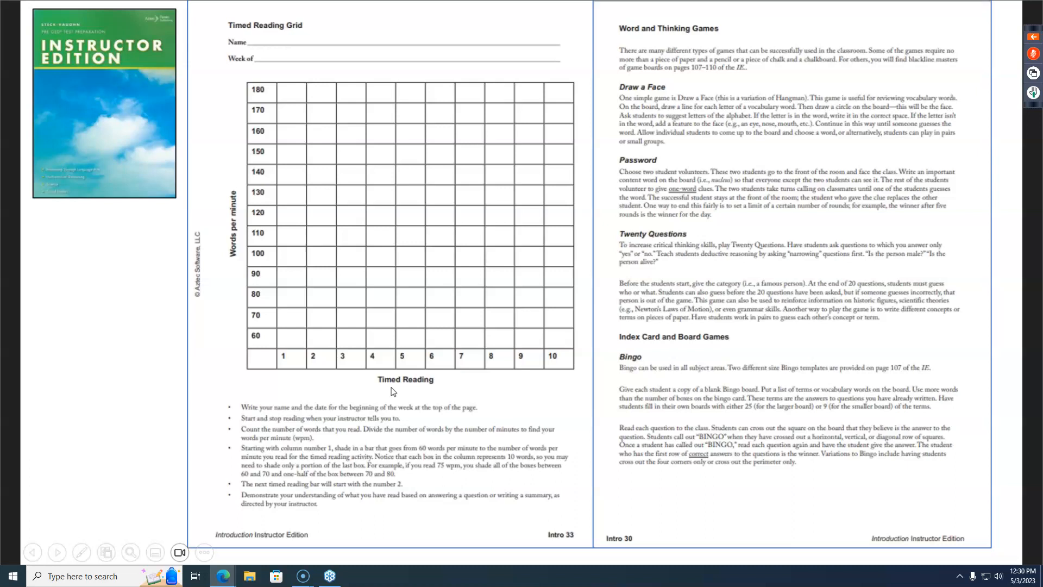
{"action": "mouse_move", "coordinate": [297, 48]}
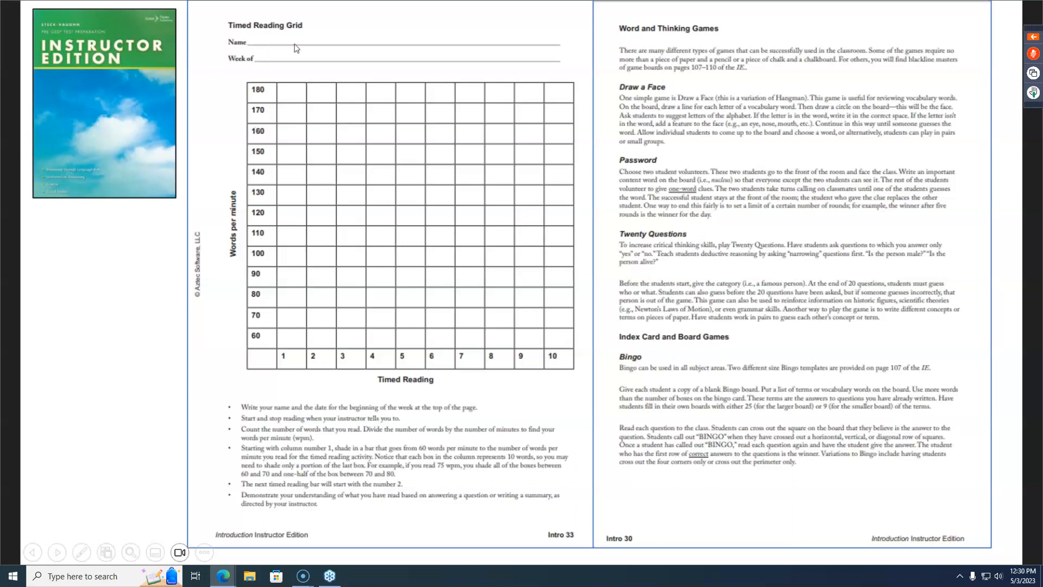
{"action": "mouse_move", "coordinate": [241, 42]}
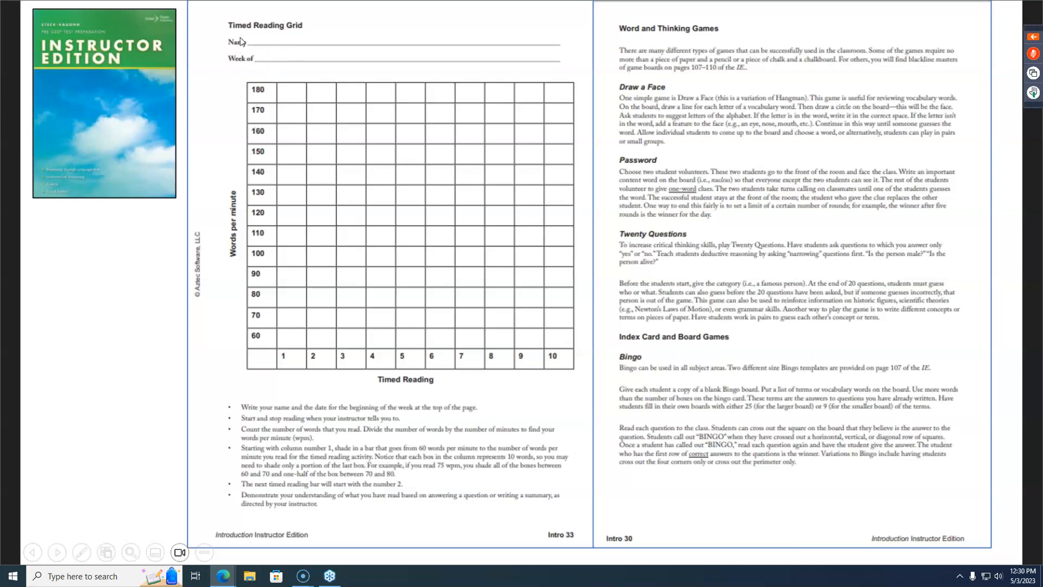
{"action": "mouse_move", "coordinate": [304, 41]}
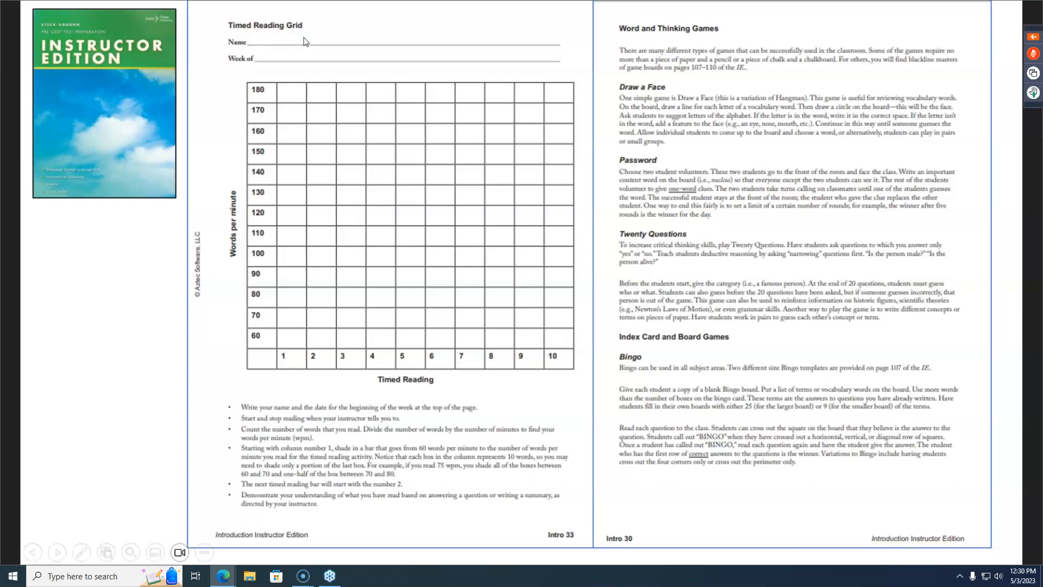
{"action": "mouse_move", "coordinate": [273, 187]}
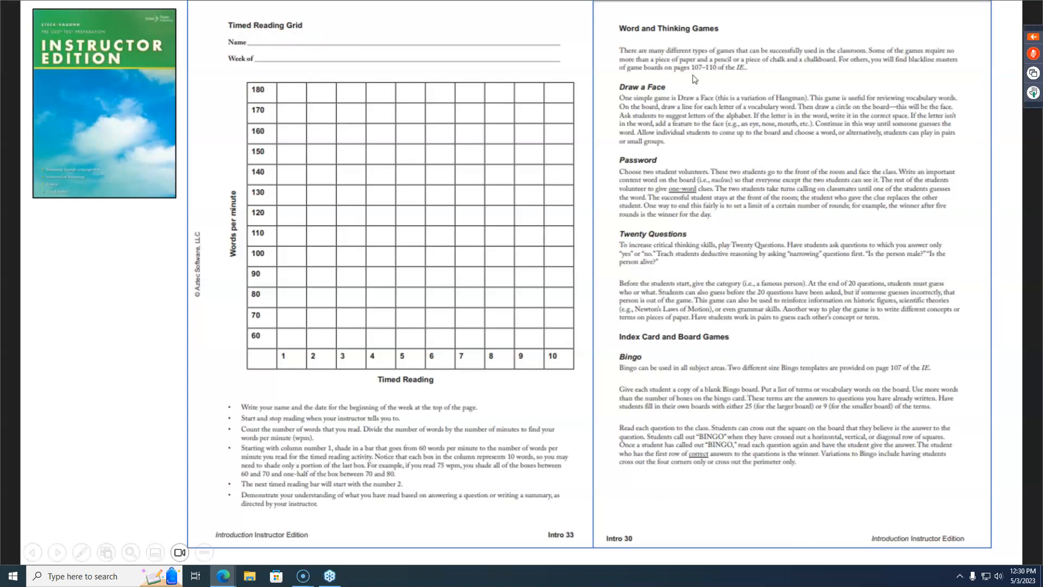
{"action": "mouse_move", "coordinate": [689, 474]}
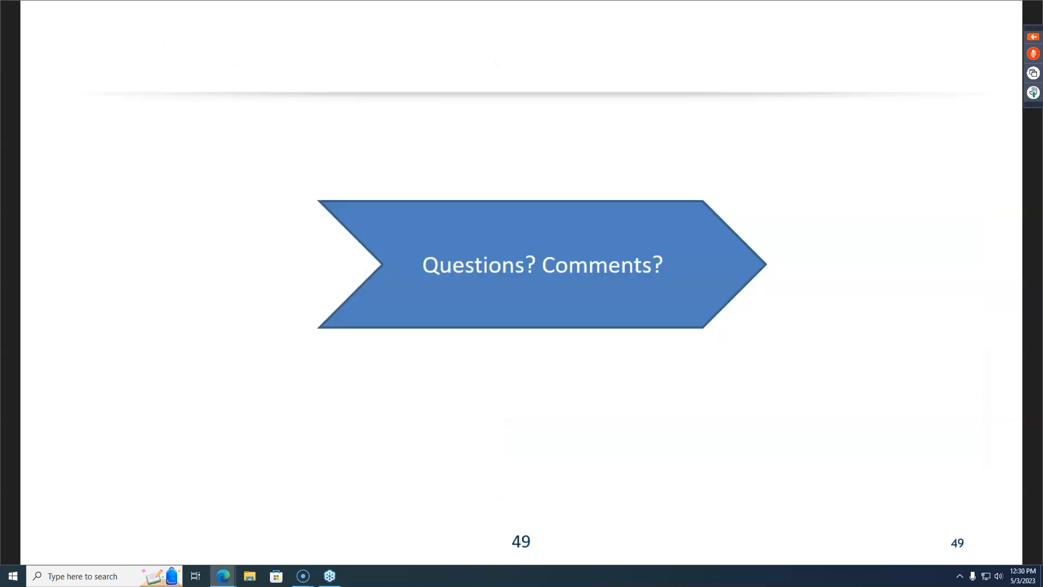
{"action": "mouse_move", "coordinate": [690, 463]}
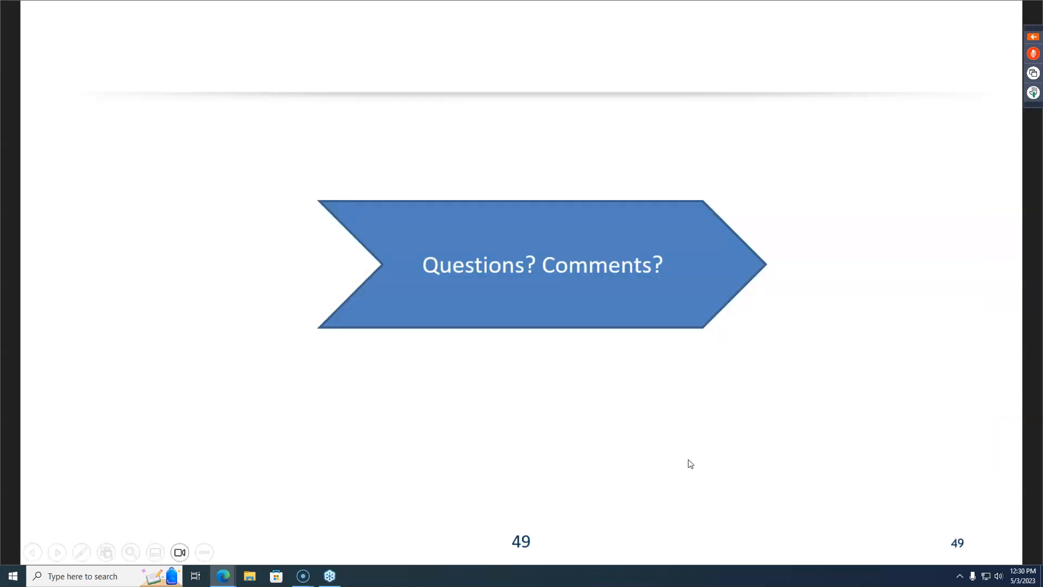
{"action": "mouse_move", "coordinate": [680, 453]}
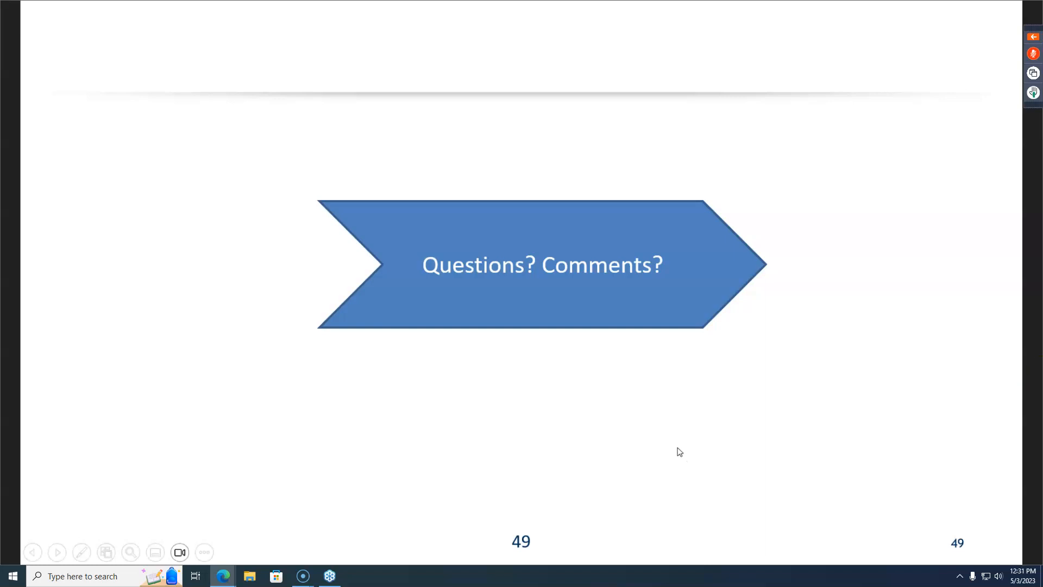
{"action": "mouse_move", "coordinate": [676, 437]}
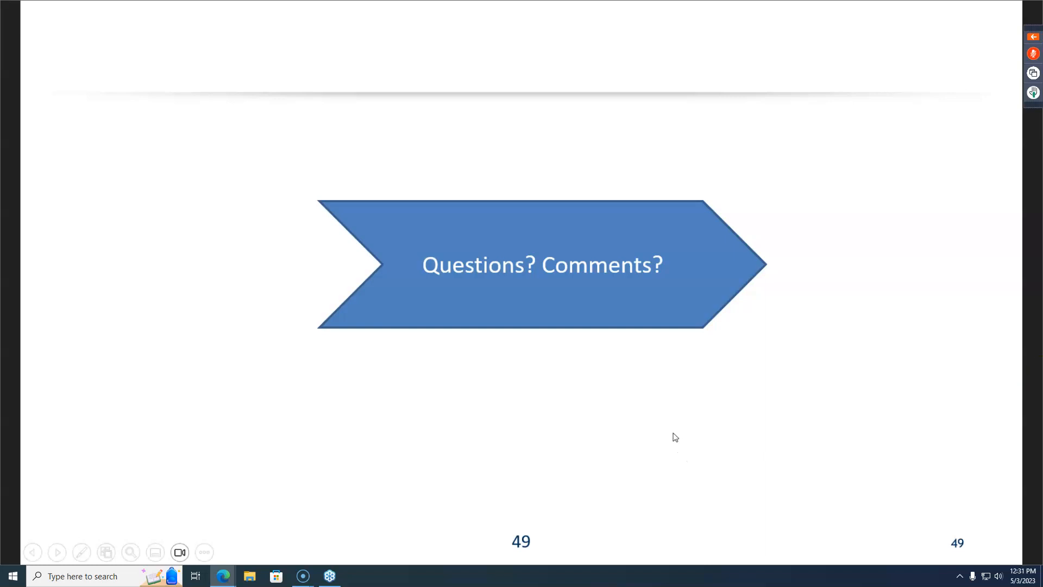
{"action": "mouse_move", "coordinate": [1008, 47]}
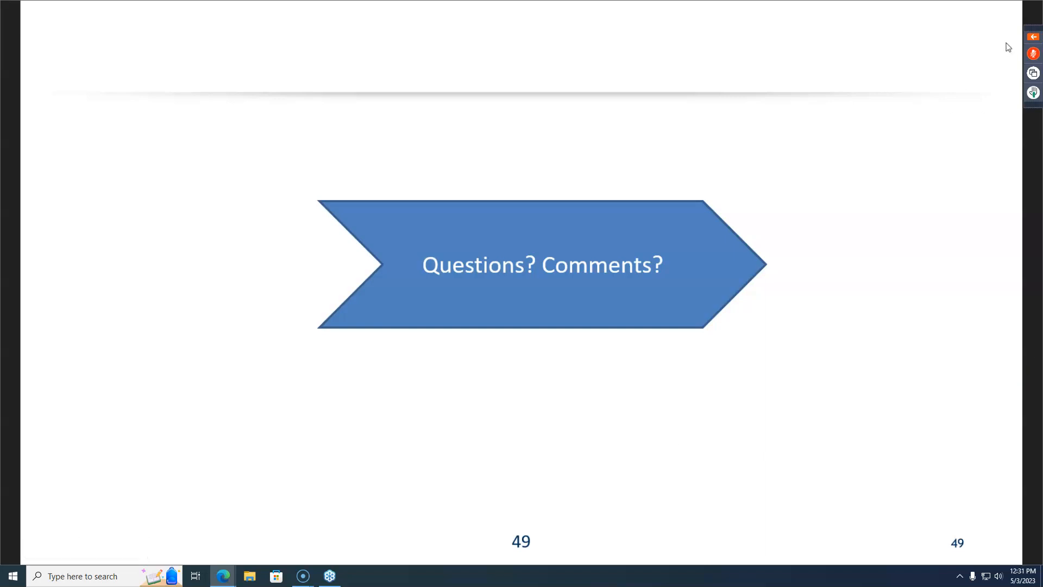
{"action": "mouse_move", "coordinate": [1002, 63]}
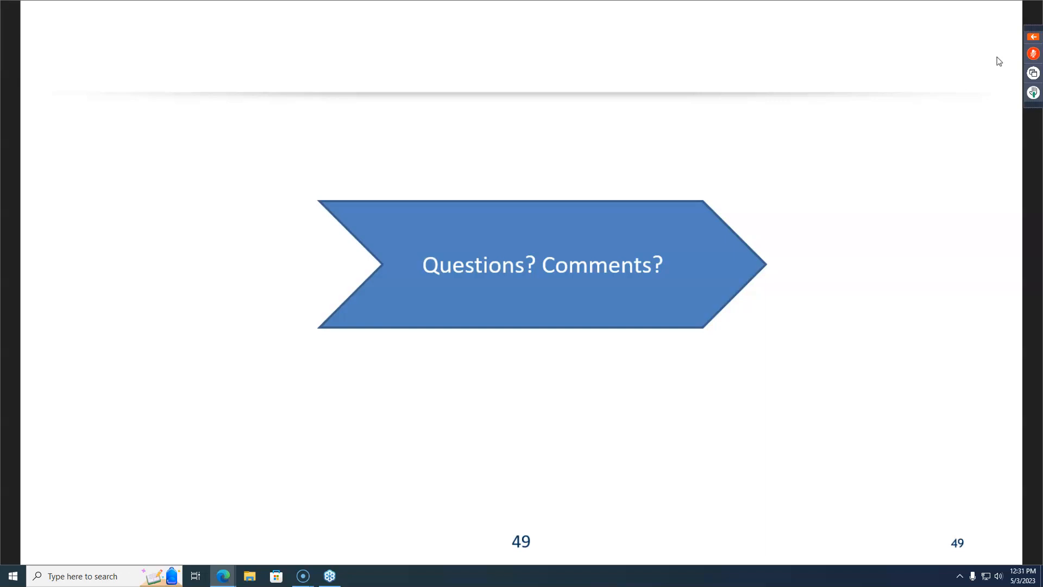
{"action": "mouse_move", "coordinate": [1019, 59]}
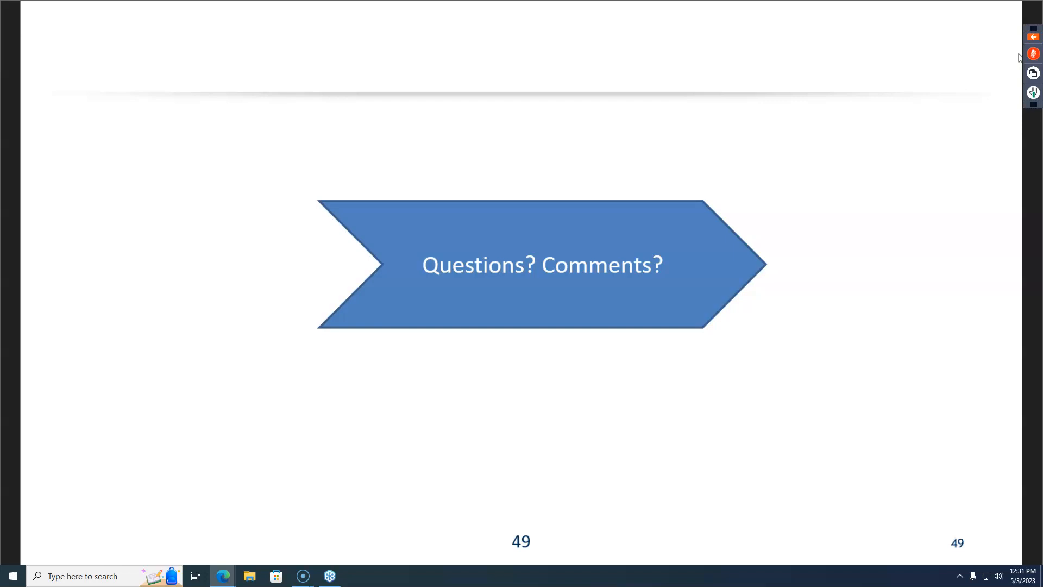
{"action": "mouse_move", "coordinate": [981, 66]}
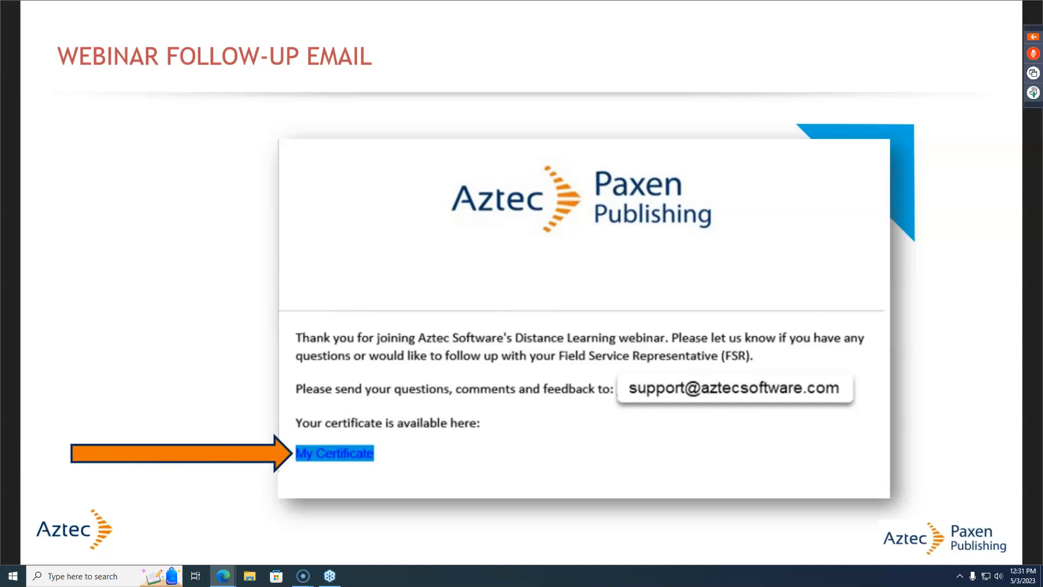
Advance past the Webinar Follow-Up Email slide to the Contact Aztec Software slide.
{"action": "left_click", "coordinate": [335, 453]}
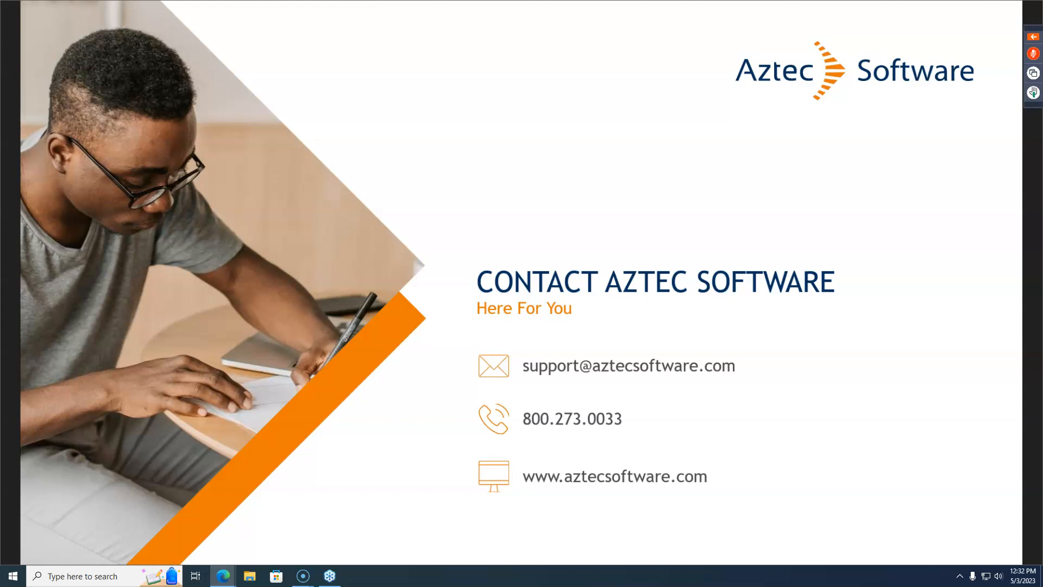
{"action": "mouse_move", "coordinate": [974, 367]}
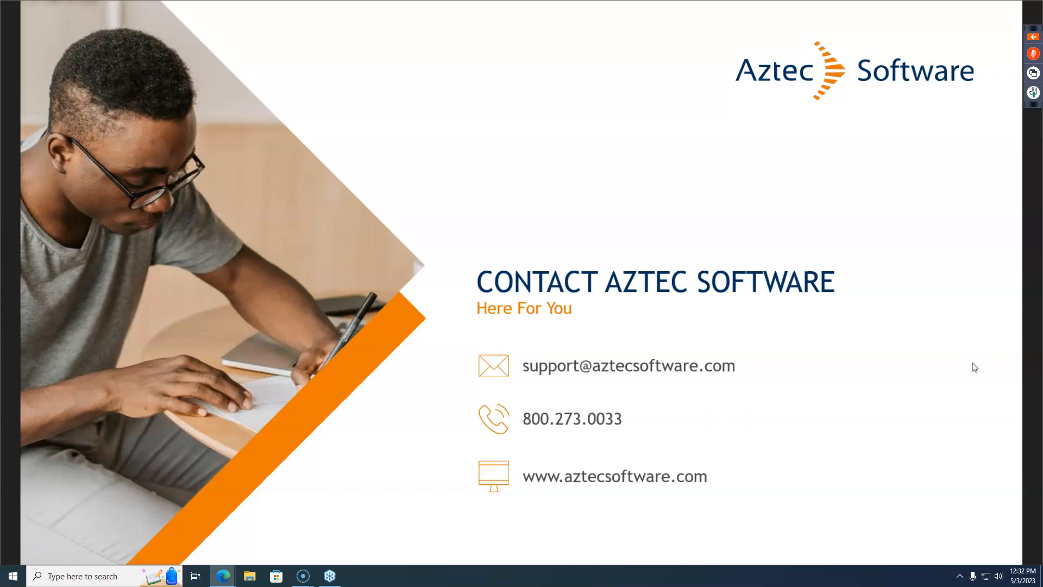
{"action": "mouse_move", "coordinate": [1018, 256]}
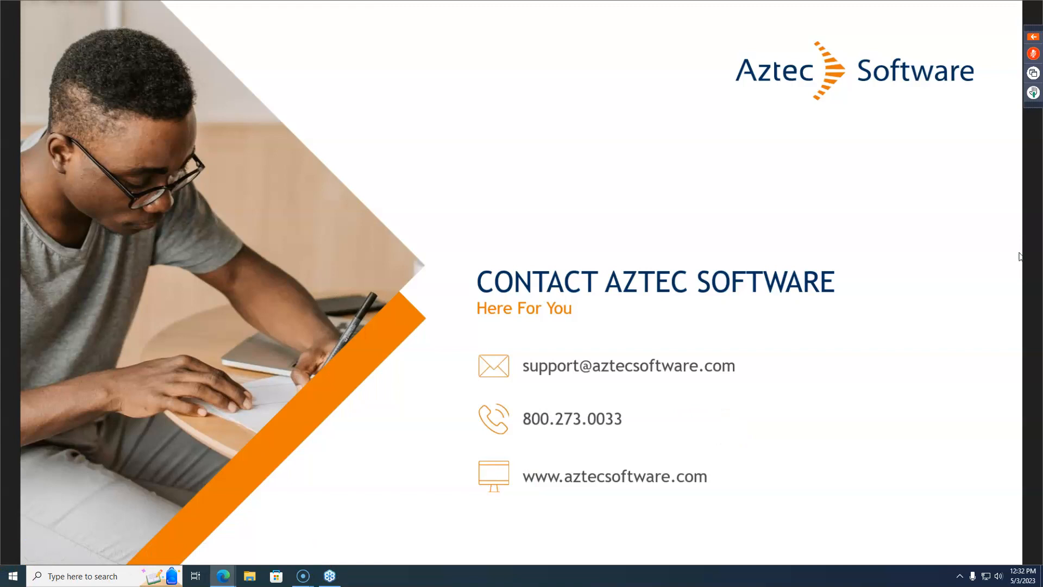